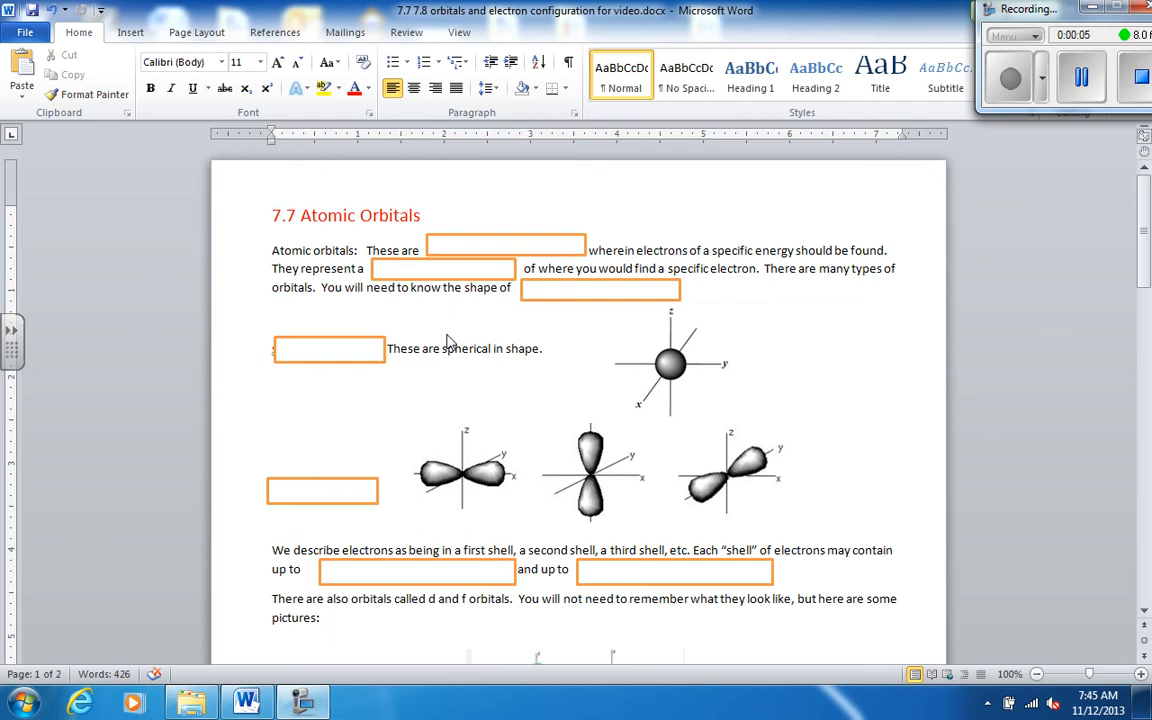
Step: Uncover 'APPROXIMATE areas', '90% probability' and 's and p orbitals' in the opening paragraph's three blanks
left_click(505, 245)
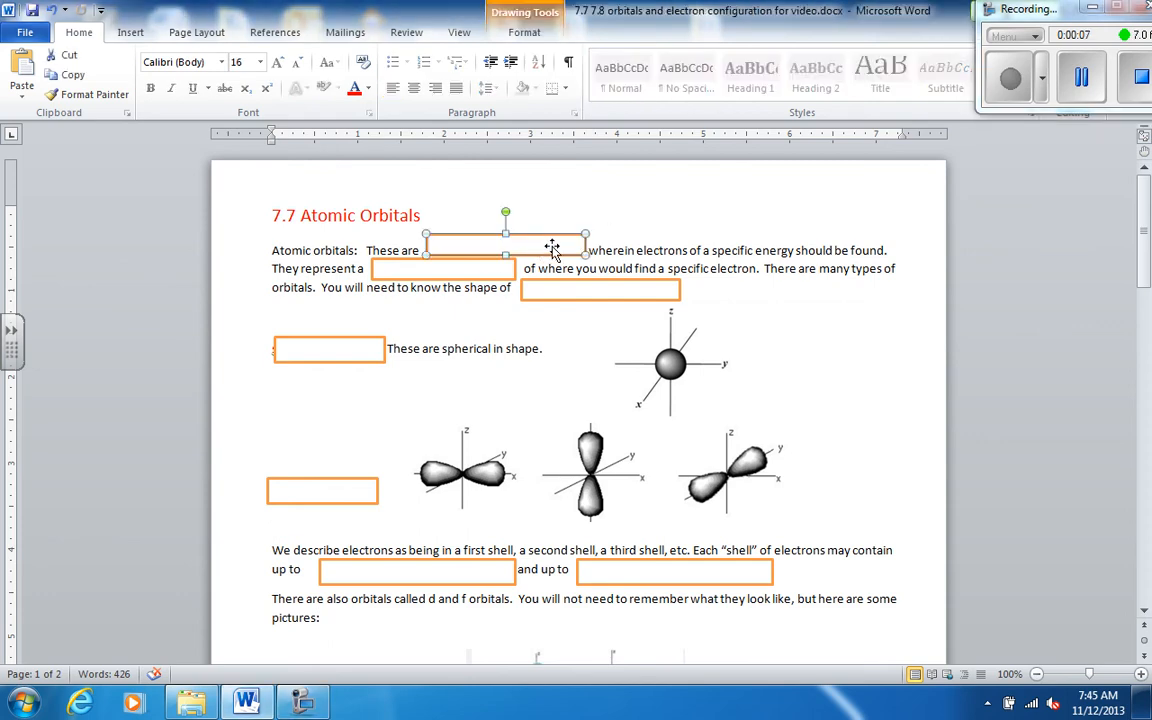
type("APPROXIMATE areas")
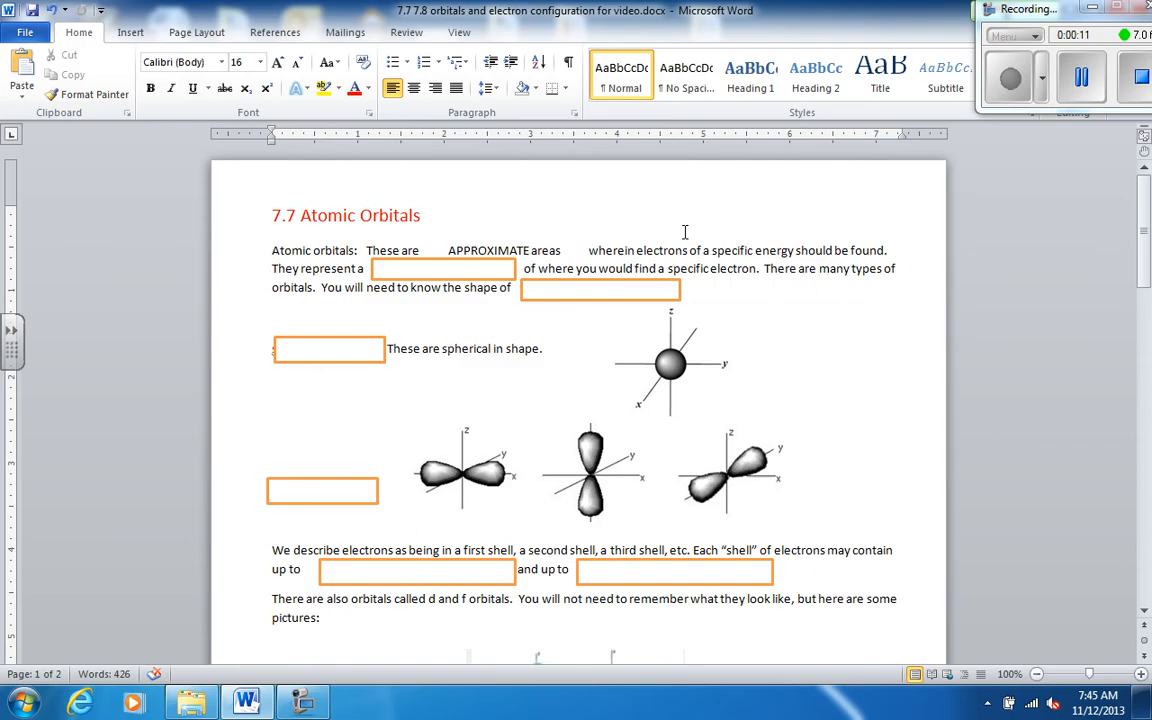
left_click(272, 215)
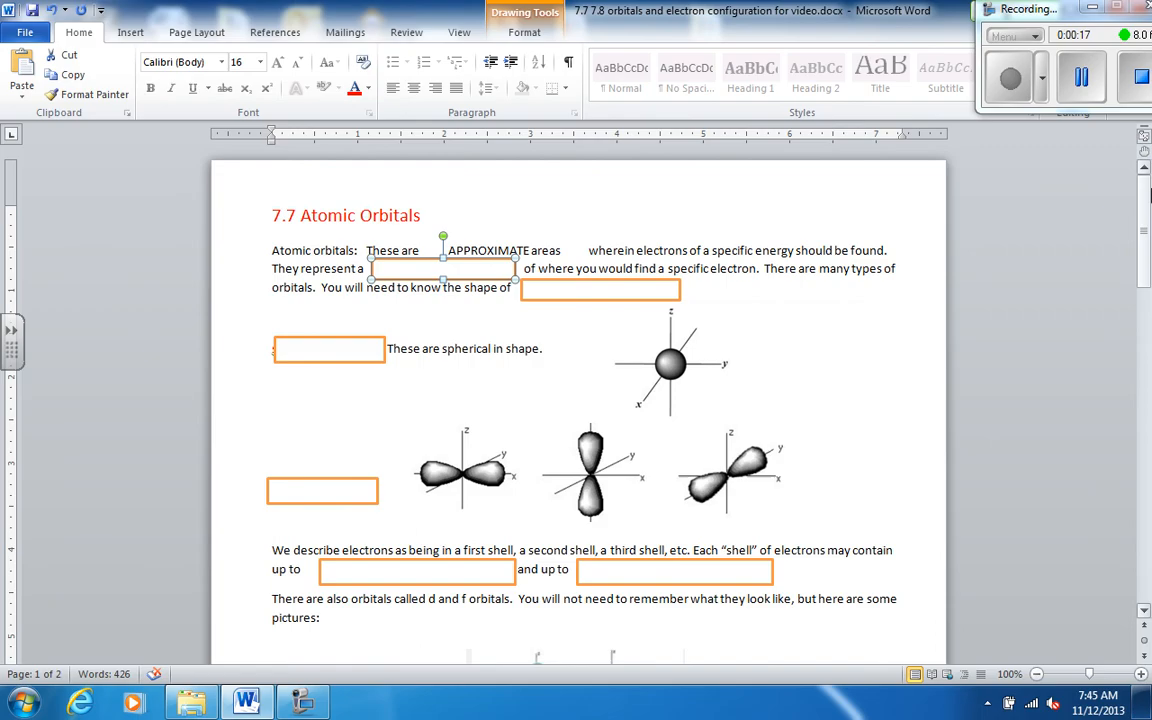
type("90% probability")
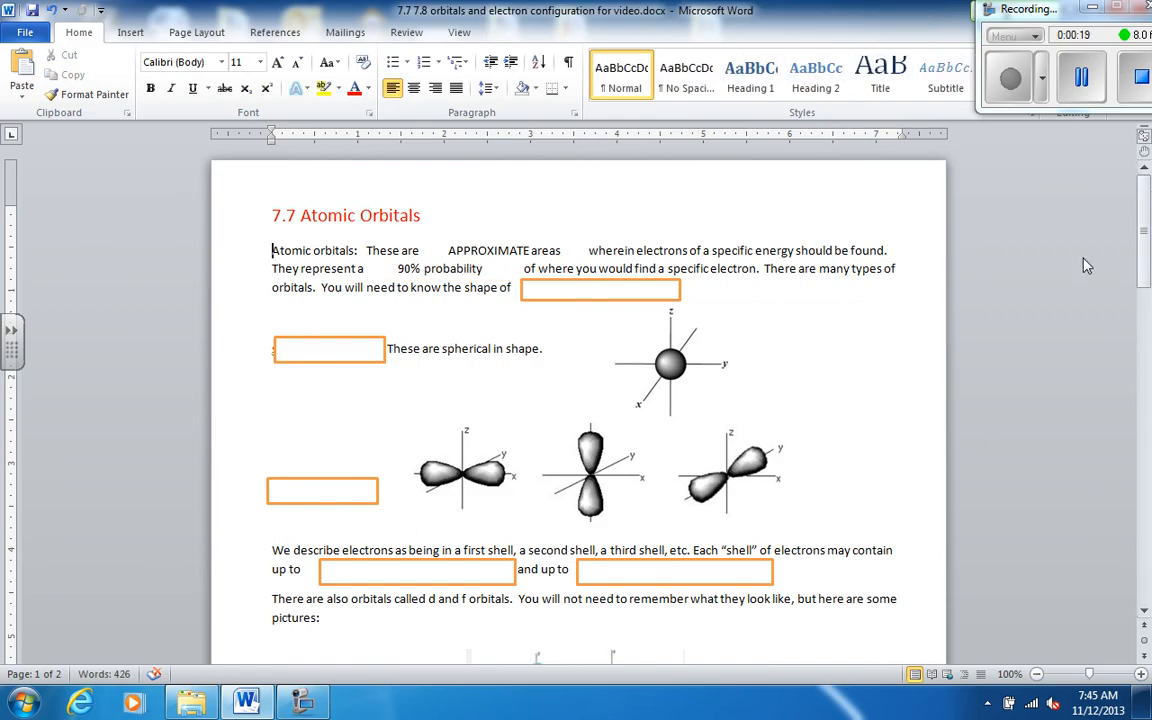
mouse_move(638, 305)
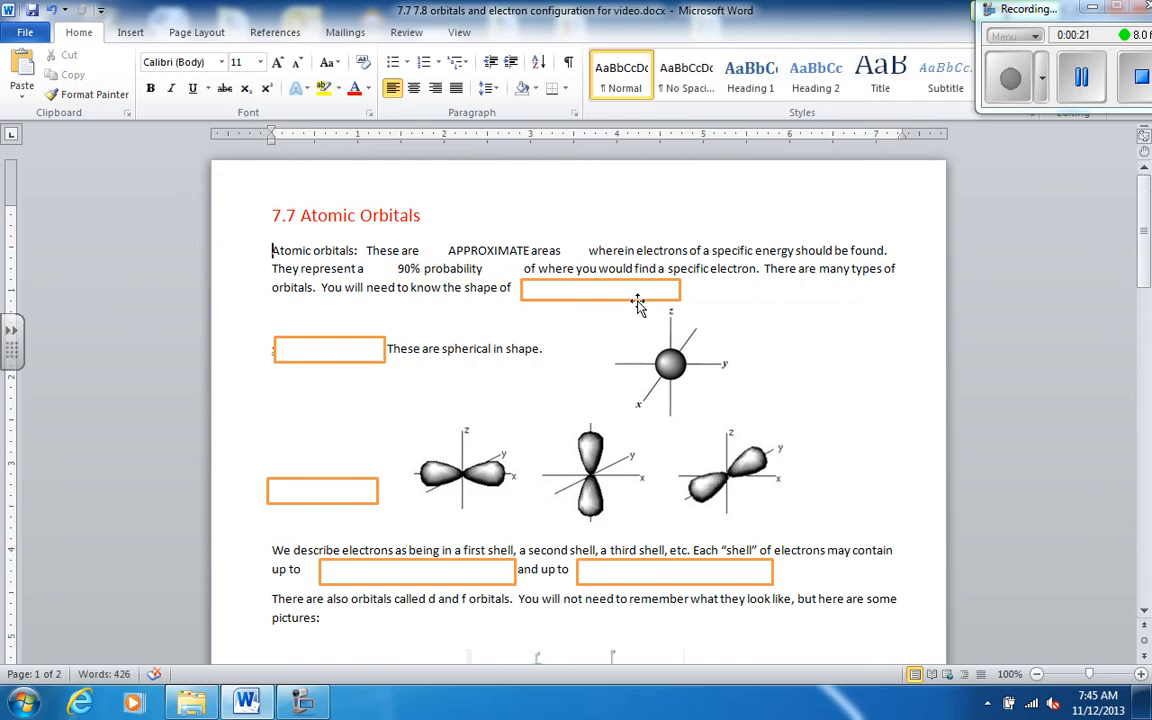
left_click(600, 289)
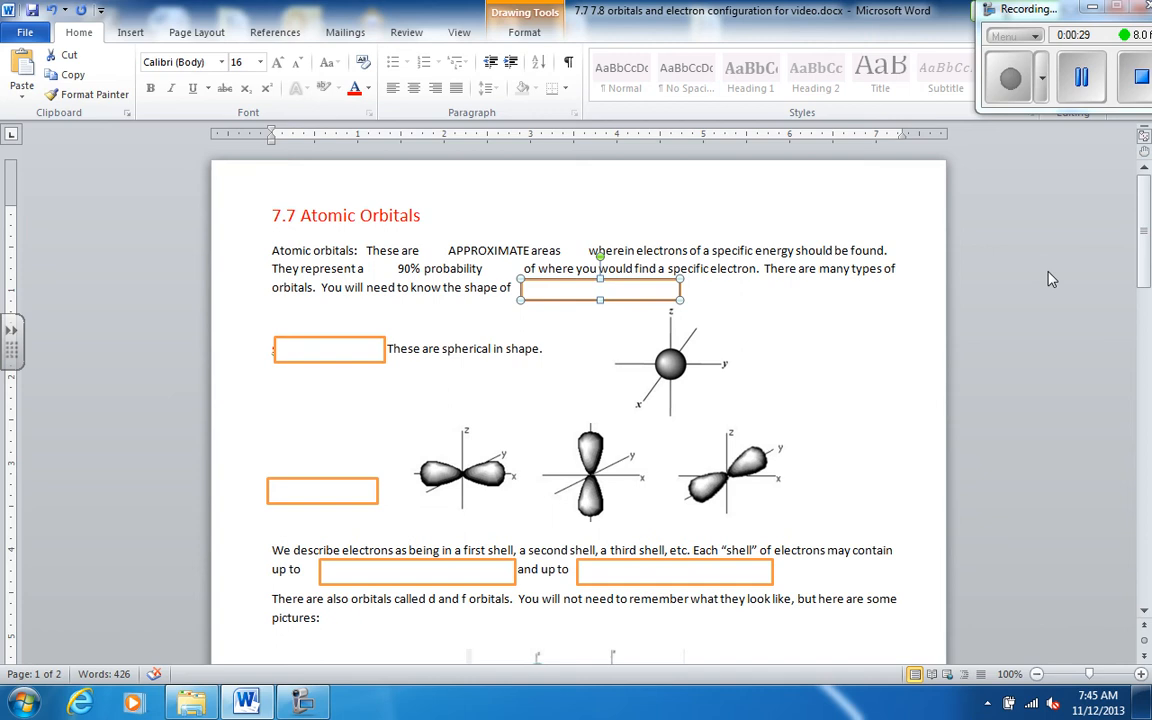
type("s and p orbitals.")
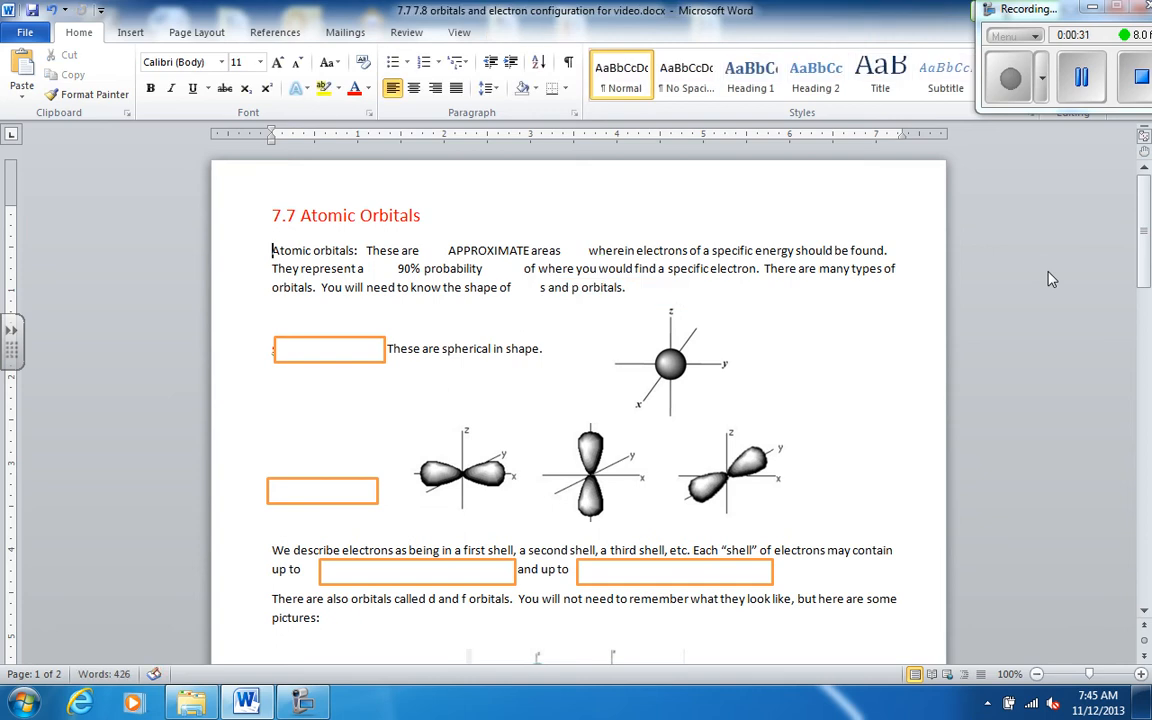
mouse_move(882, 298)
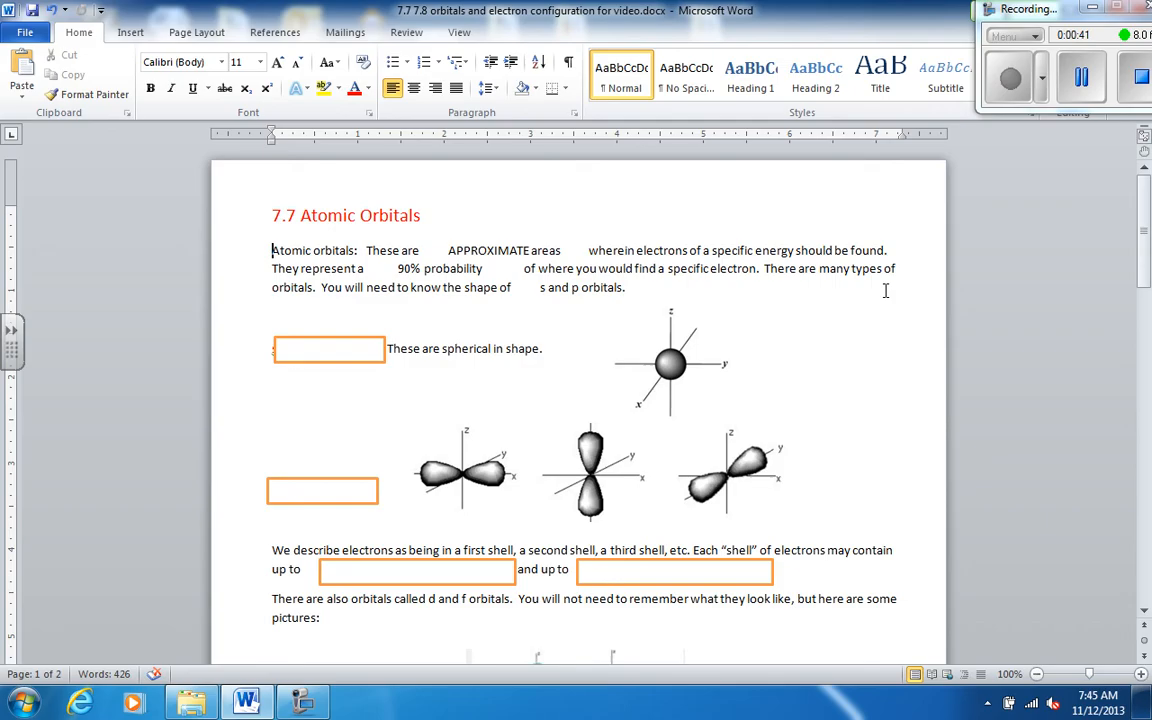
mouse_move(559, 297)
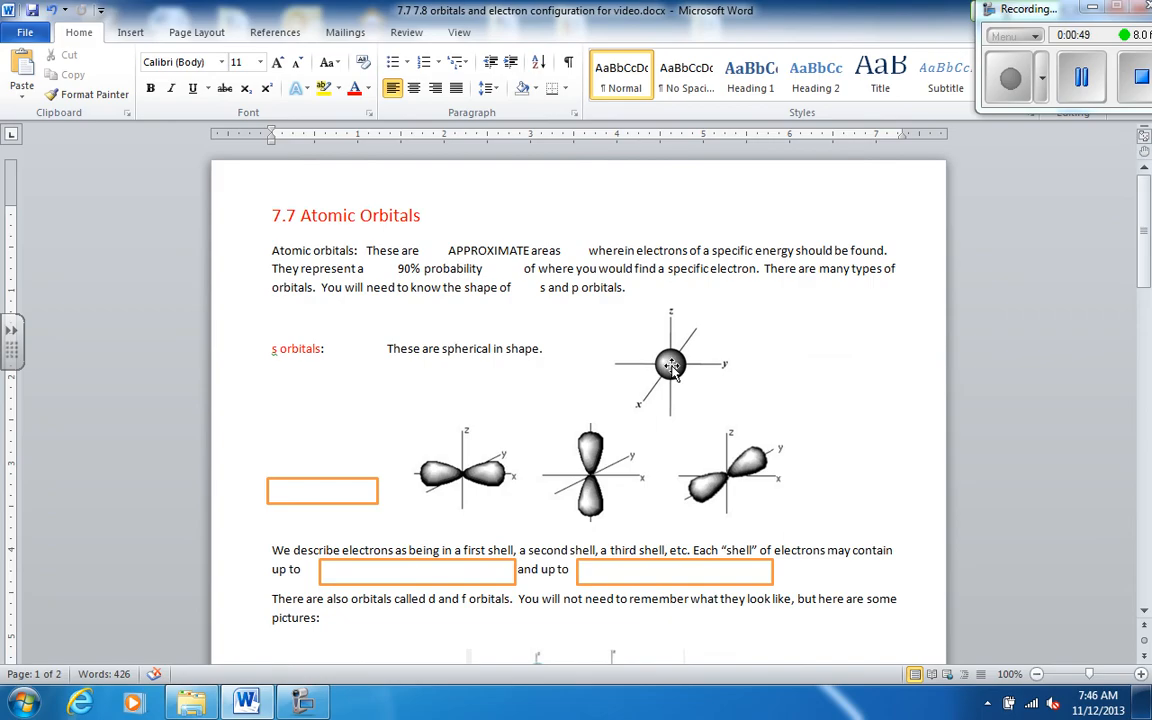
mouse_move(658, 388)
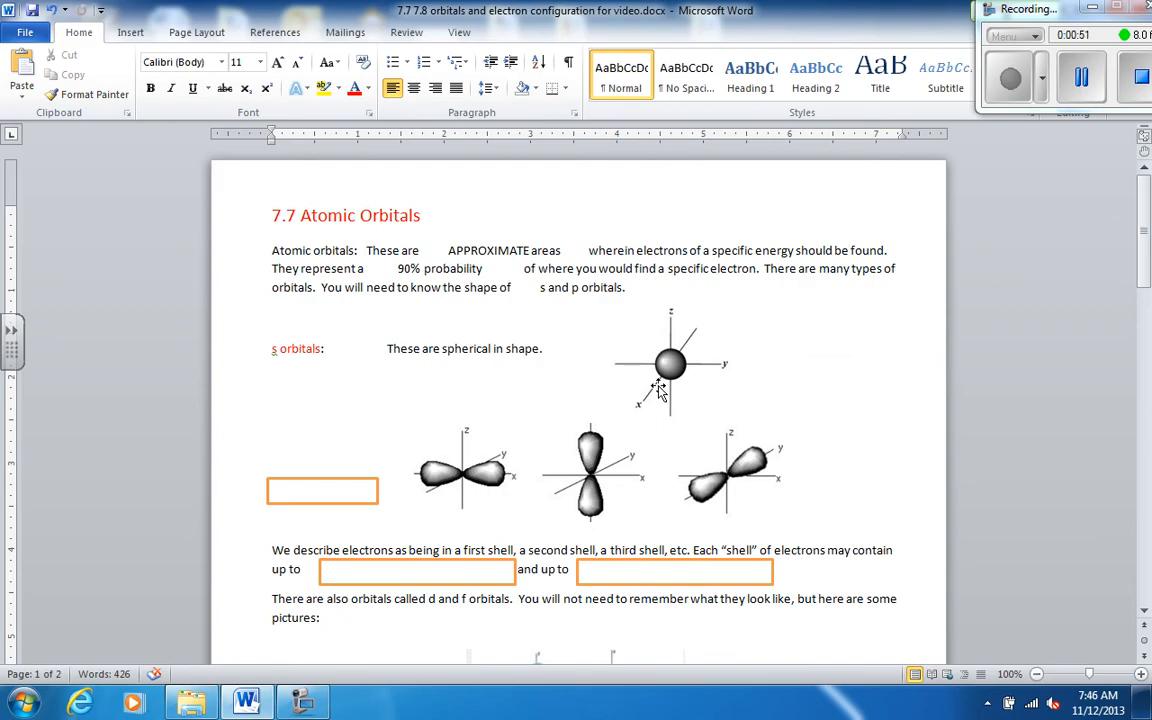
Step: Reveal the 'p orbitals' label and fill the shell sentence with 'one single s orbital' and 'three p orbitals'
left_click(322, 490)
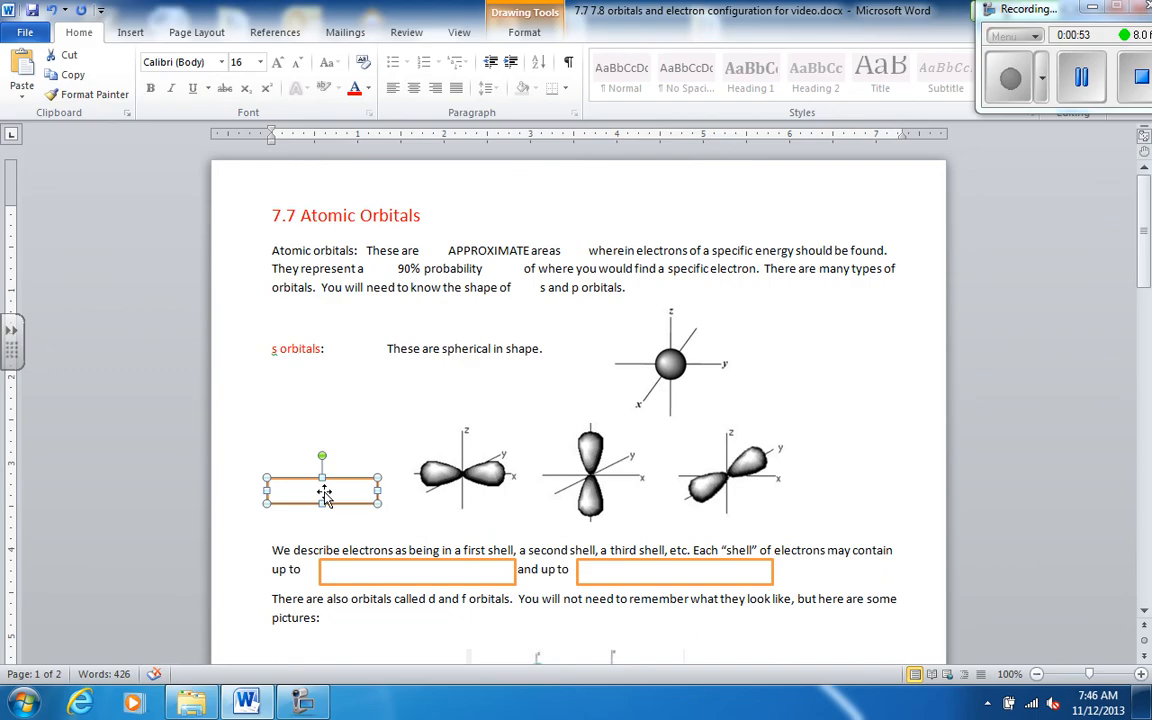
type("p orbitals:")
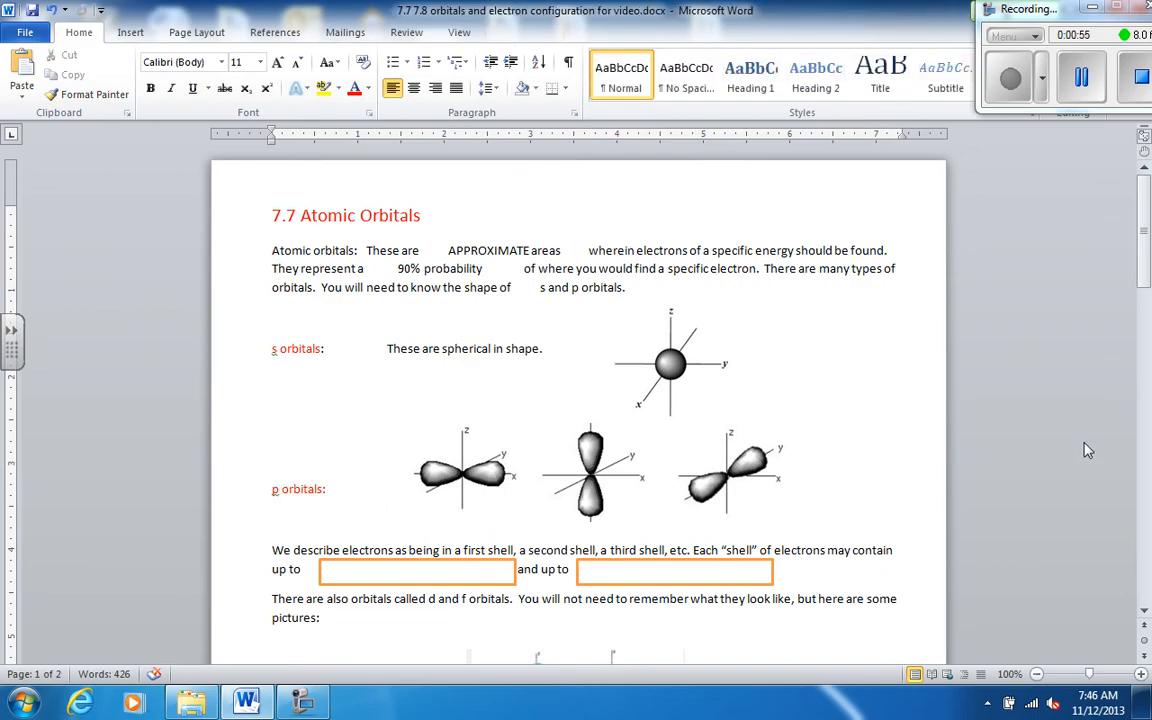
mouse_move(578, 445)
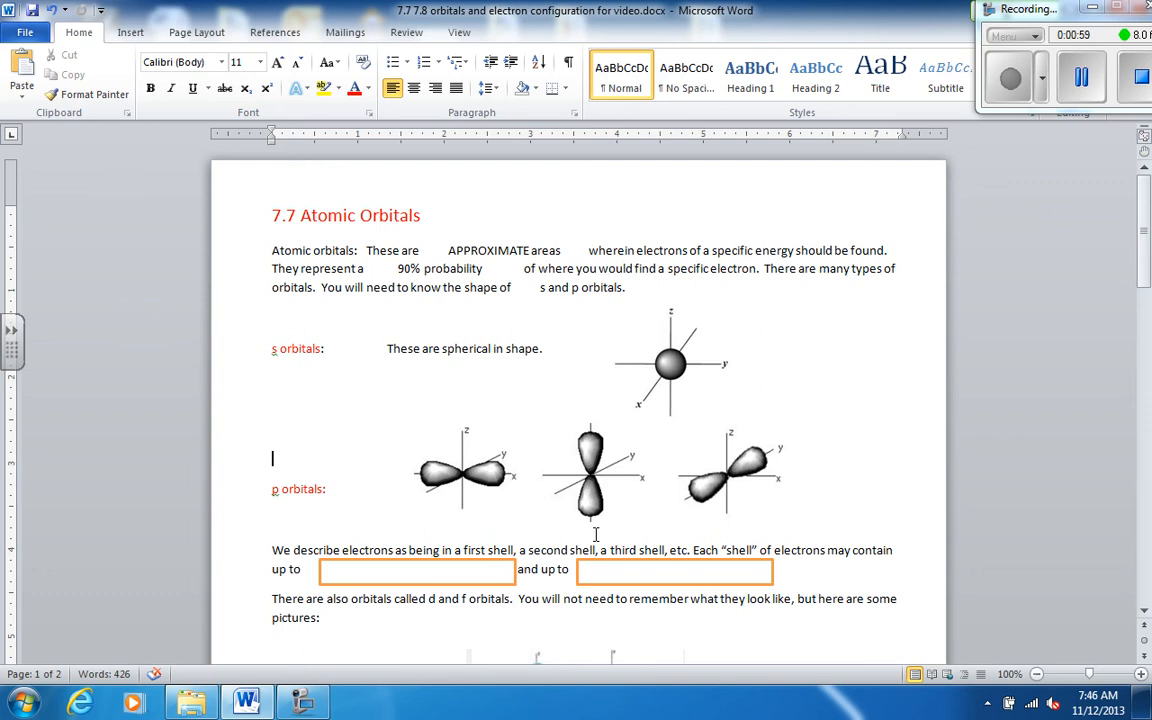
mouse_move(575, 474)
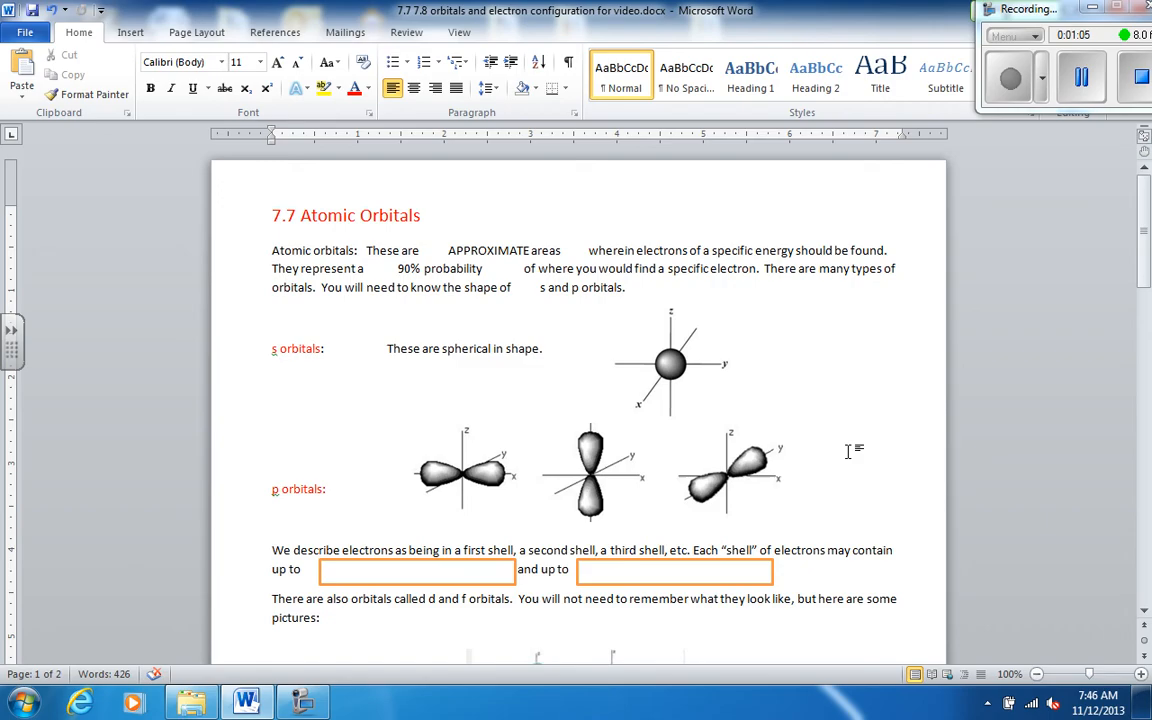
mouse_move(835, 496)
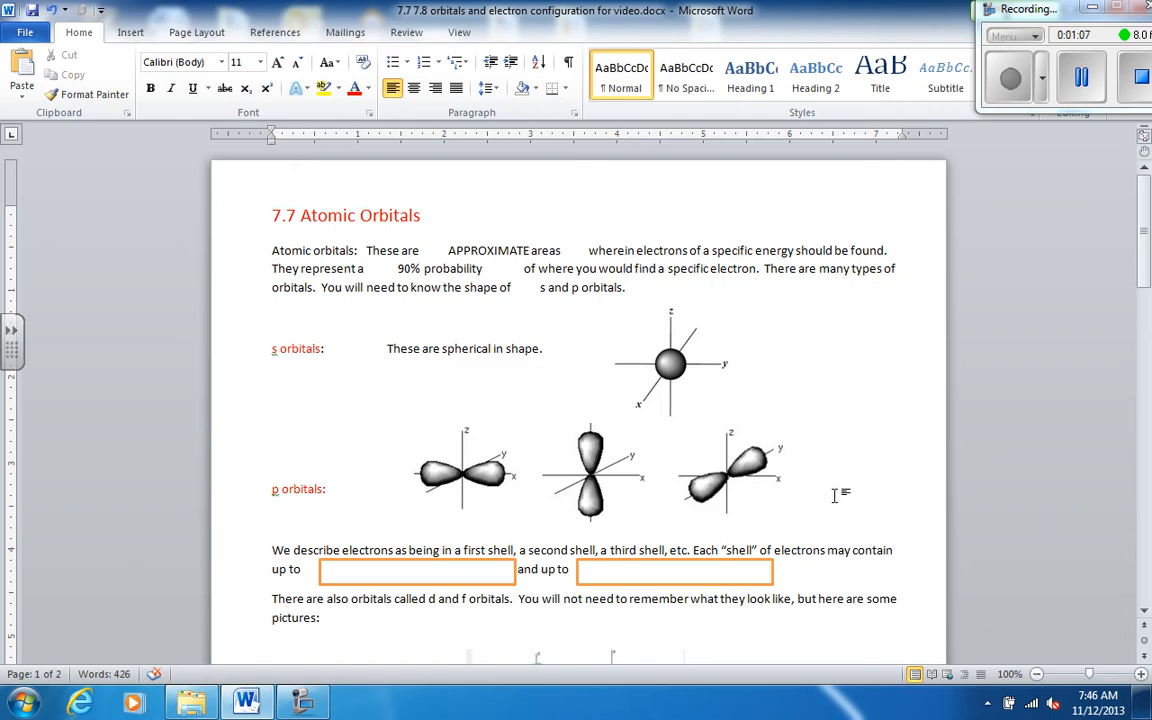
left_click(417, 569)
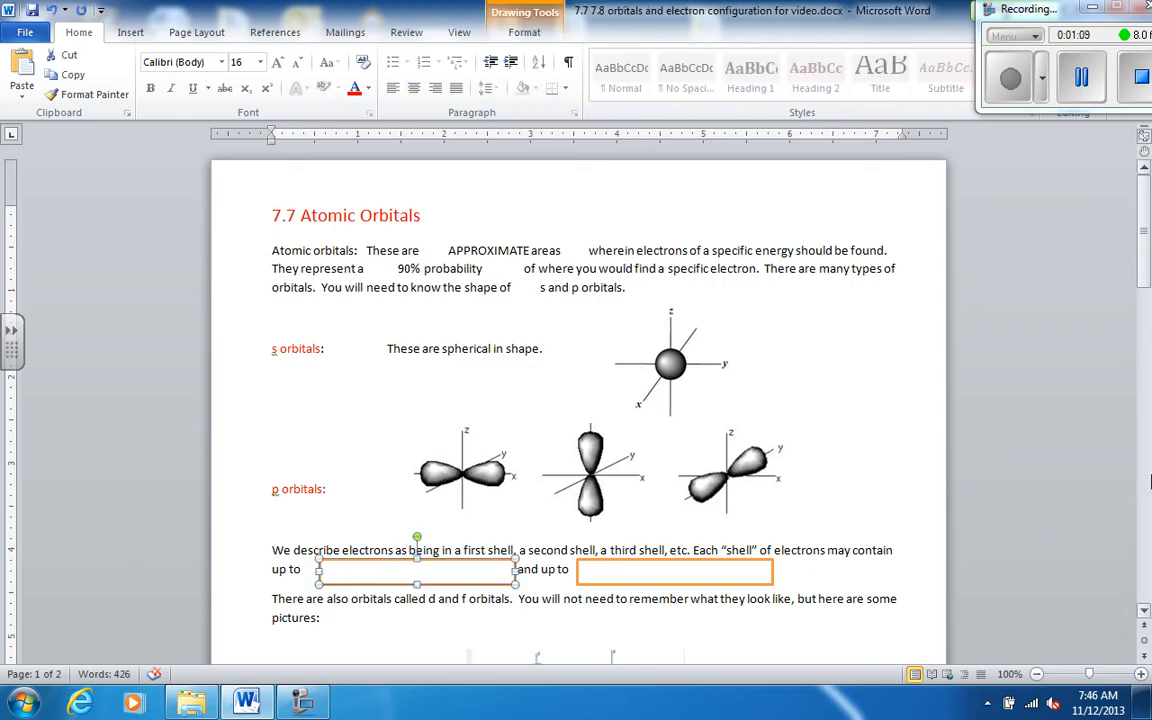
type("one single s orbital")
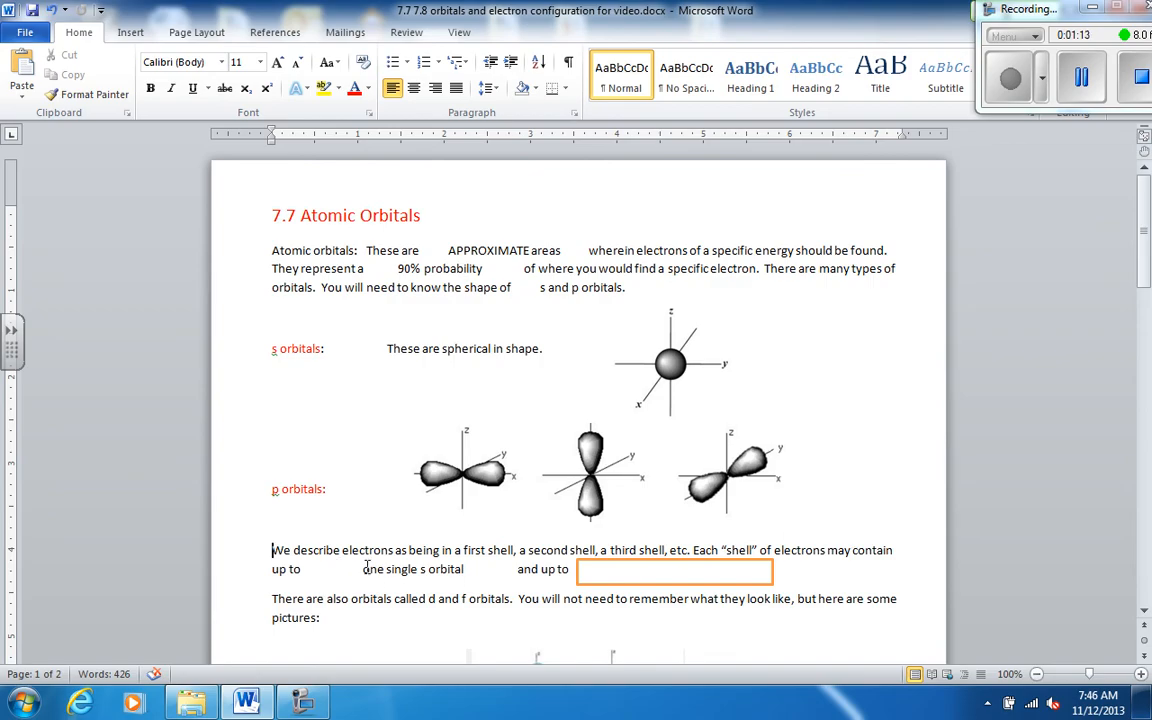
left_click(673, 569)
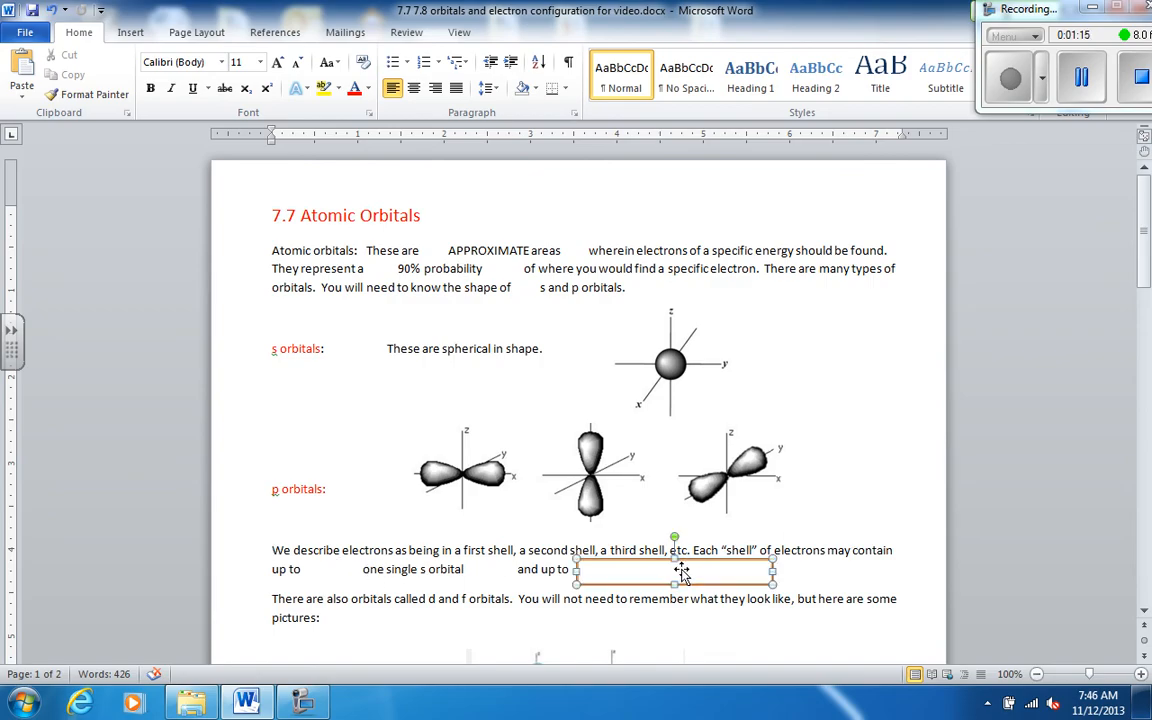
type("three p orbitals.")
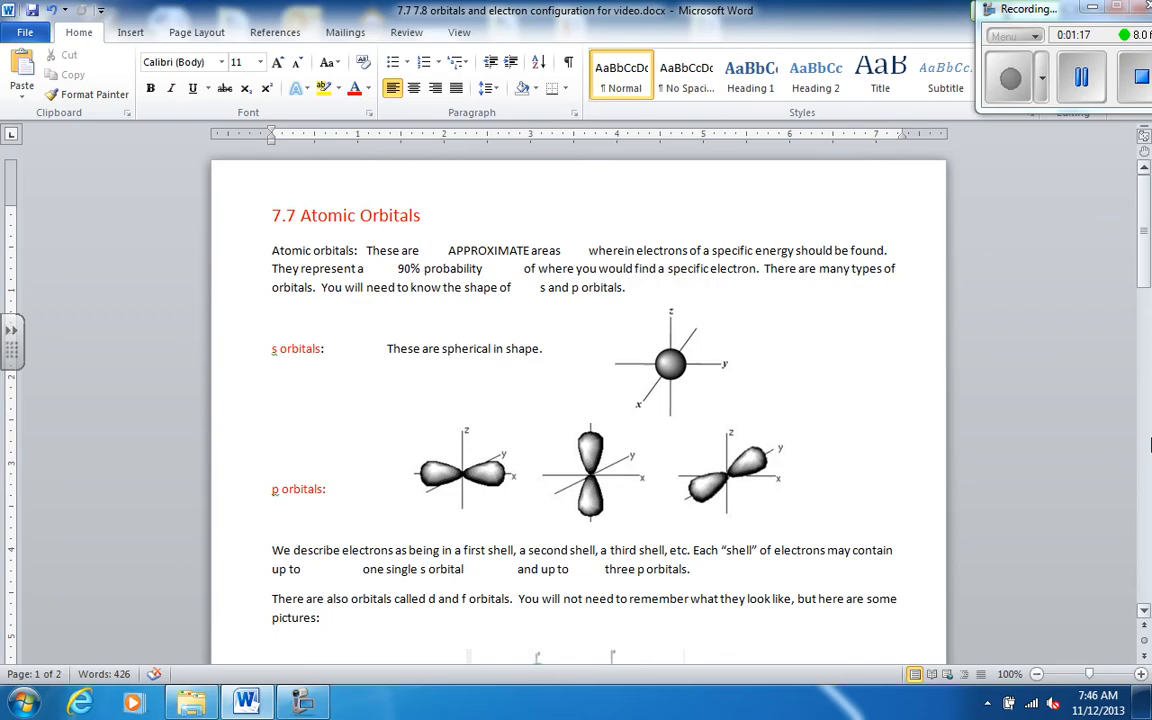
Step: Reveal the 'd orbitals' and 'f orbitals' labels beside the orbital pictures
scroll("down", 3)
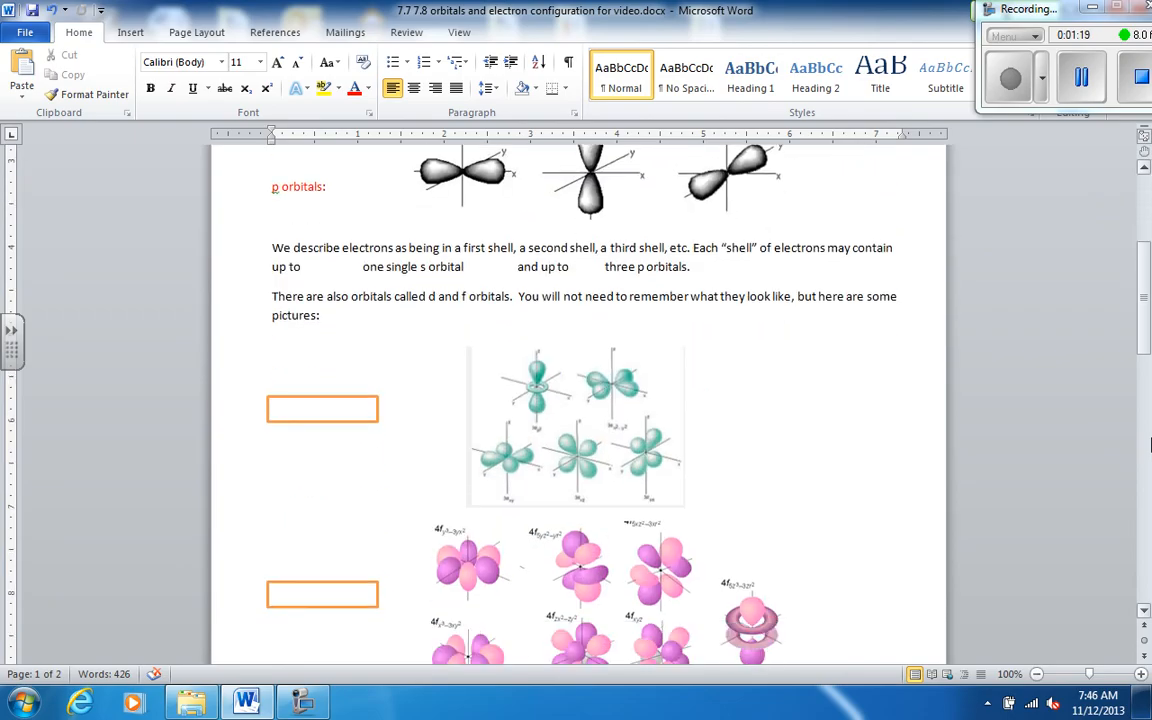
scroll("down", 3)
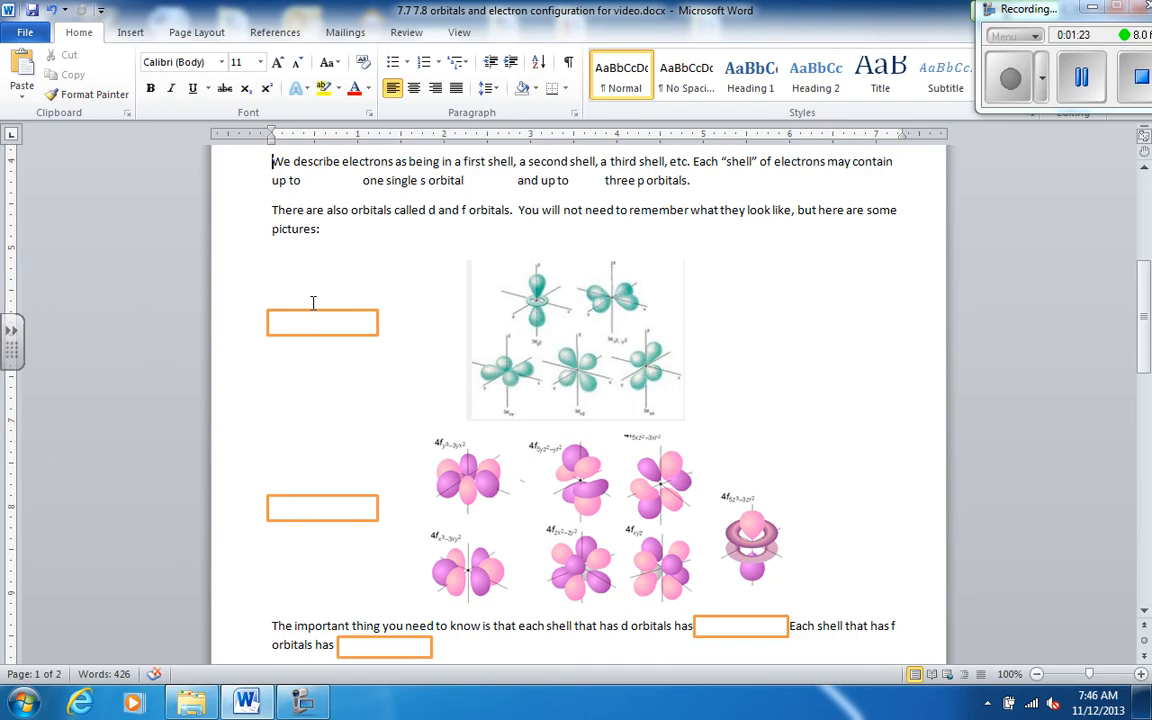
type("d orbitals:")
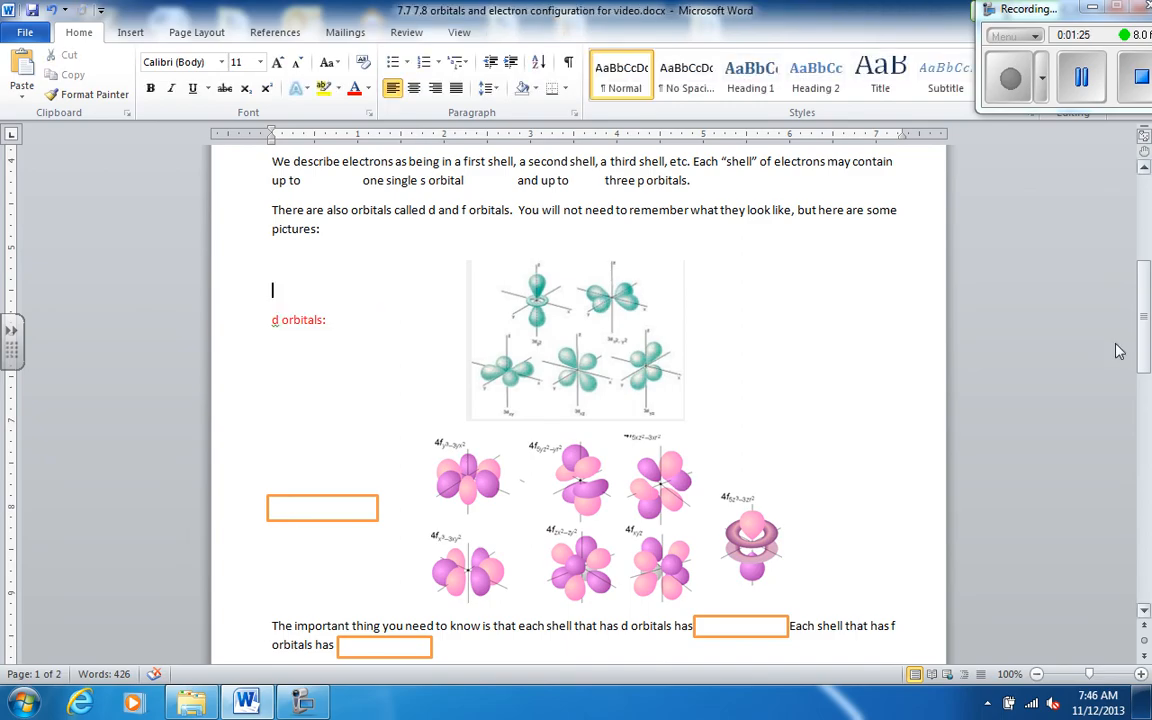
left_click(322, 507)
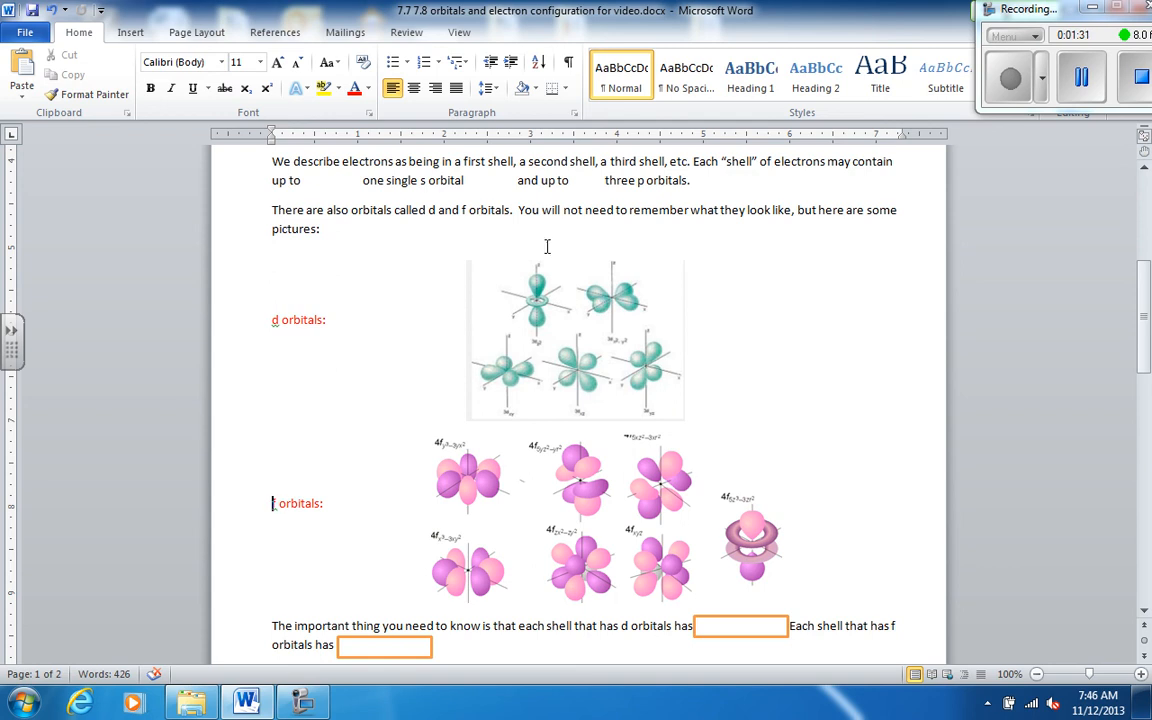
mouse_move(807, 392)
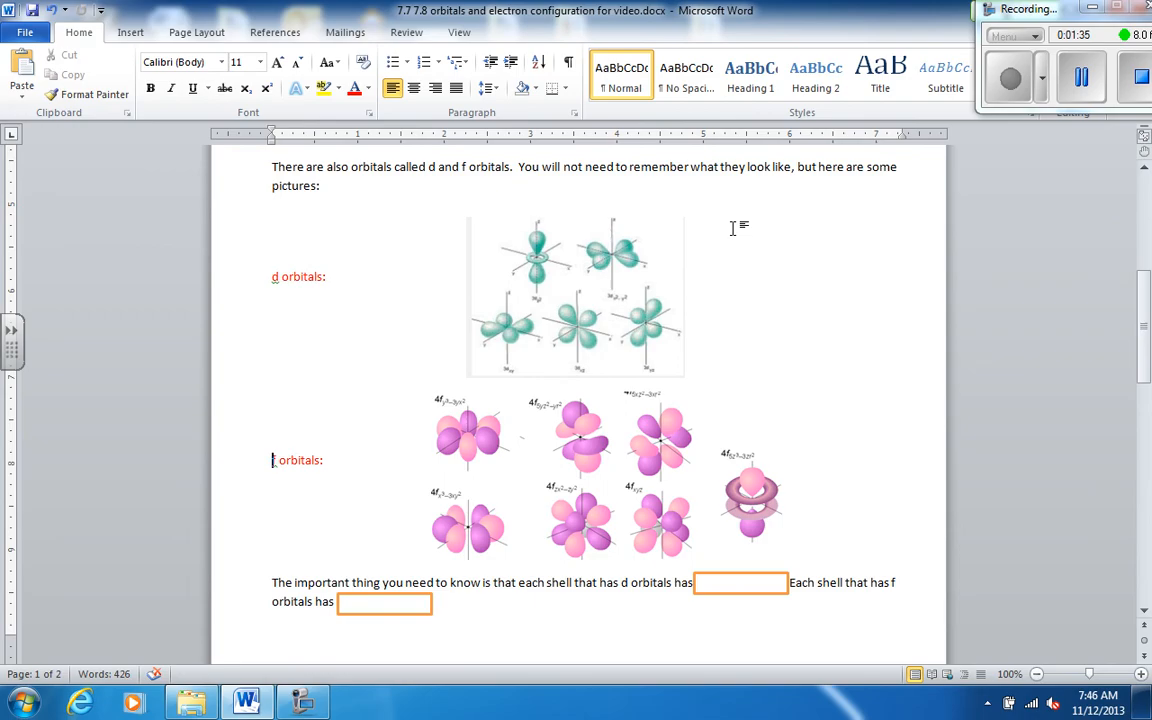
mouse_move(620, 303)
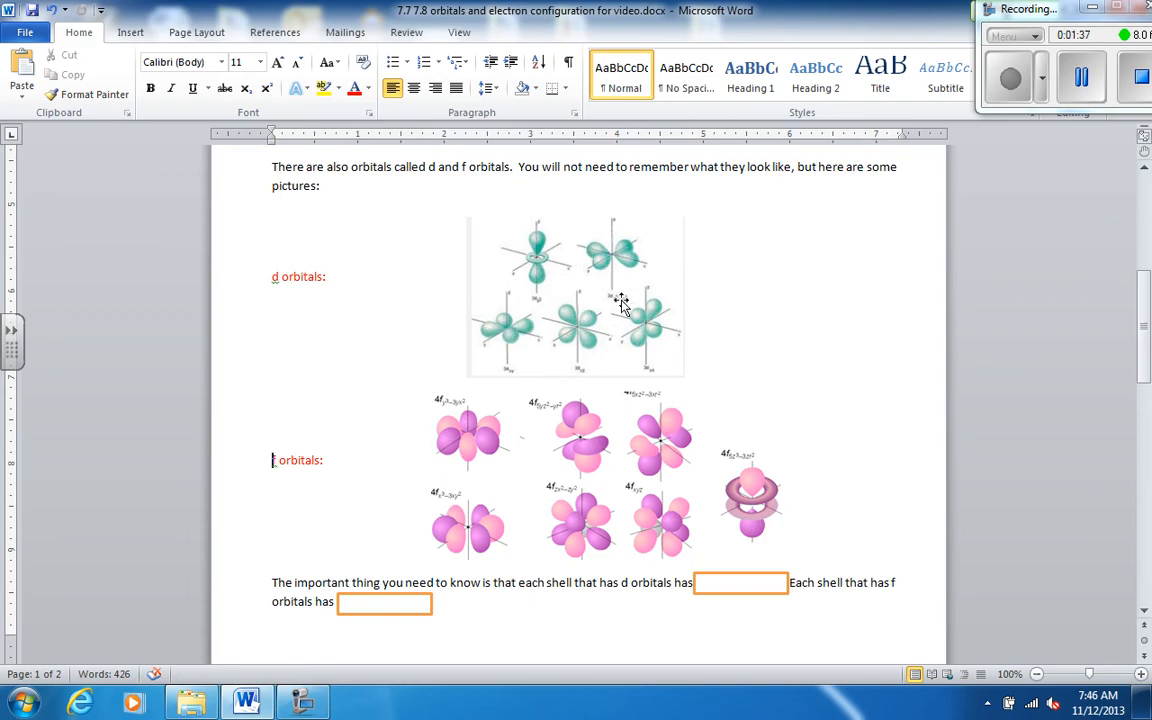
Step: Complete the following sentence with '5 d orbitals.' and '7 f orbitals.'
type("5 d orbitals.")
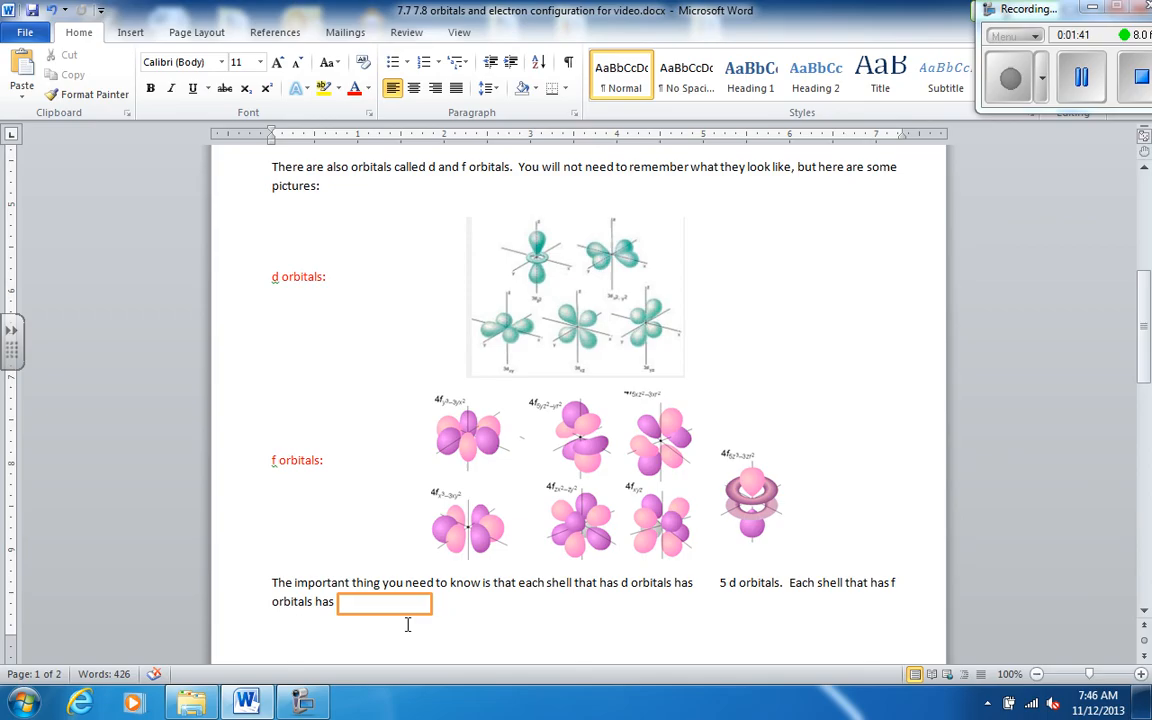
left_click(384, 601)
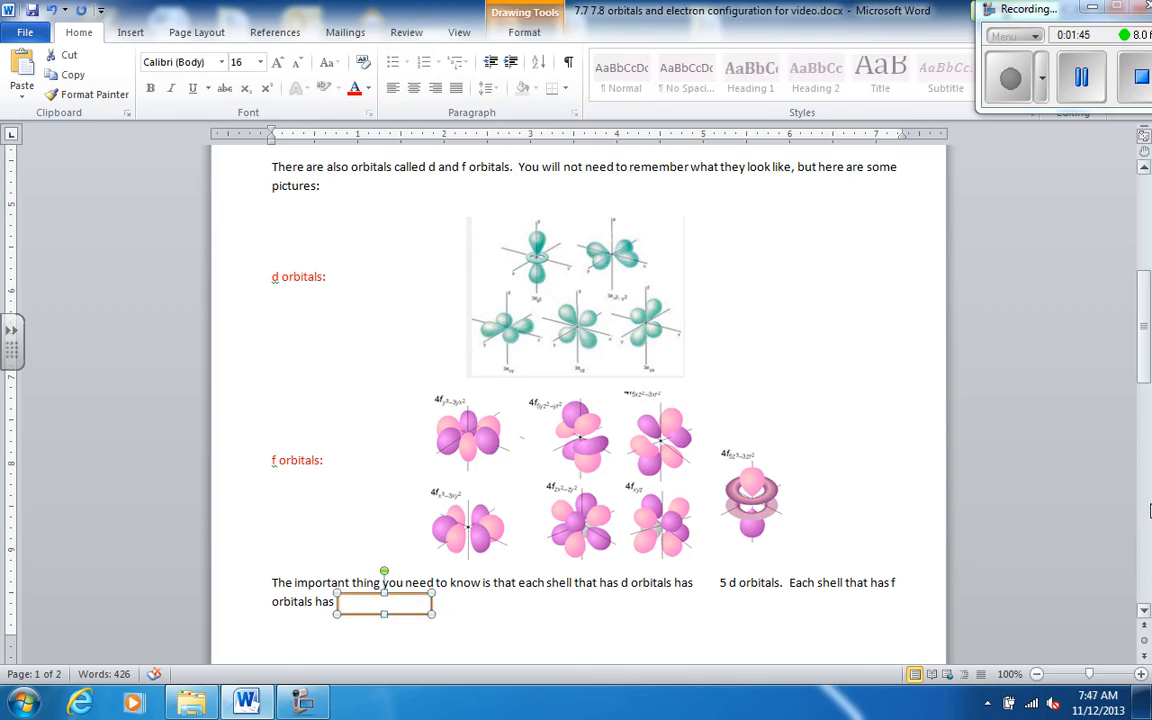
type("7 f orbitals.")
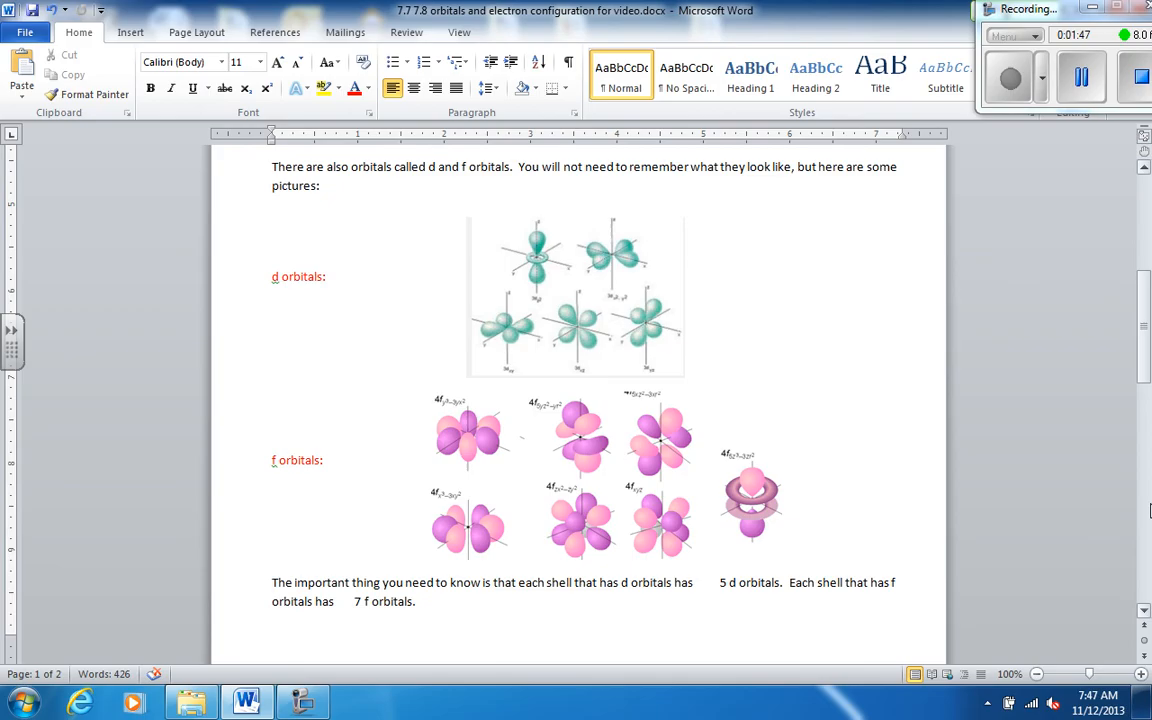
scroll("down", 3)
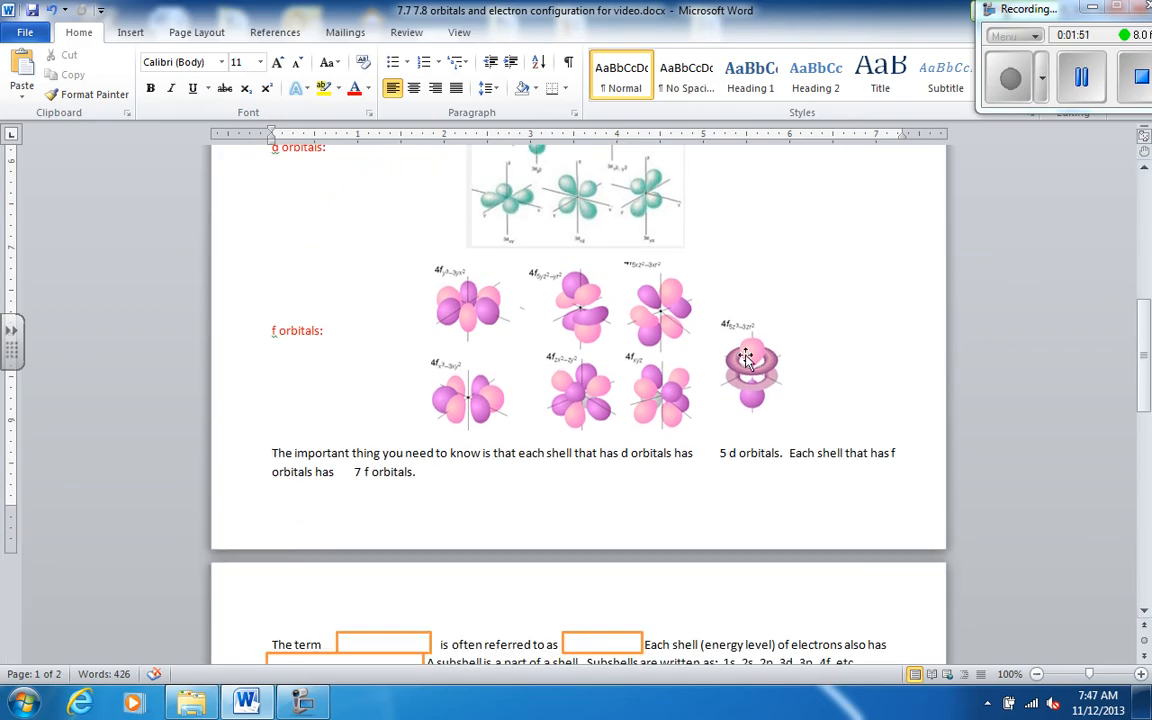
mouse_move(568, 320)
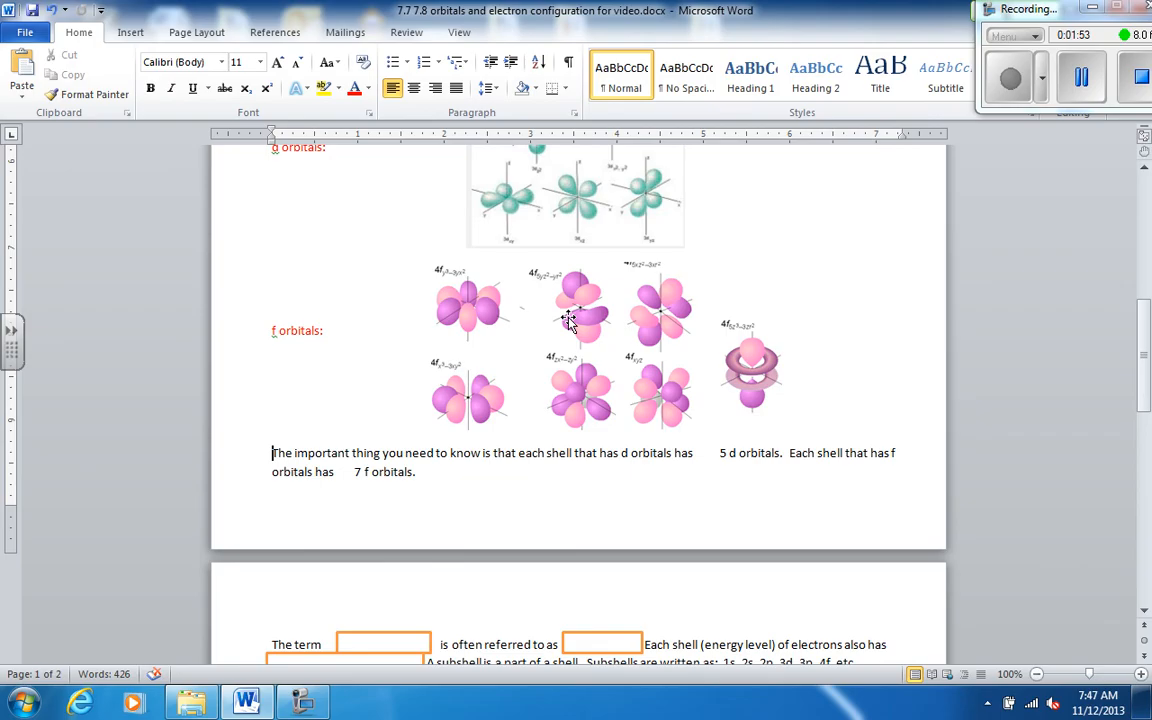
Step: Fill the shell paragraph blanks with '"shell"', 'level."' and 'subshells (sublevels.)'
scroll("down", 3)
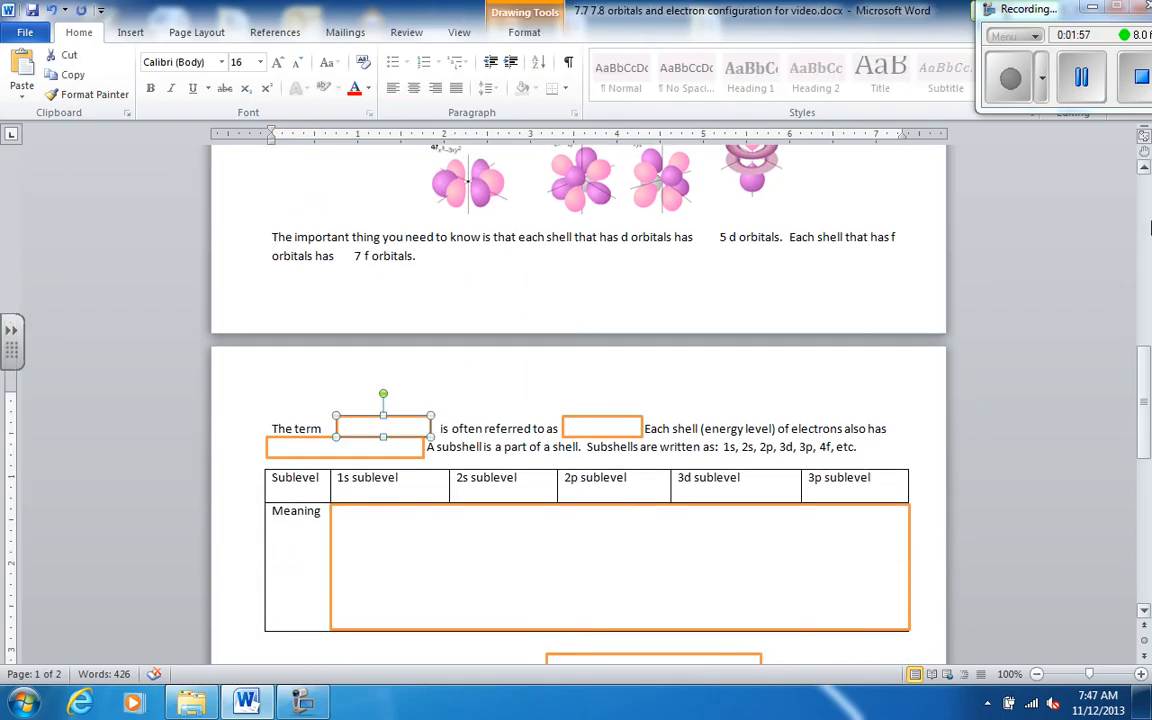
type("\"shell\"")
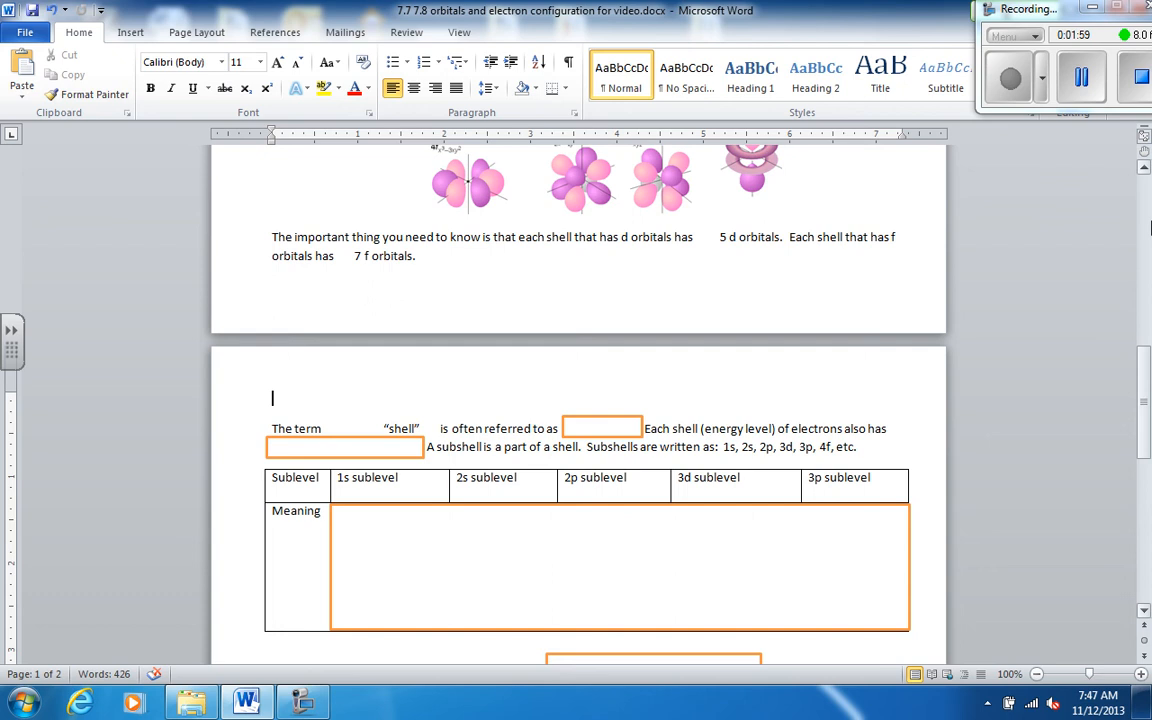
left_click(602, 428)
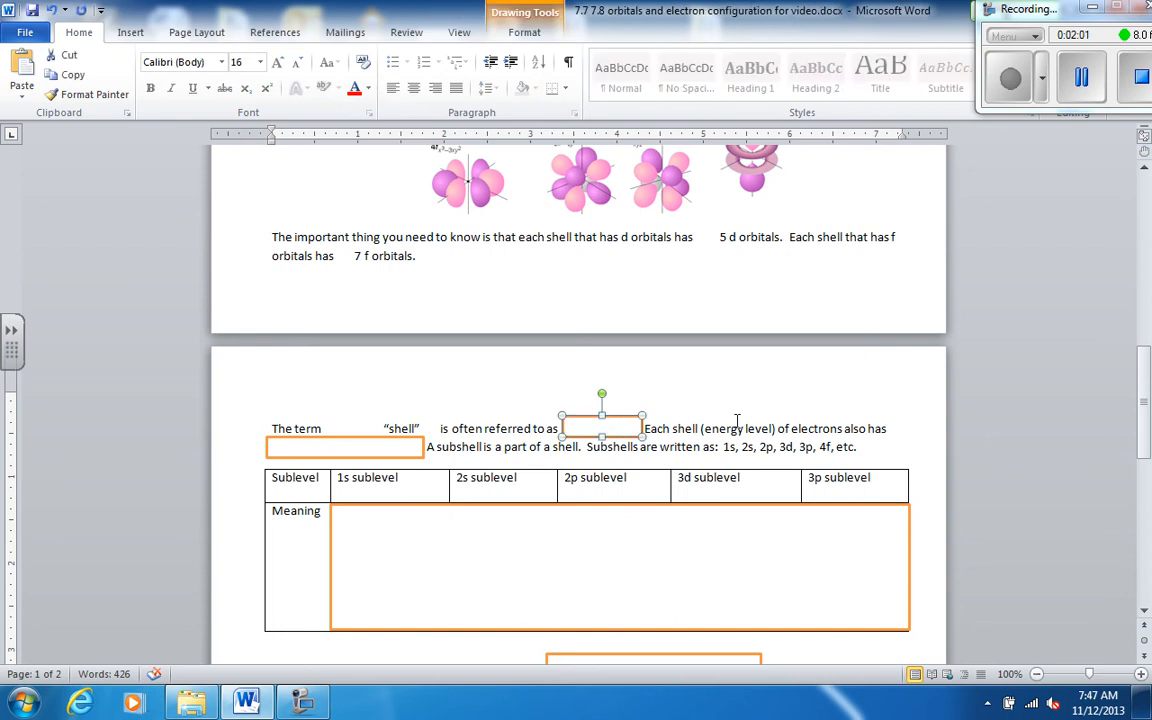
type("level.\"")
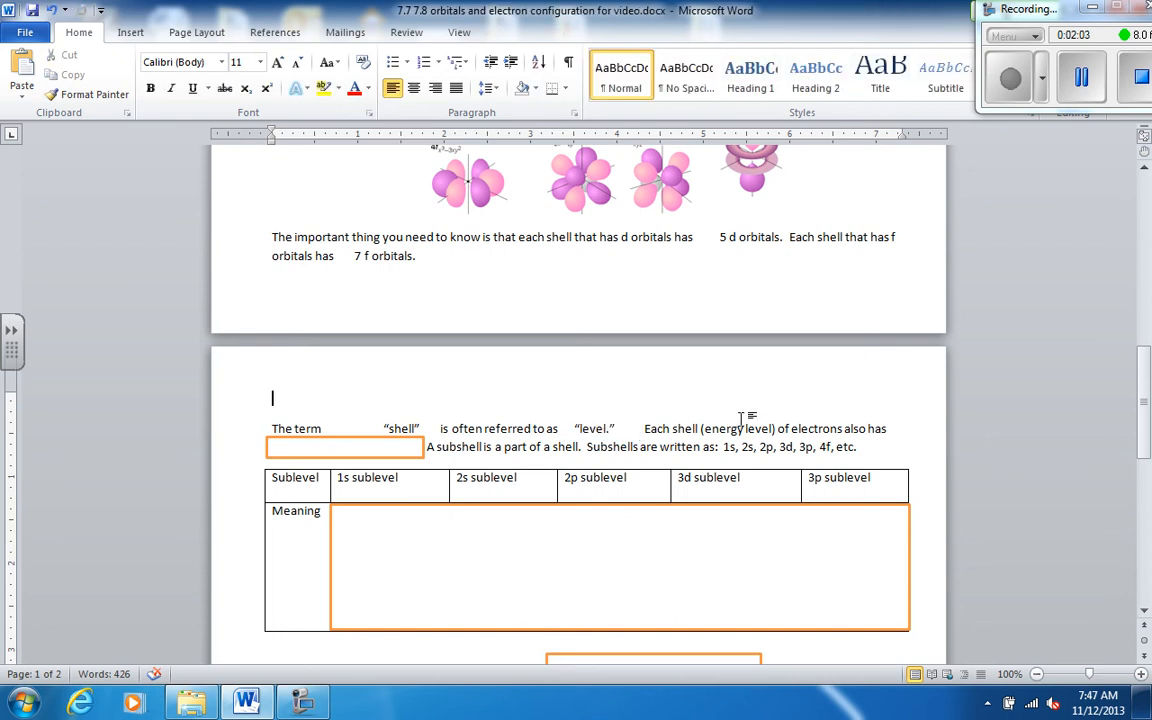
mouse_move(955, 393)
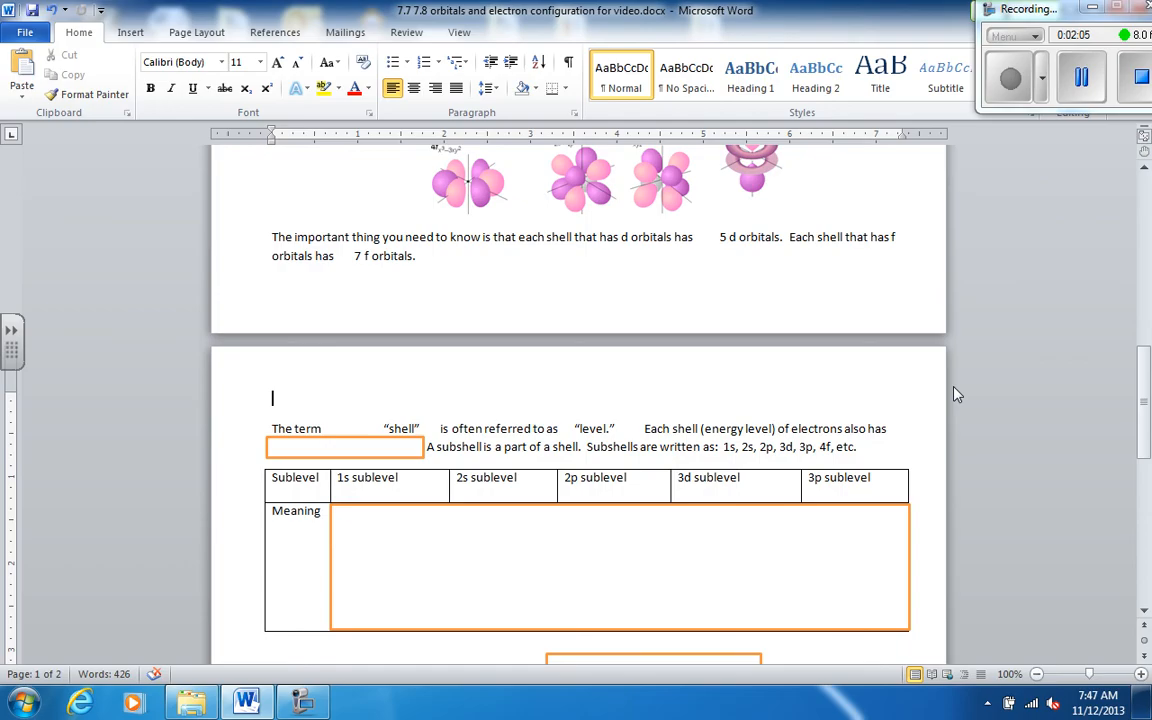
mouse_move(347, 460)
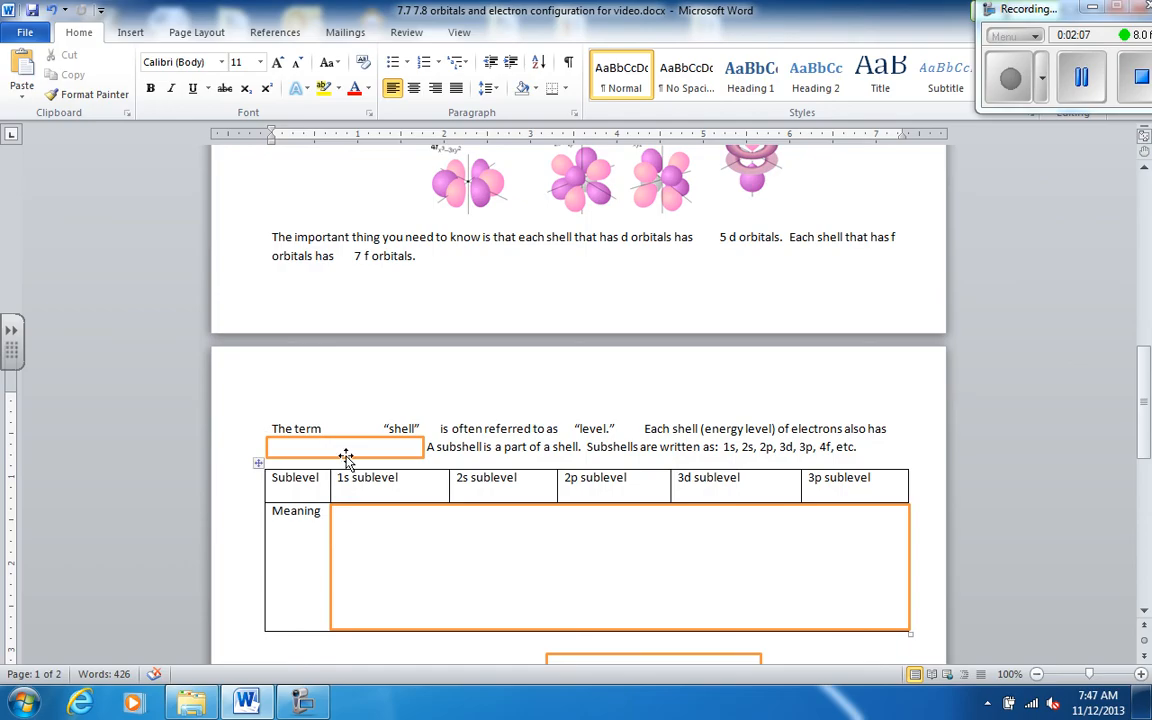
type("subshells (sublevels.)")
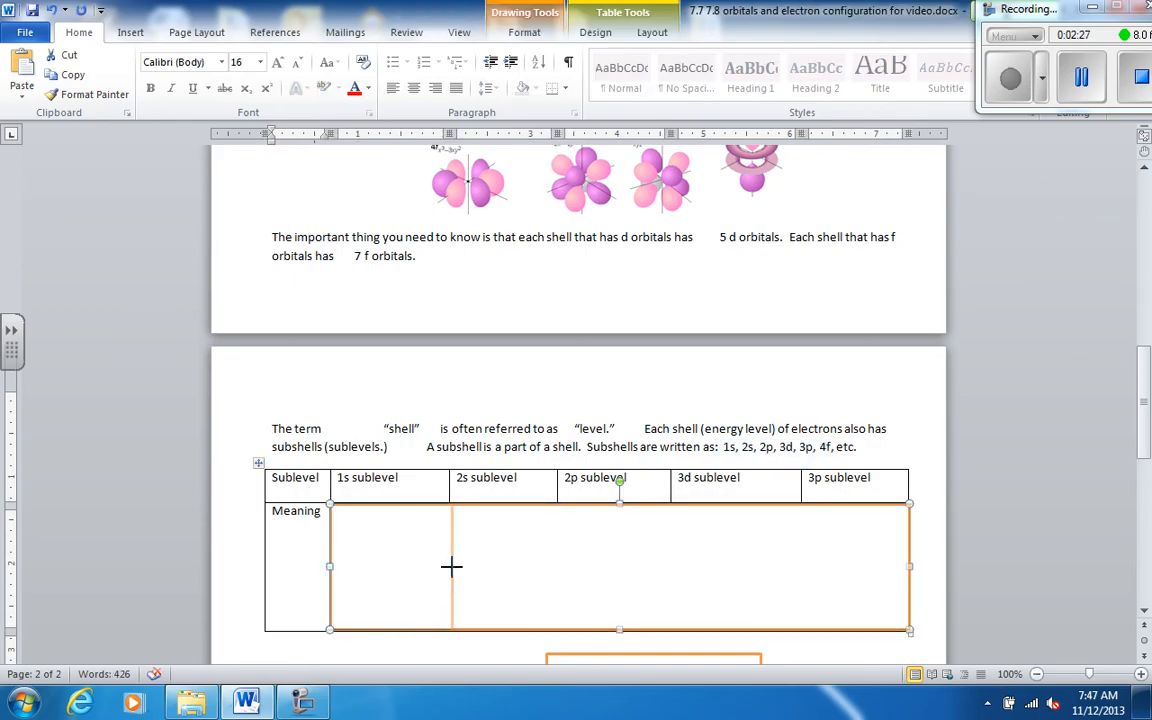
Step: Type the Meaning cells, e.g. 'The s orbital in the 1st shell of electrons', through 3p
type("The s orbital in the 1st shell of electrons")
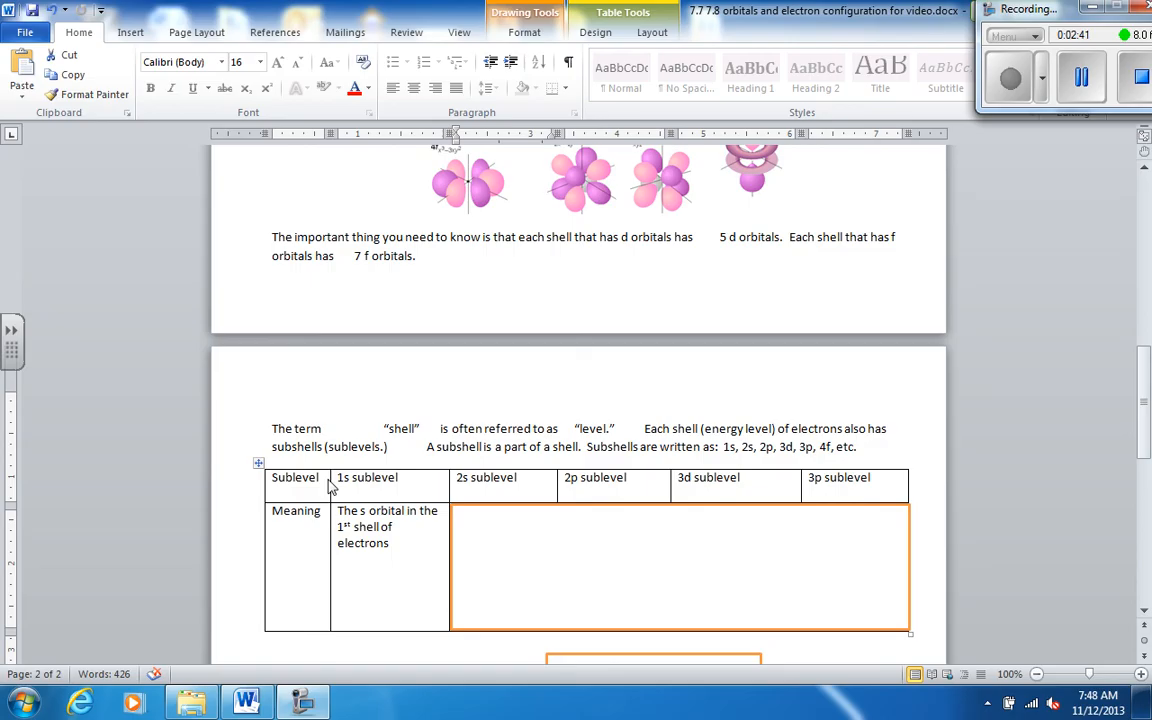
mouse_move(800, 490)
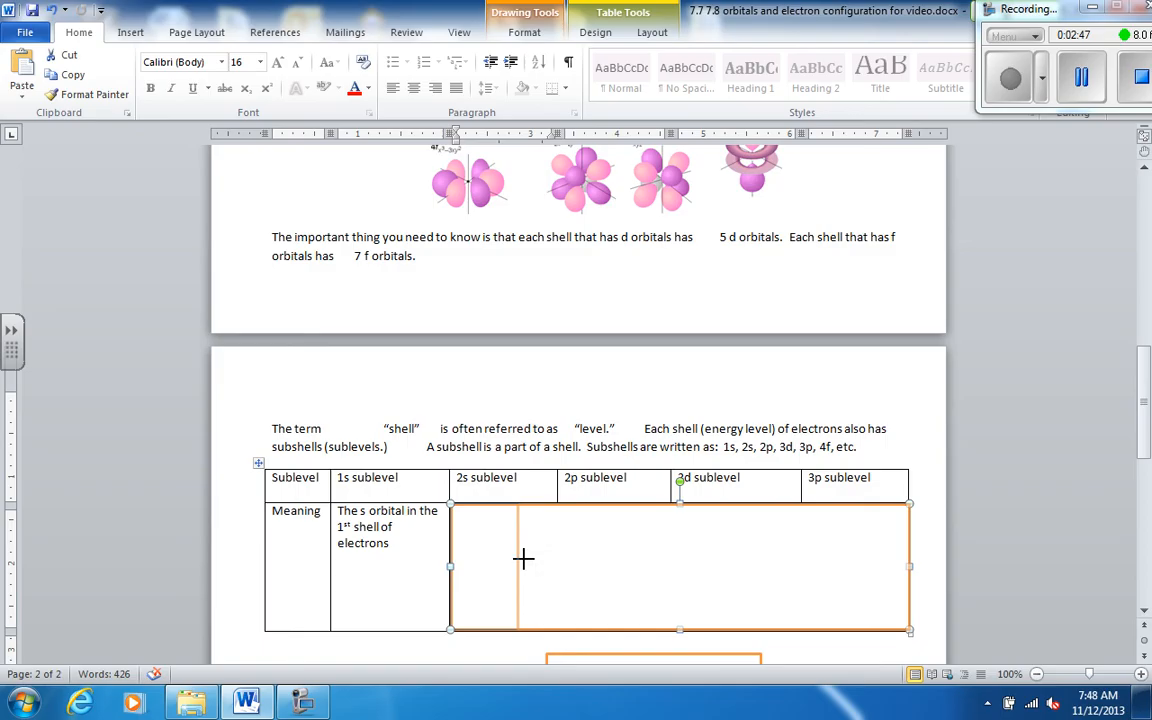
type("The s orbital in the 2nd shell of electrons")
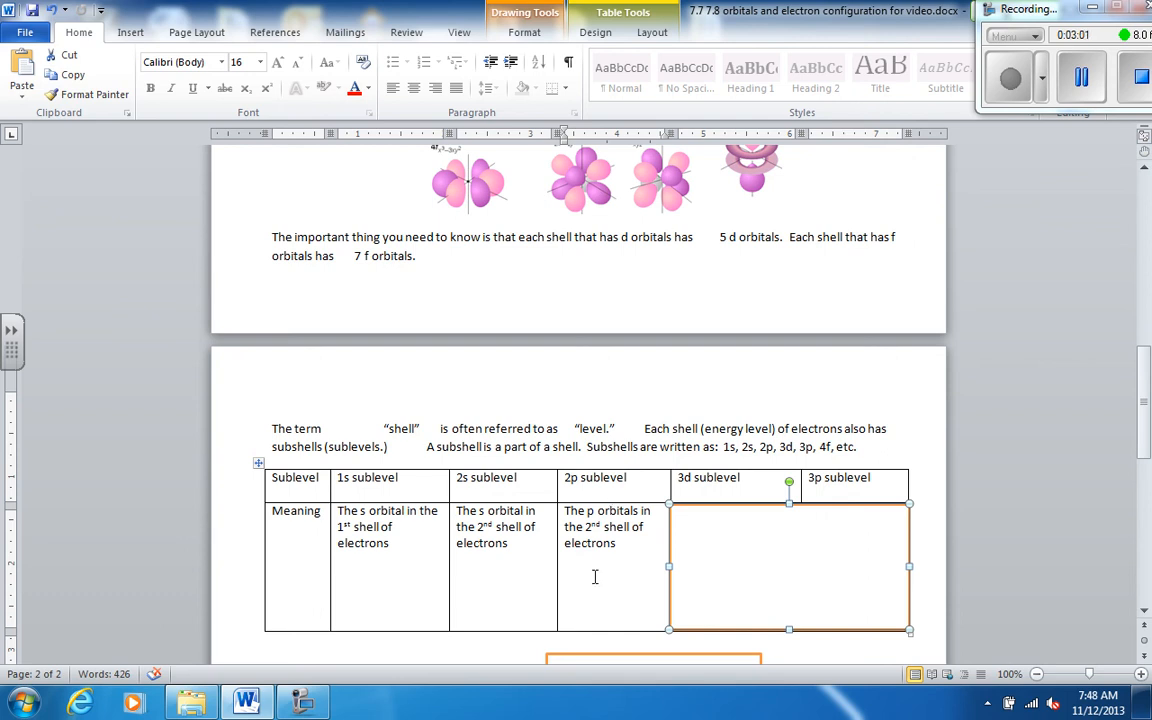
mouse_move(668, 567)
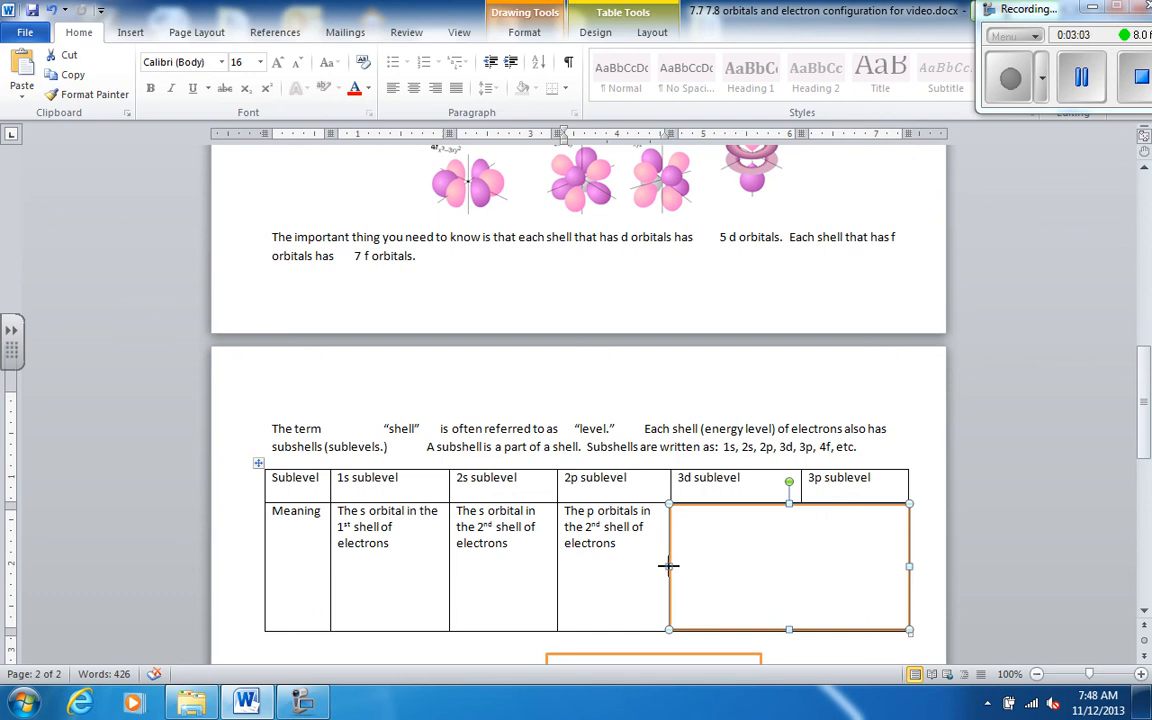
type("The d orbitals in the 3rd shell of electrons")
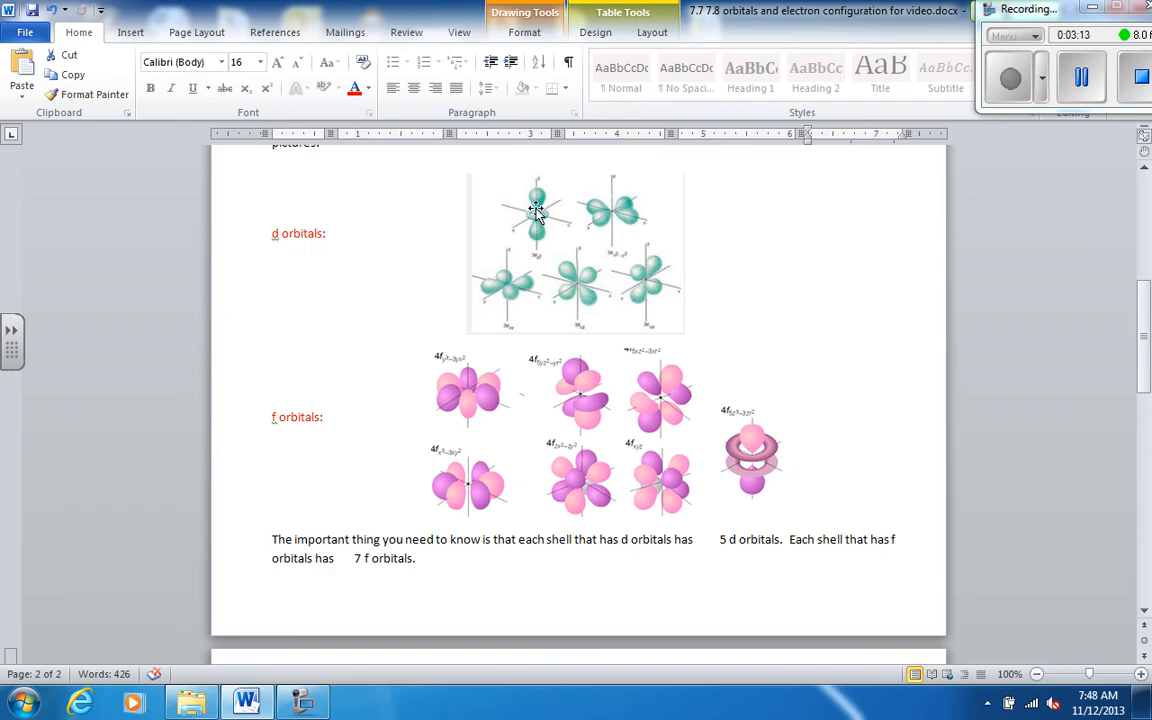
scroll("down", 3)
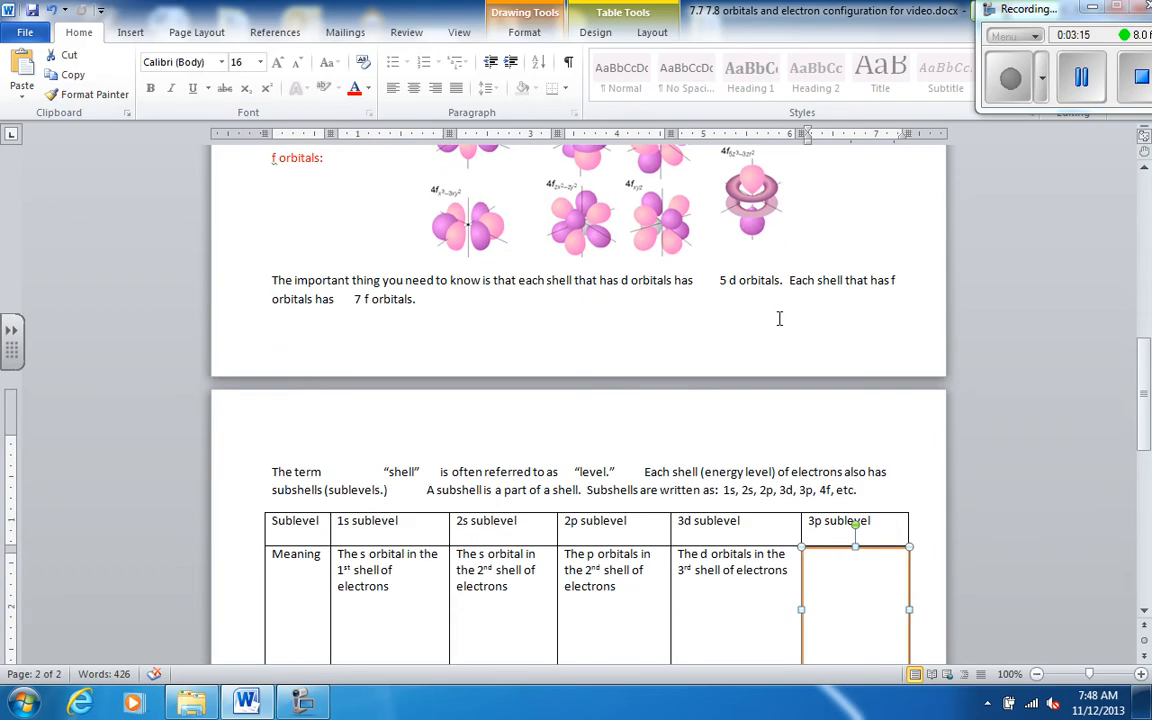
scroll("down", 3)
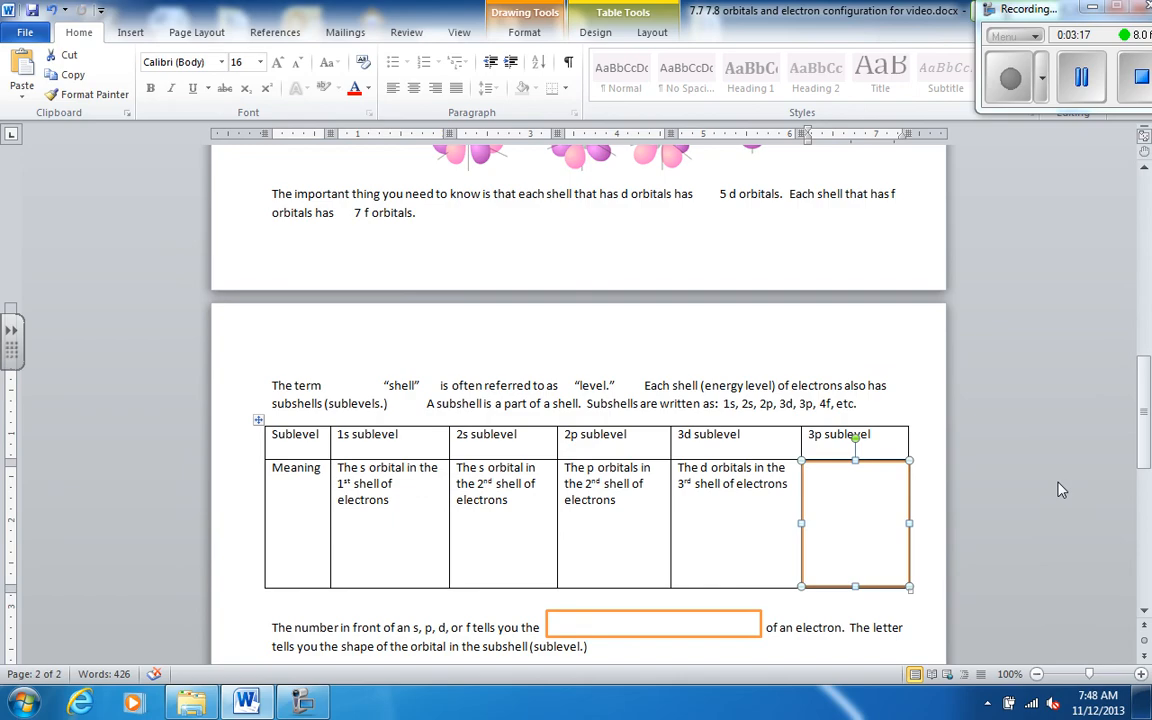
type("The p orbitals in the 3rd shell of electrons")
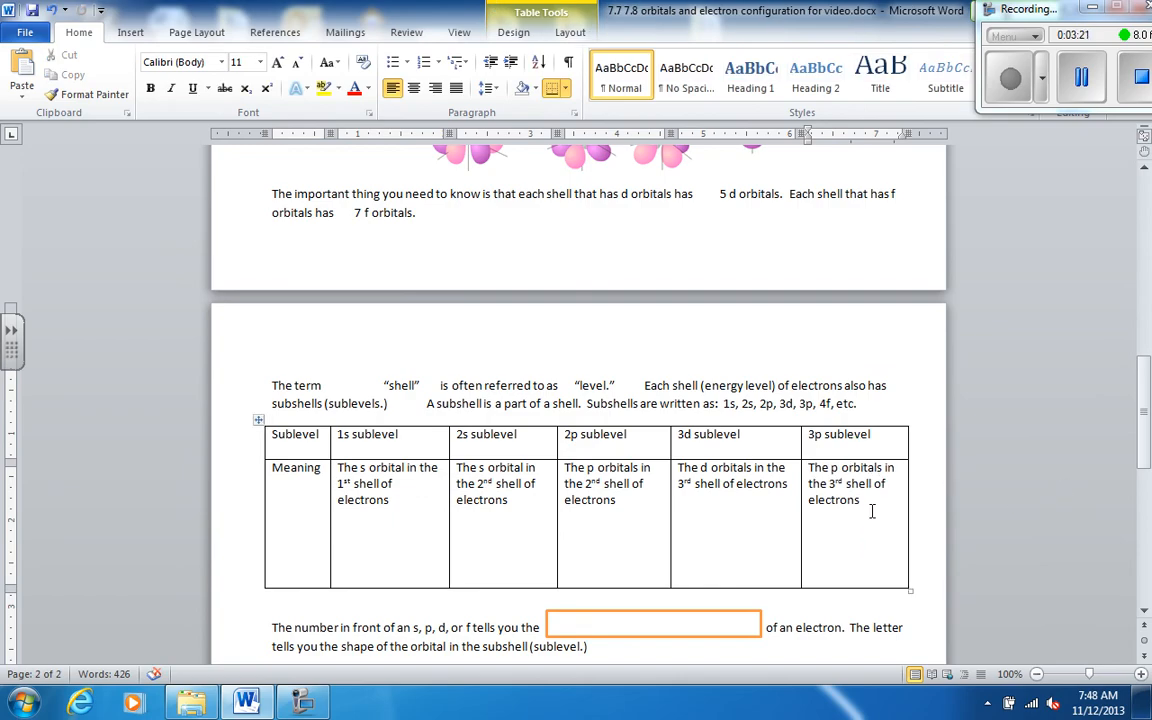
scroll("down", 3)
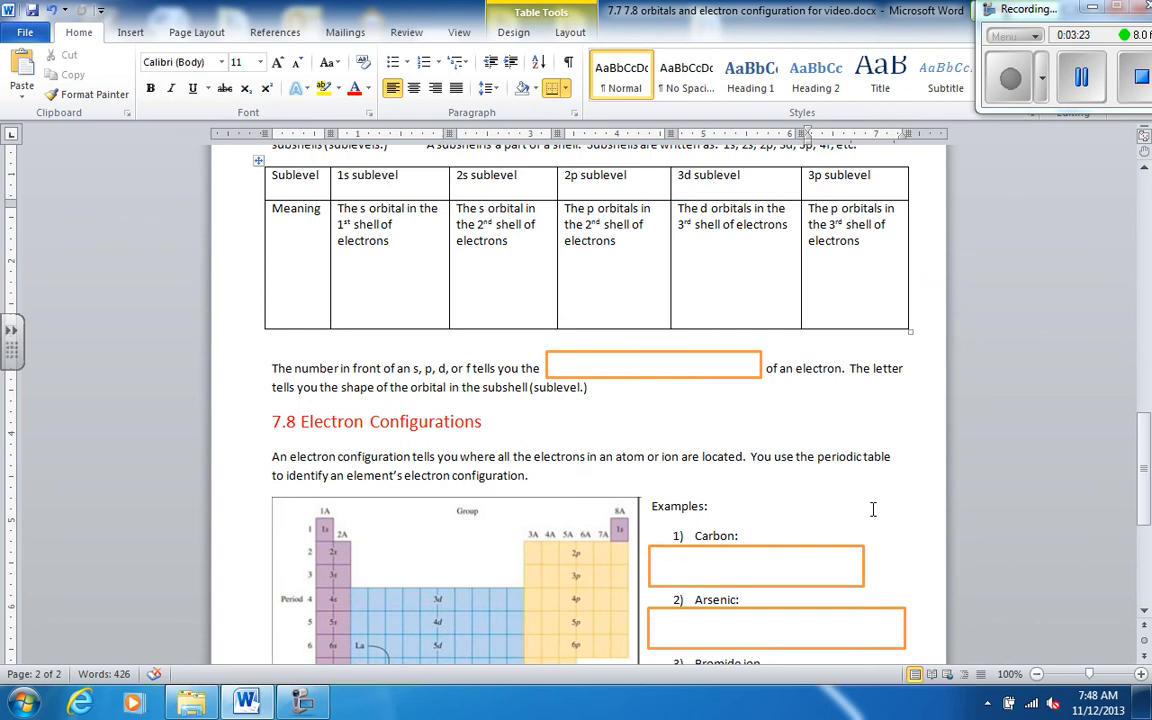
Step: Replace the orange blank with 'shell number (energy level)' after the sublevel table
left_click(653, 367)
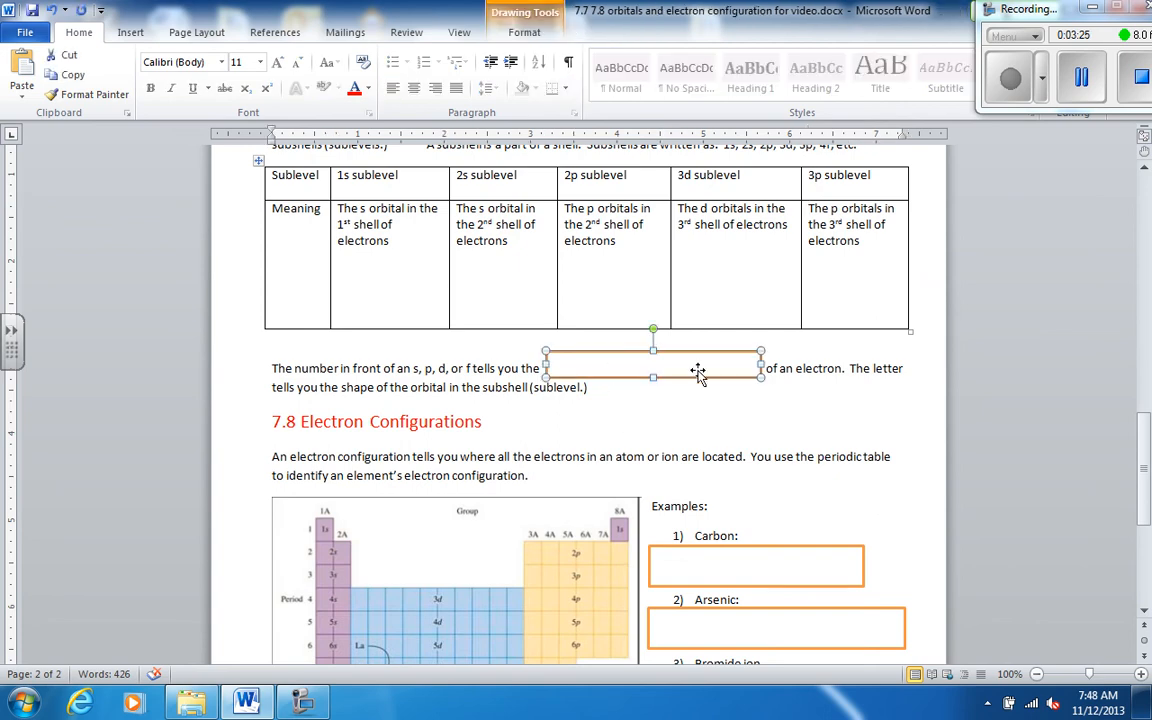
type("shell number (energy level)")
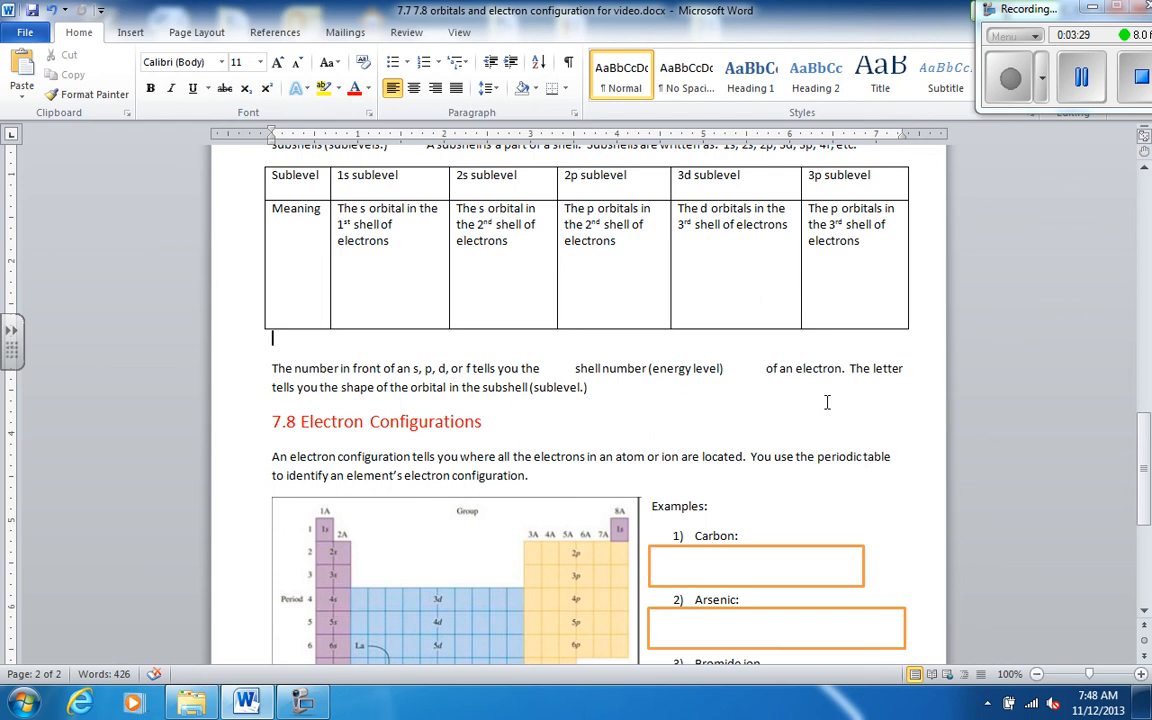
scroll("down", 3)
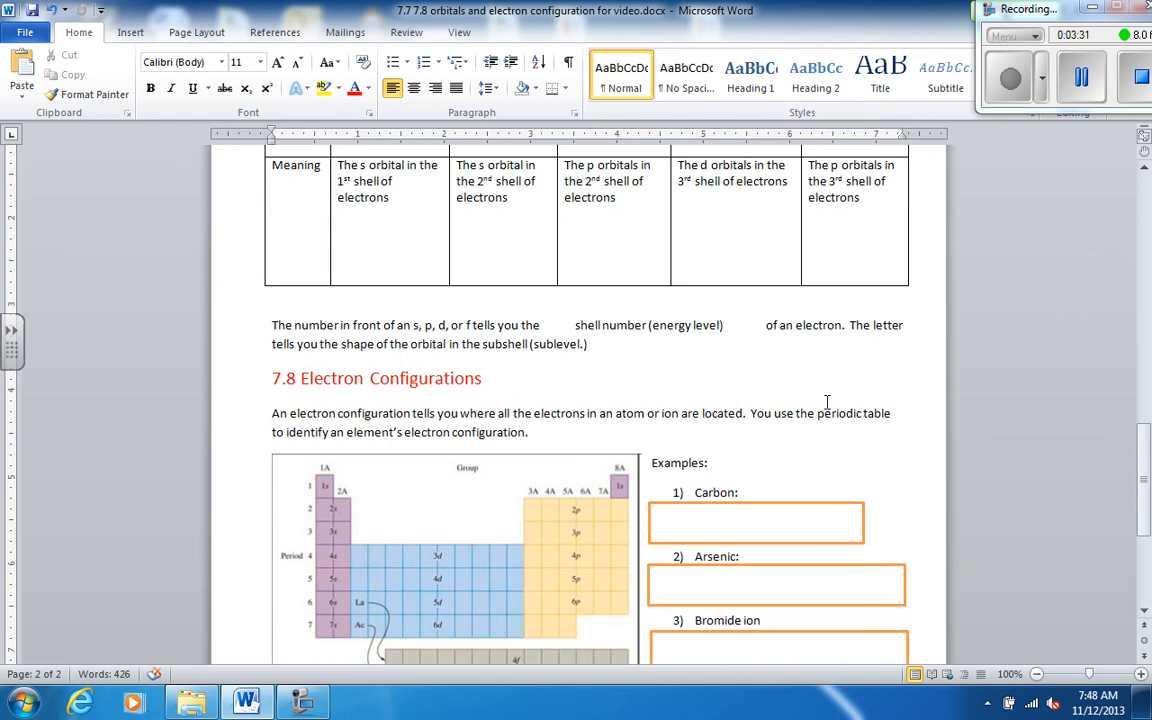
scroll("down", 3)
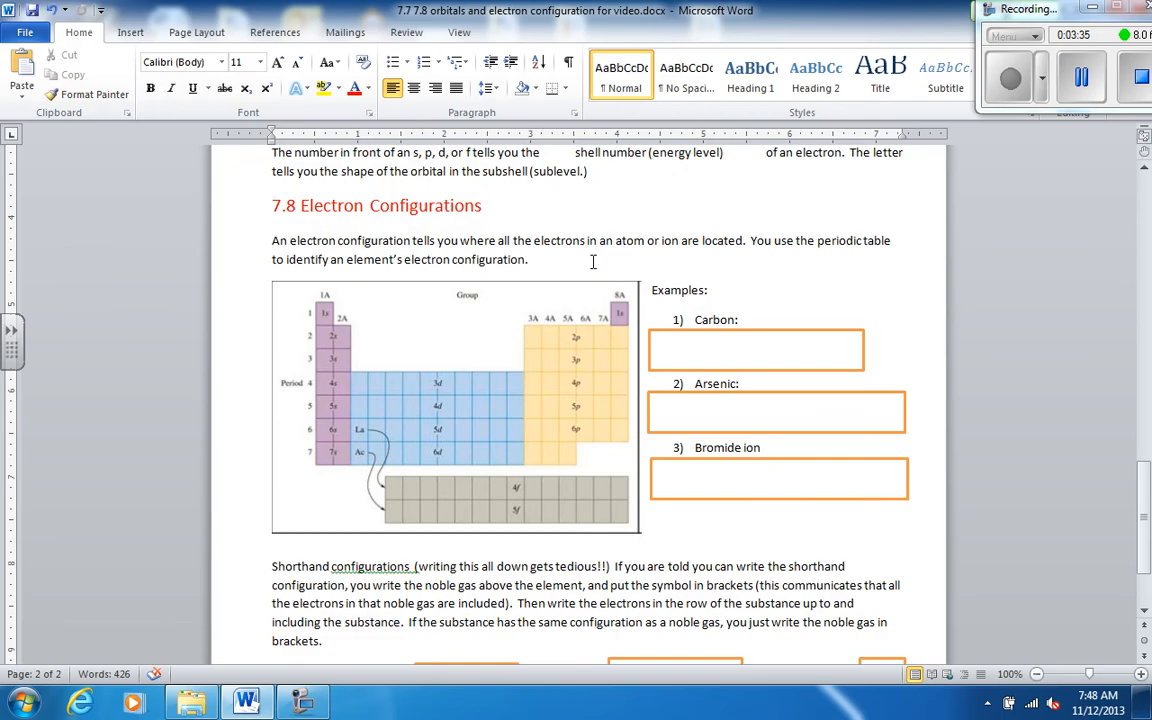
mouse_move(542, 247)
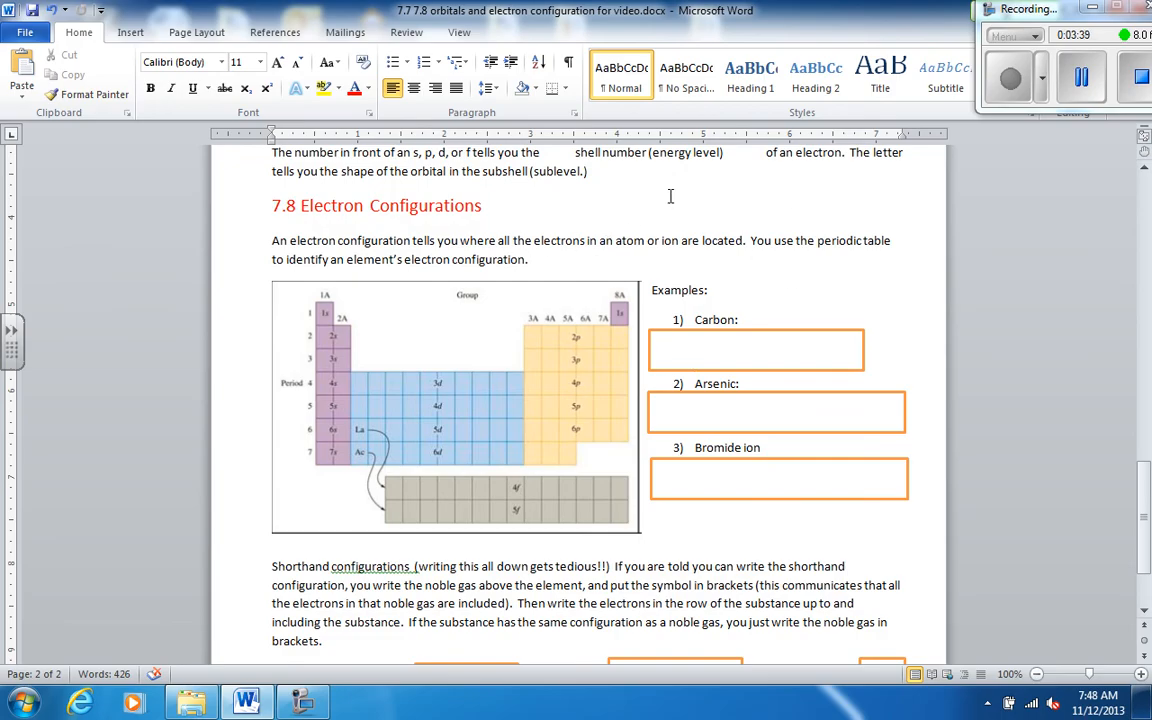
mouse_move(355, 294)
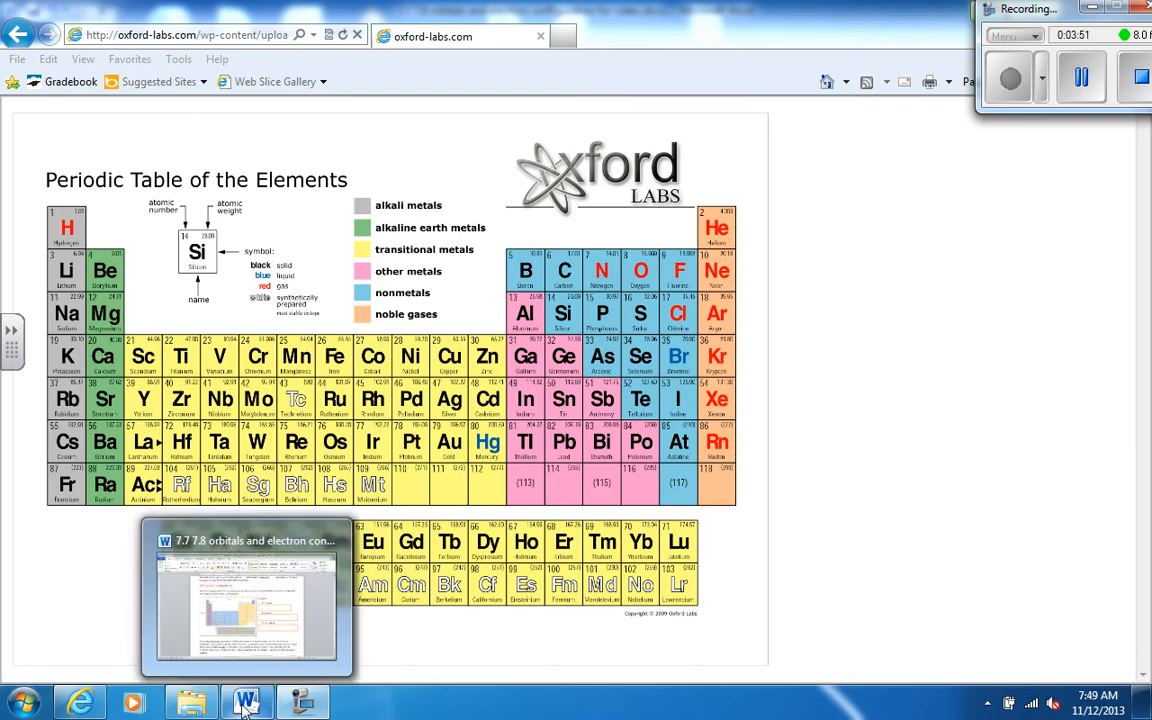
Step: Return from the periodic table to the Word electron configuration worksheet
left_click(247, 700)
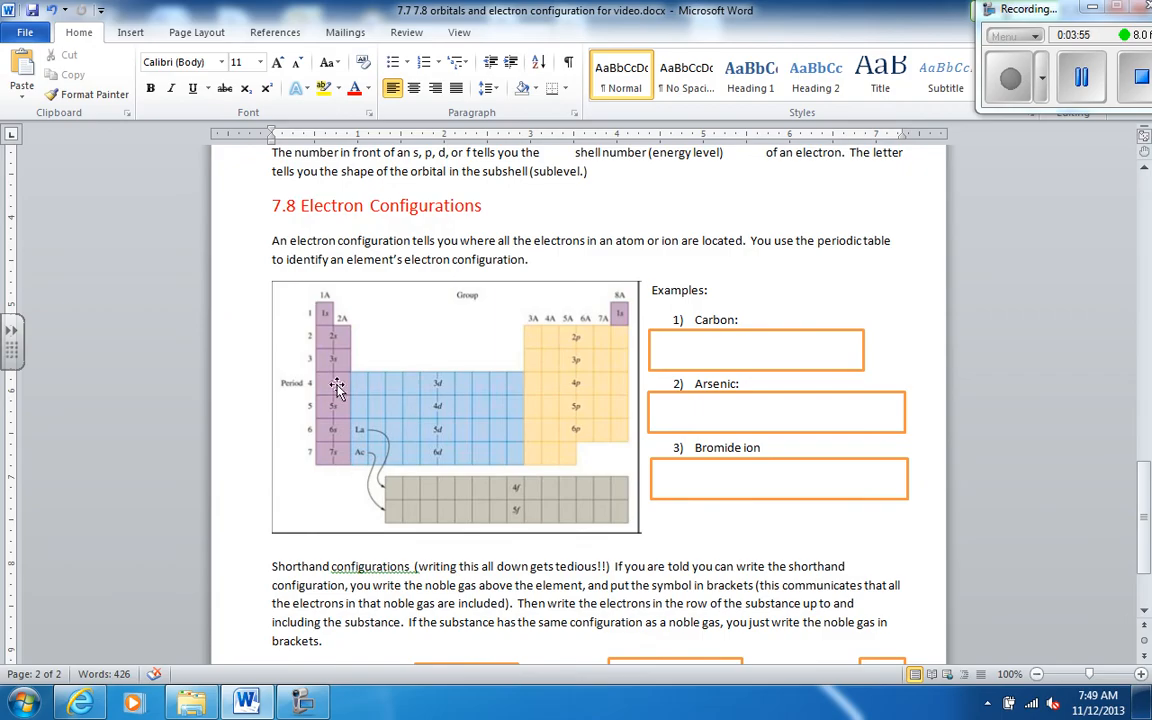
mouse_move(347, 395)
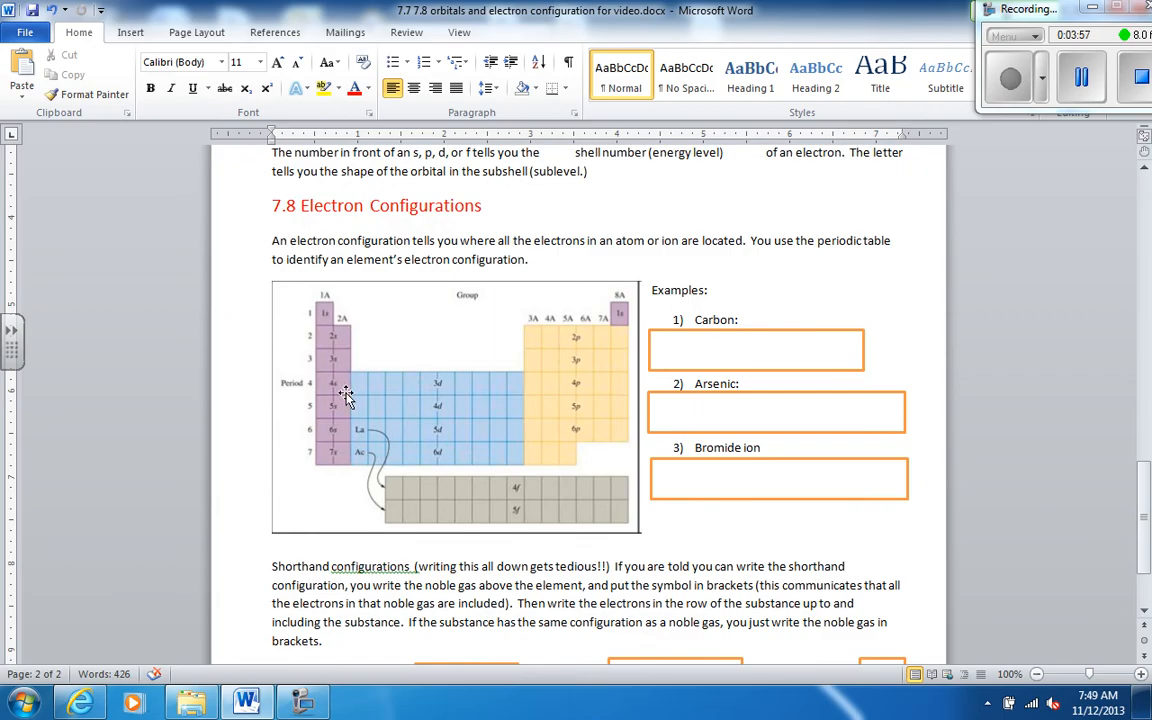
mouse_move(325, 345)
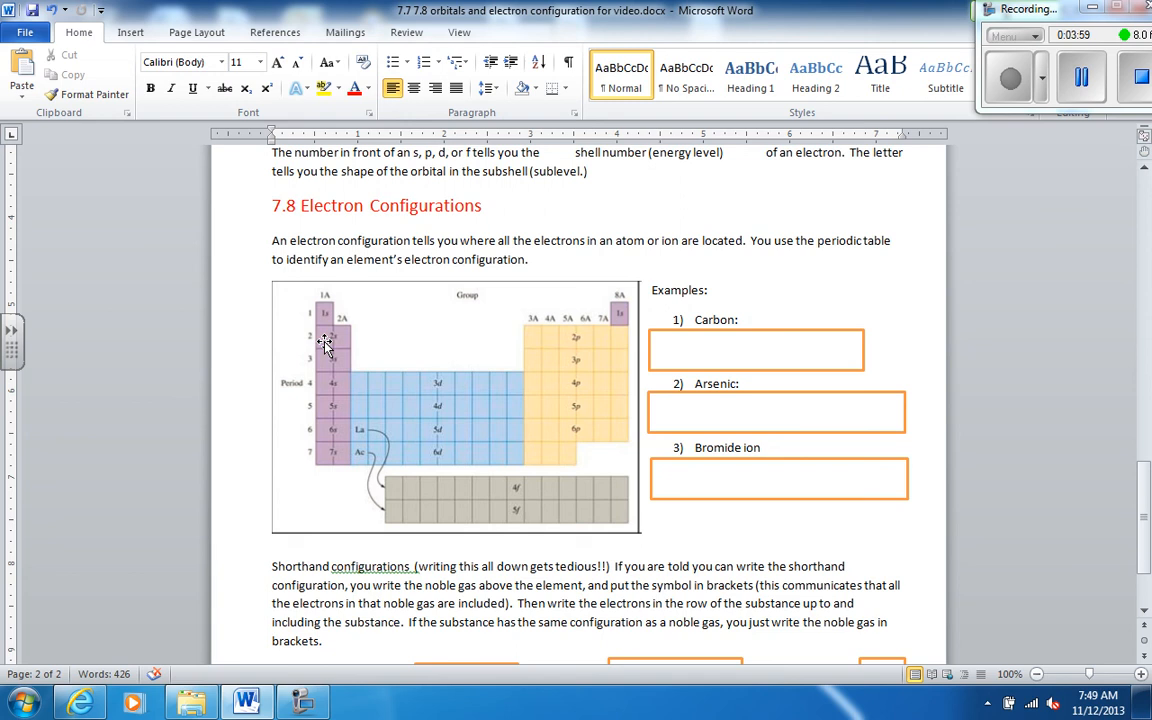
mouse_move(343, 335)
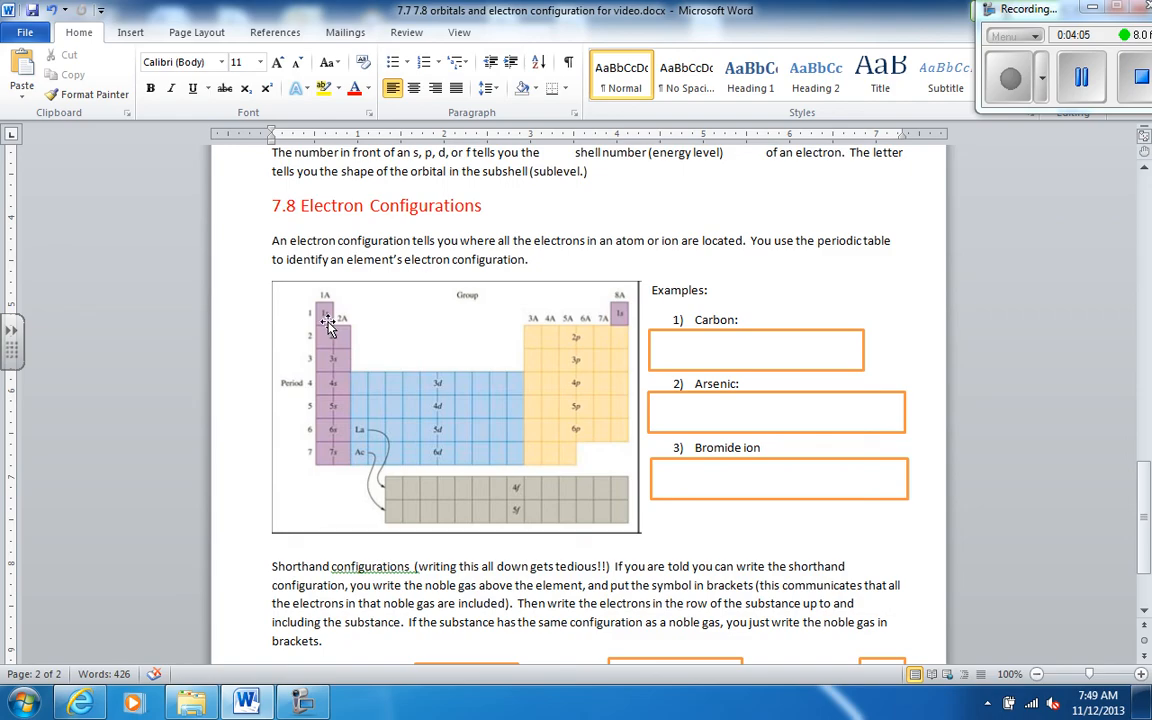
mouse_move(333, 348)
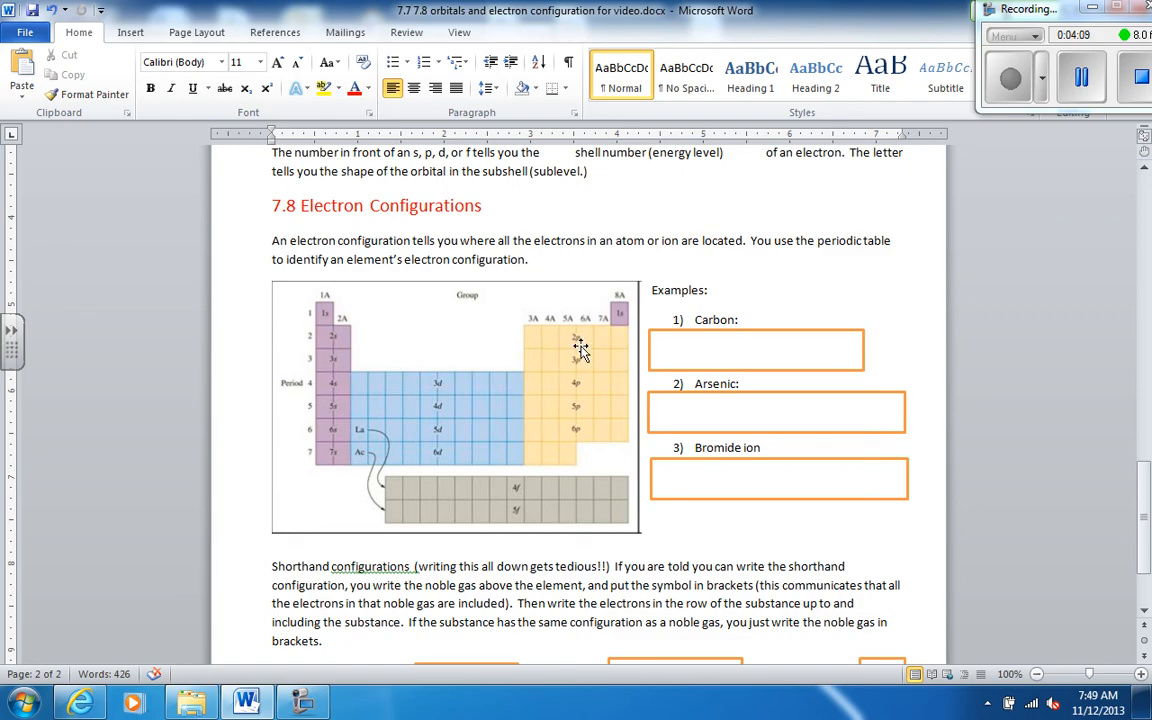
mouse_move(617, 351)
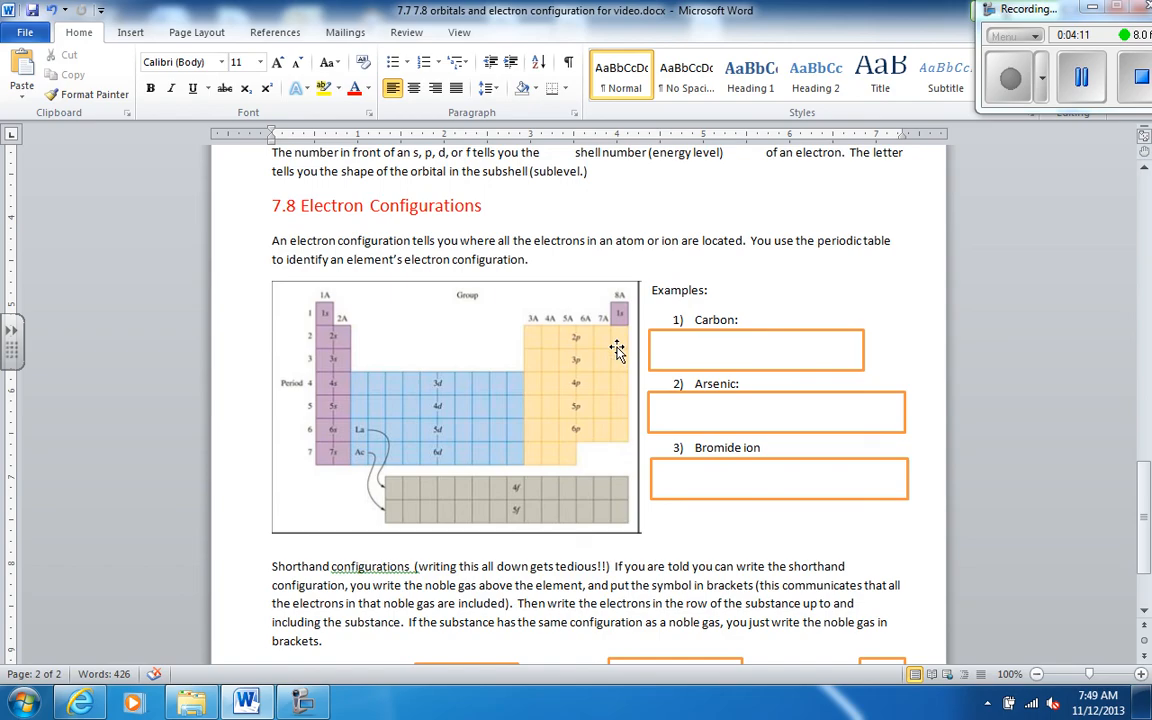
mouse_move(510, 350)
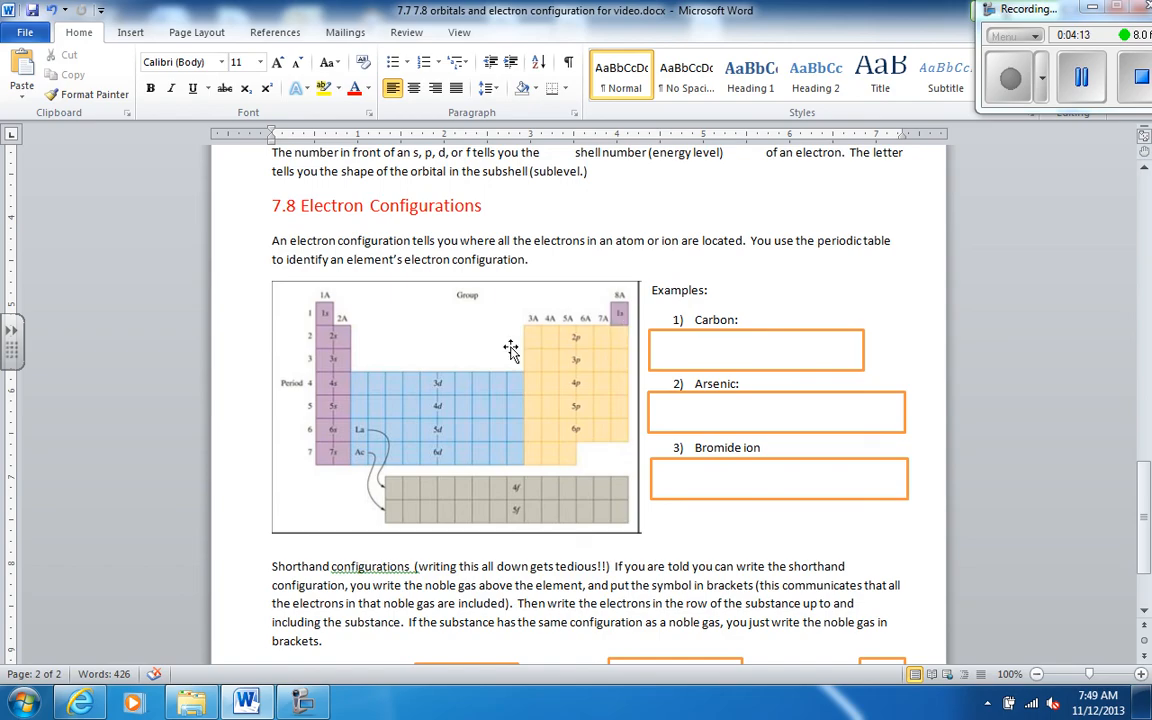
mouse_move(506, 412)
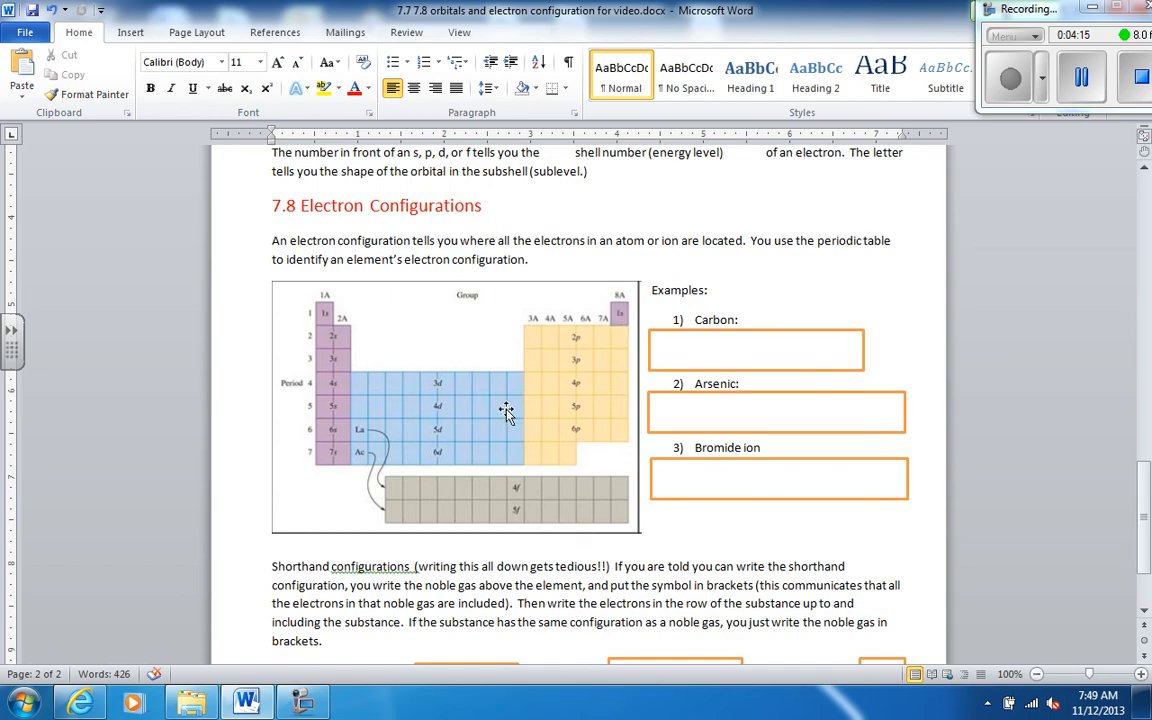
mouse_move(430, 510)
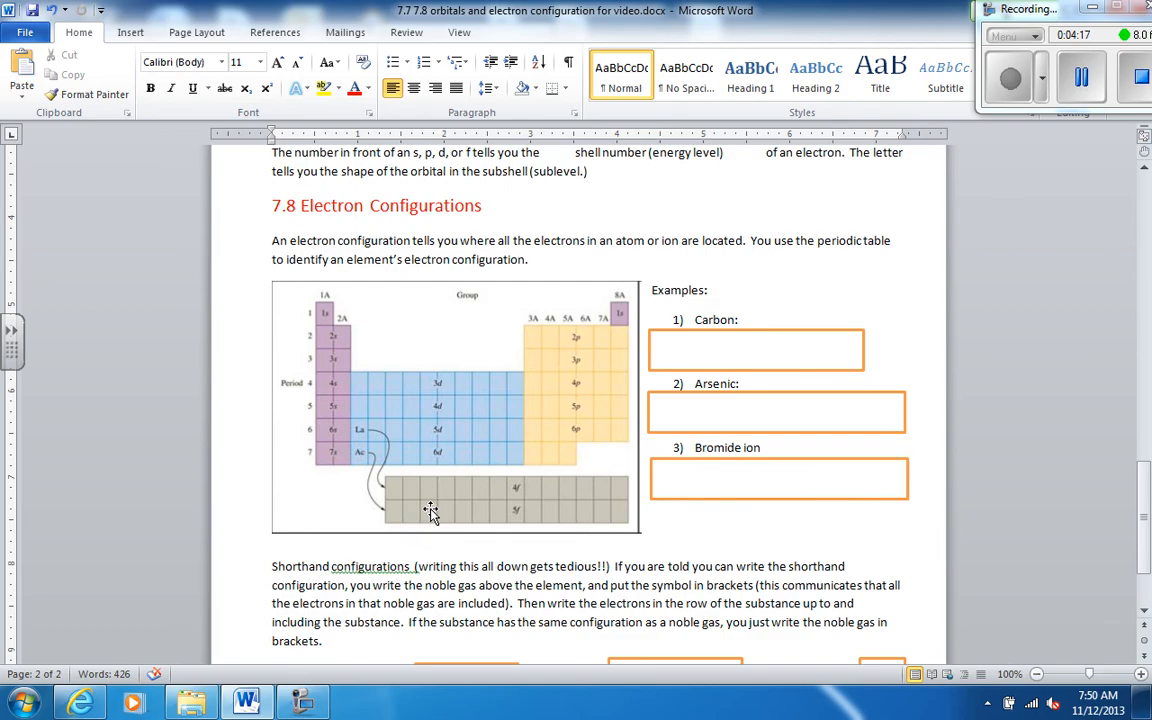
mouse_move(451, 505)
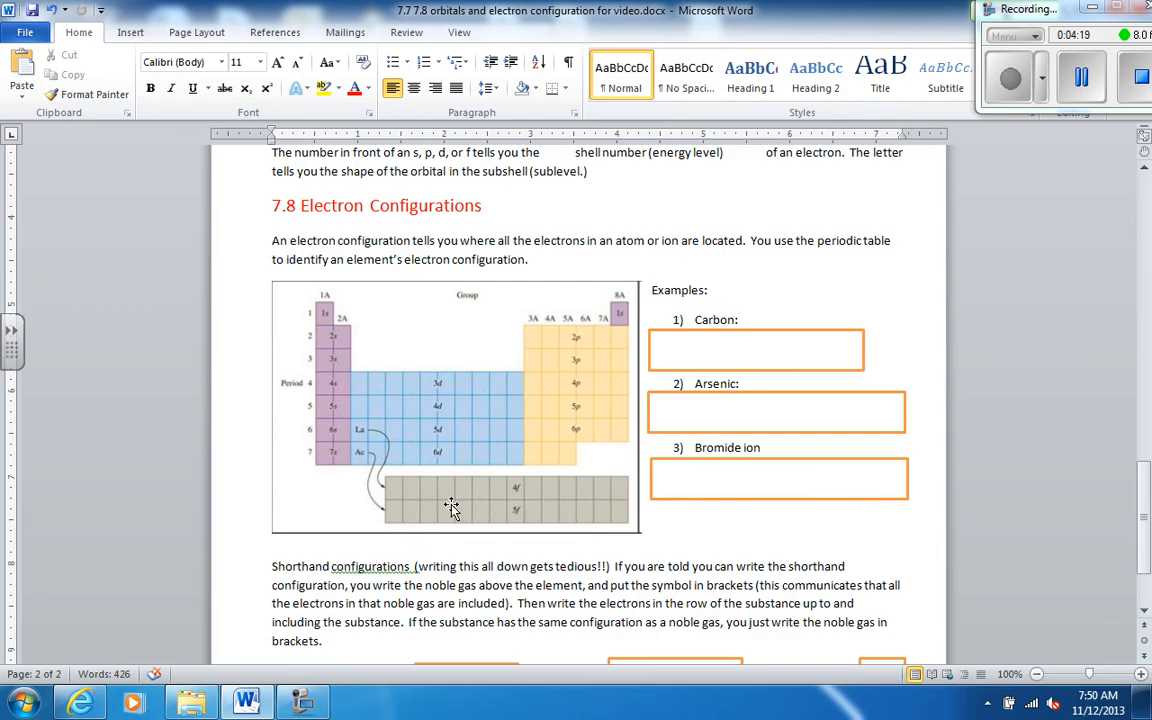
mouse_move(301, 315)
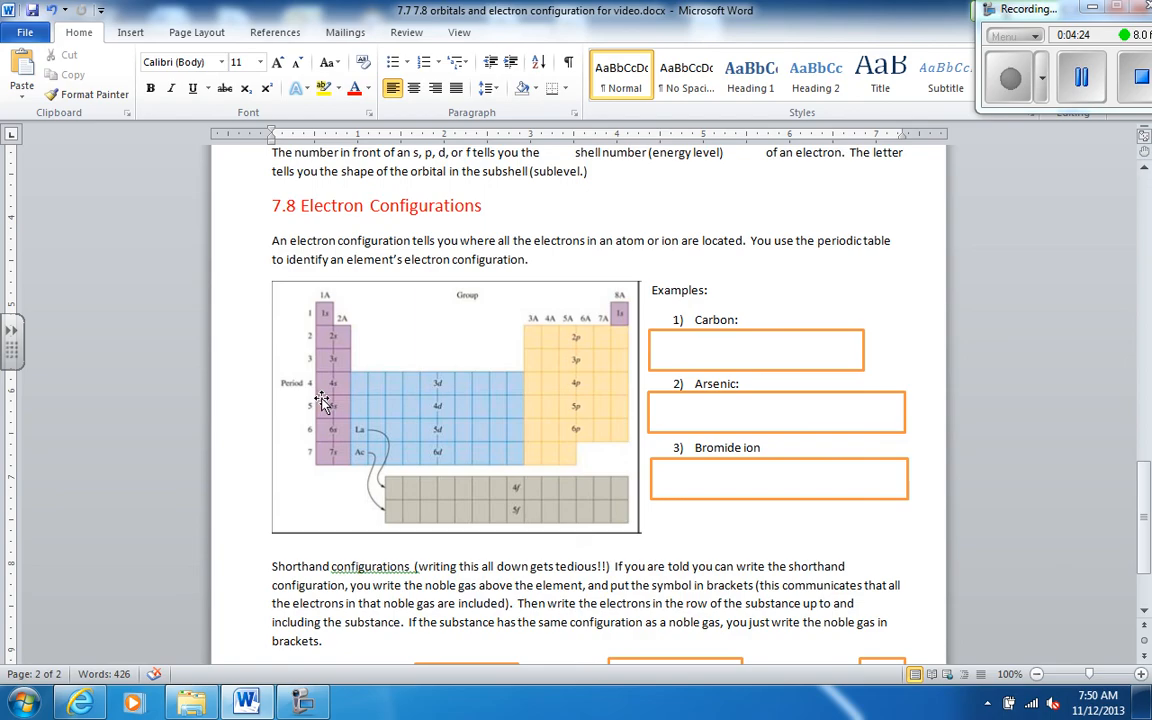
mouse_move(335, 328)
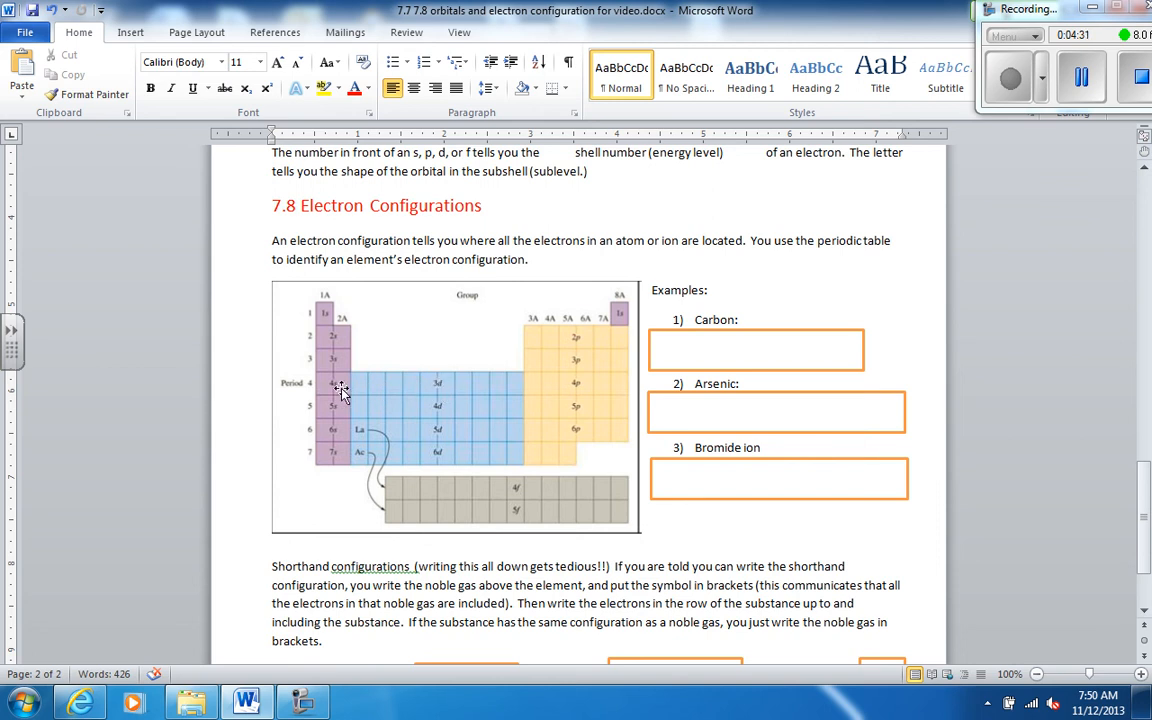
mouse_move(348, 414)
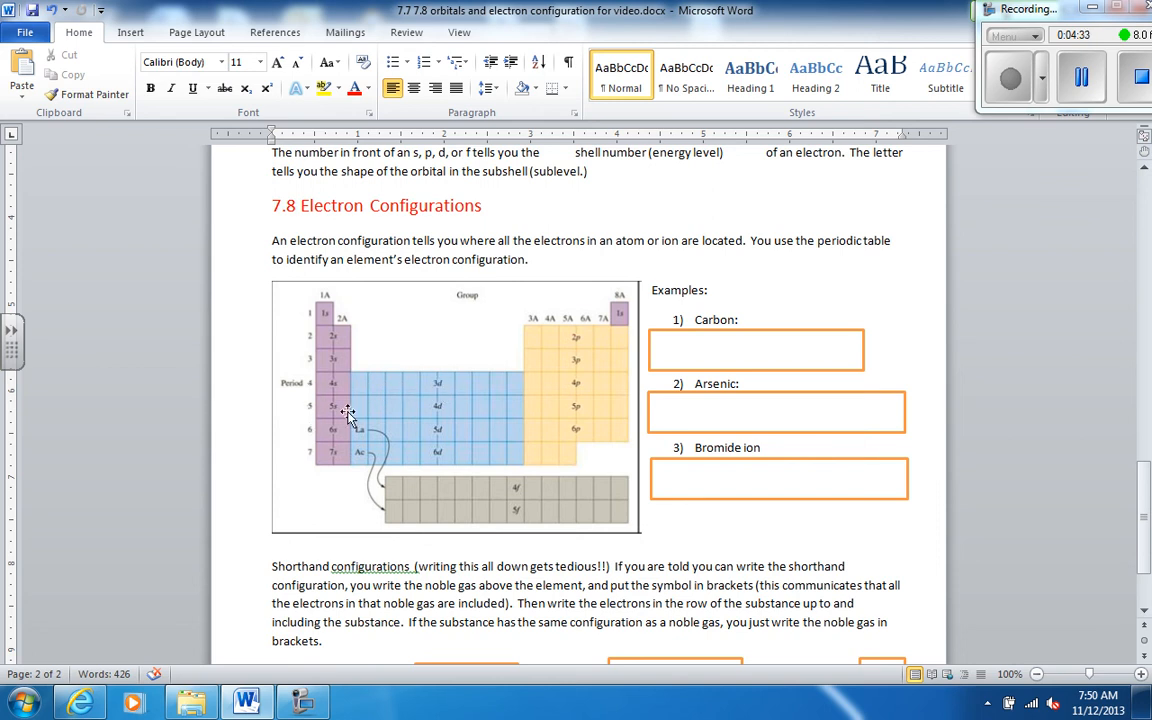
mouse_move(307, 443)
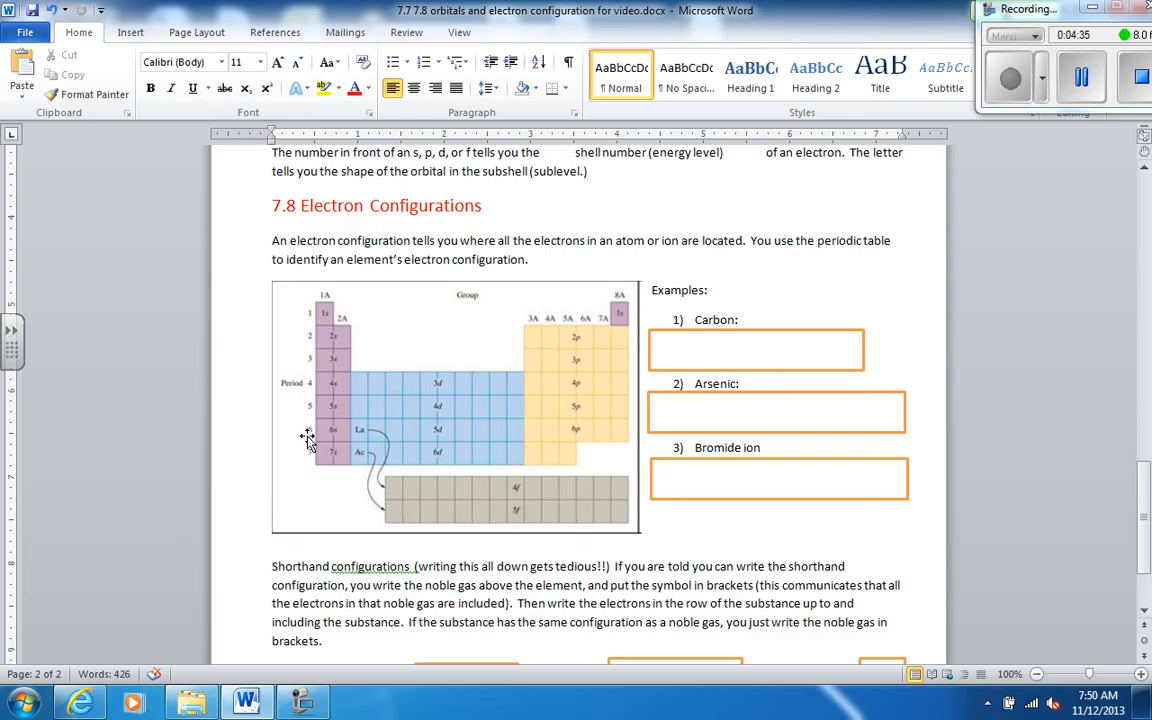
mouse_move(377, 440)
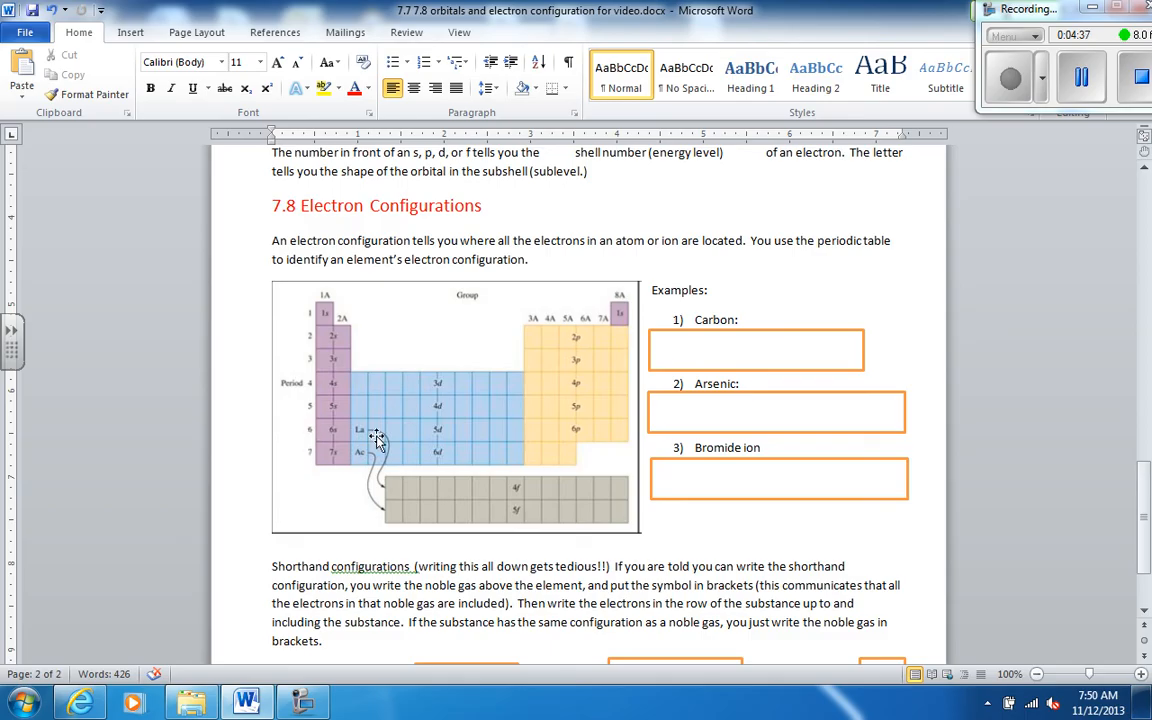
mouse_move(322, 561)
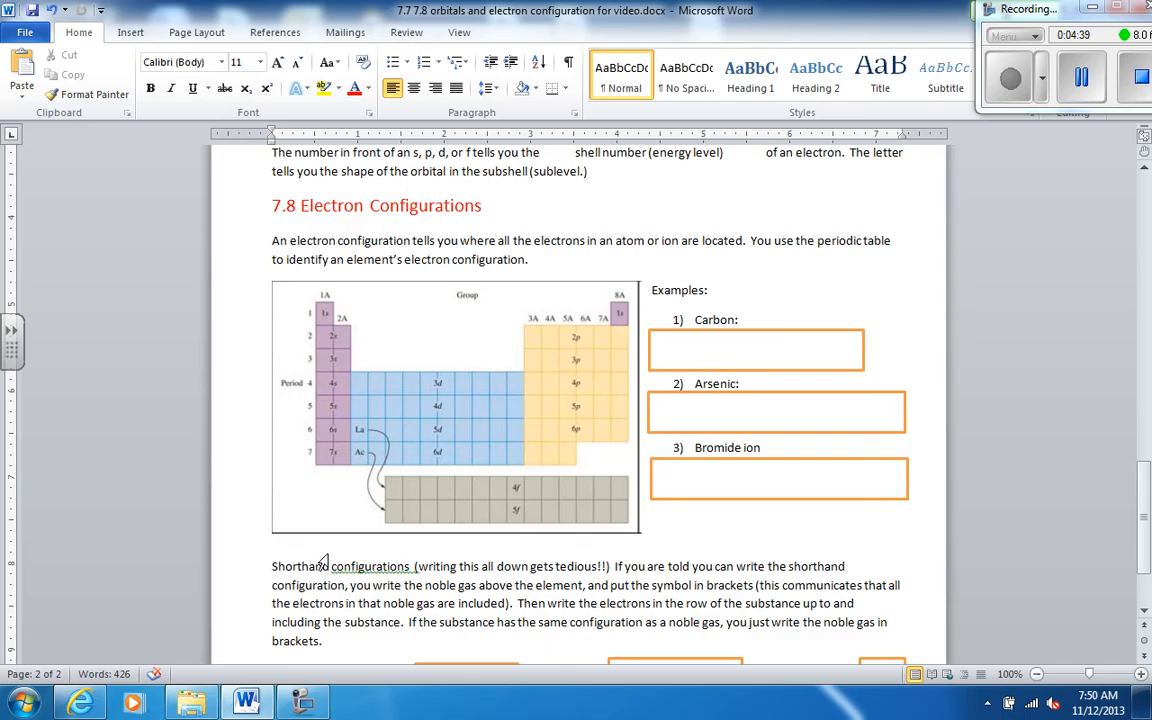
mouse_move(403, 443)
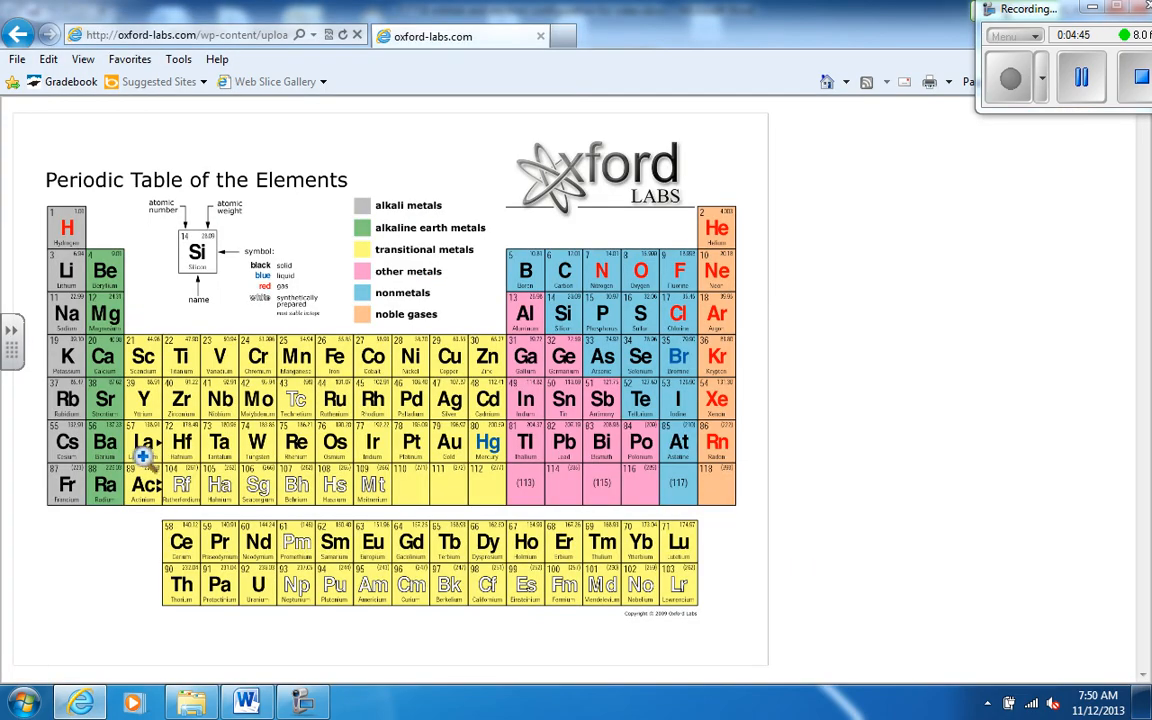
mouse_move(190, 432)
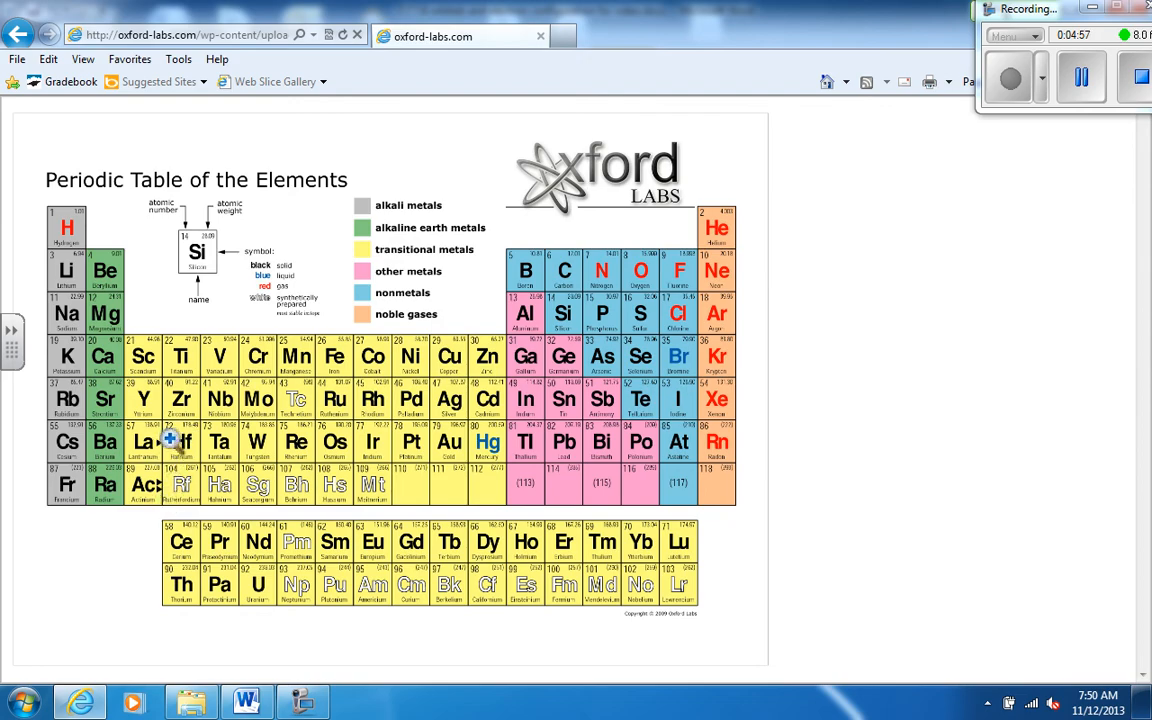
mouse_move(175, 485)
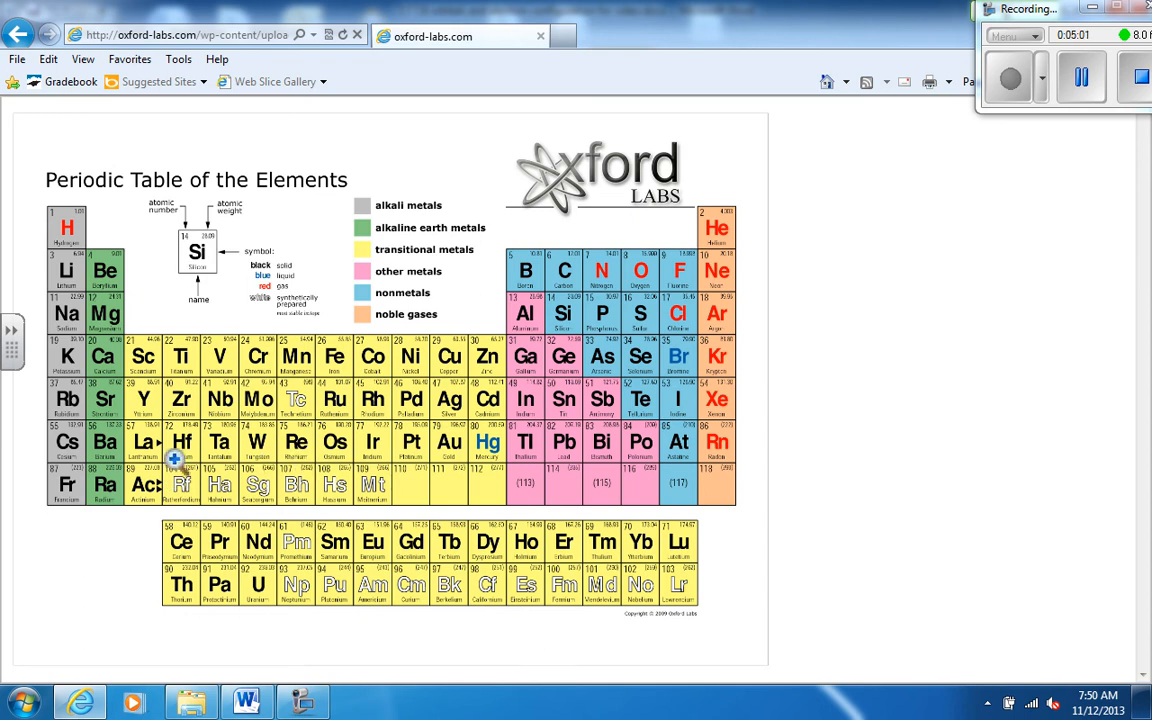
mouse_move(178, 478)
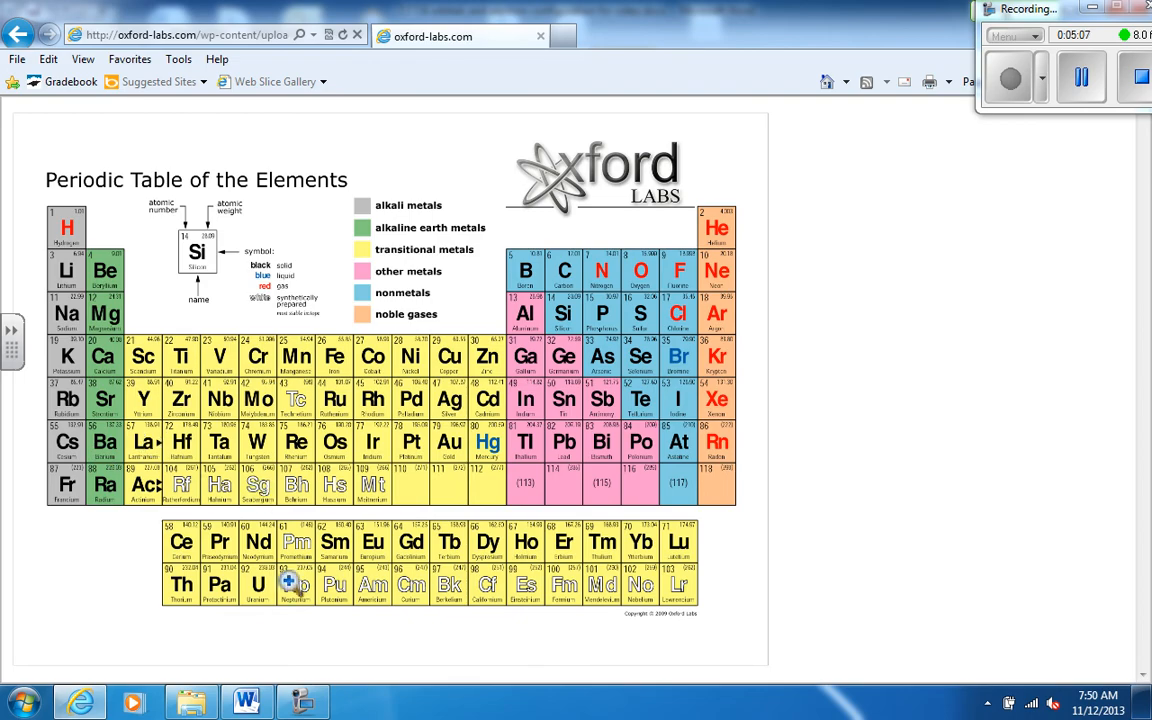
Step: Return from the Oxford Labs periodic table to the Word worksheet
left_click(247, 700)
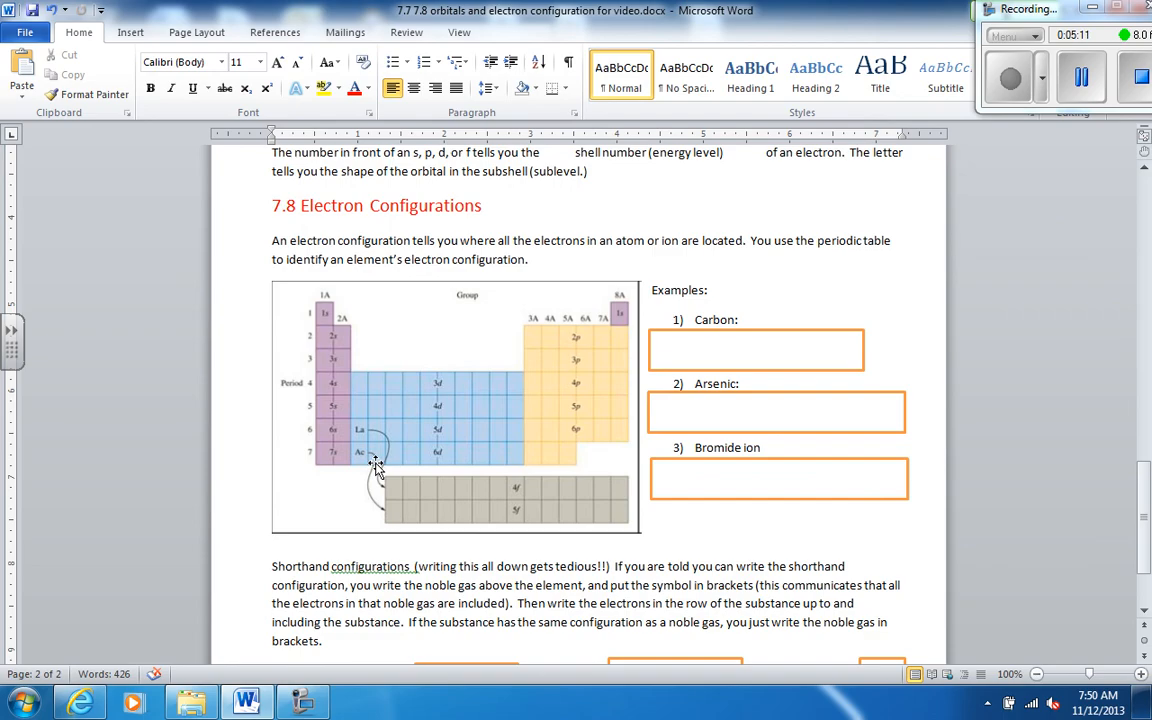
mouse_move(553, 497)
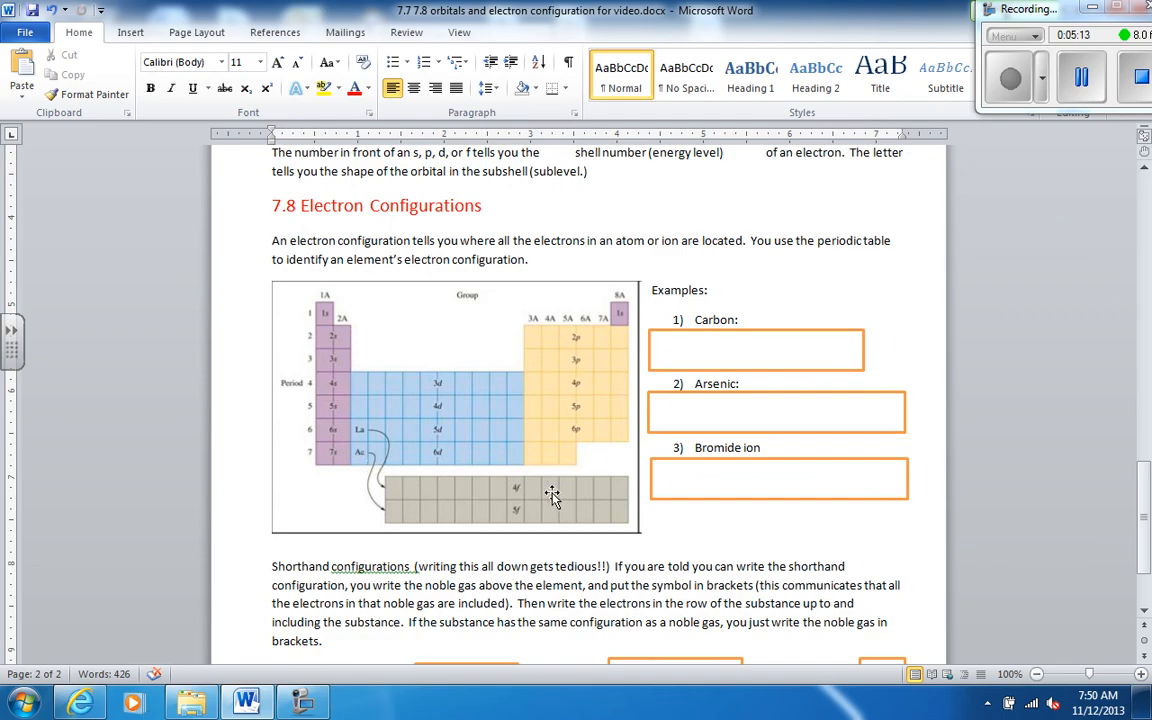
mouse_move(485, 505)
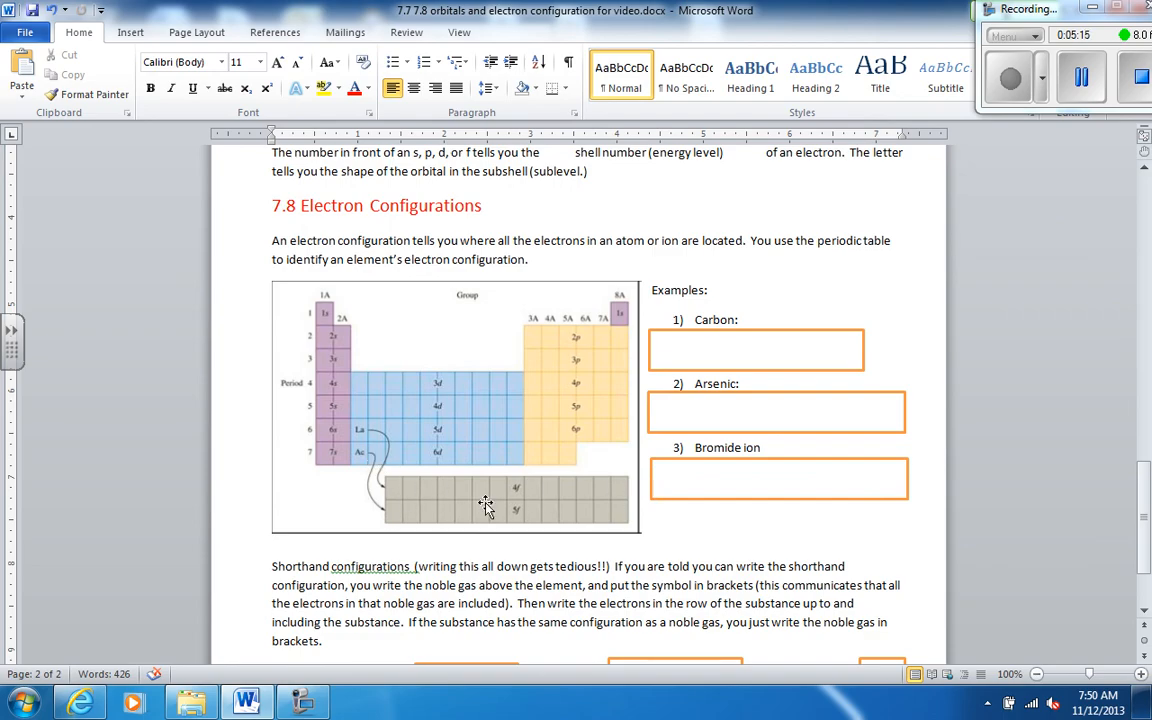
Step: Enter carbon's configuration 'C: 1s²2s²2p²' under Carbon and remove its orange cover box
left_click(755, 349)
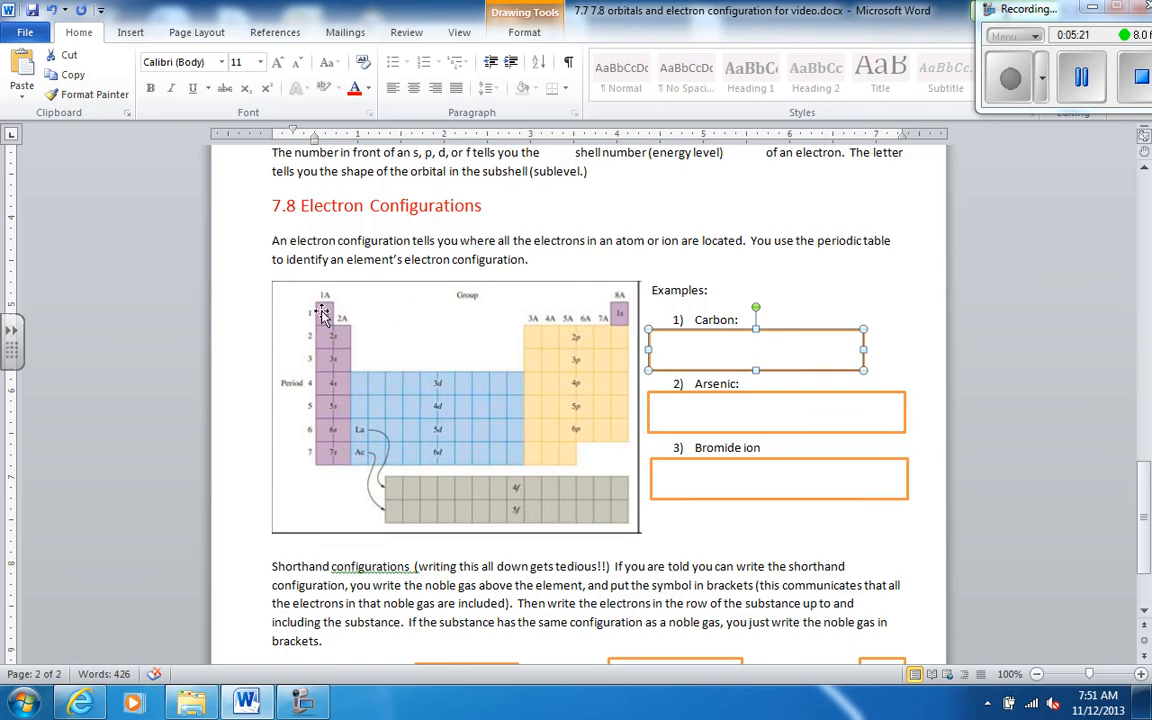
mouse_move(660, 380)
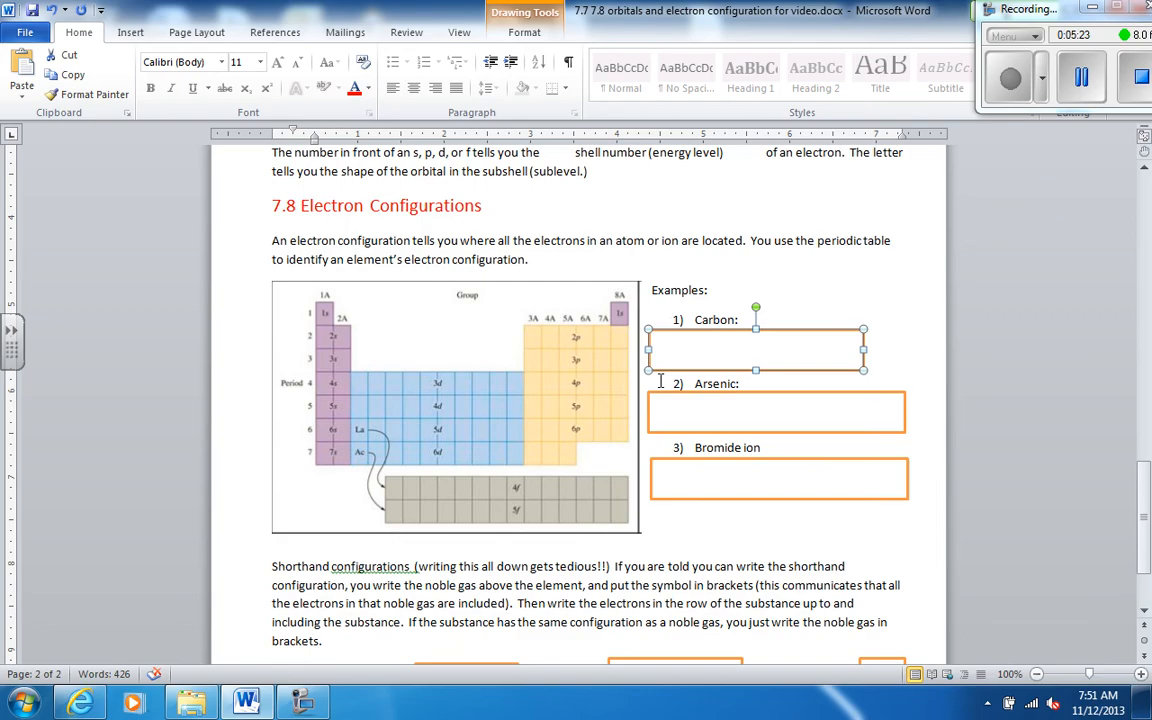
type("C:  1s2")
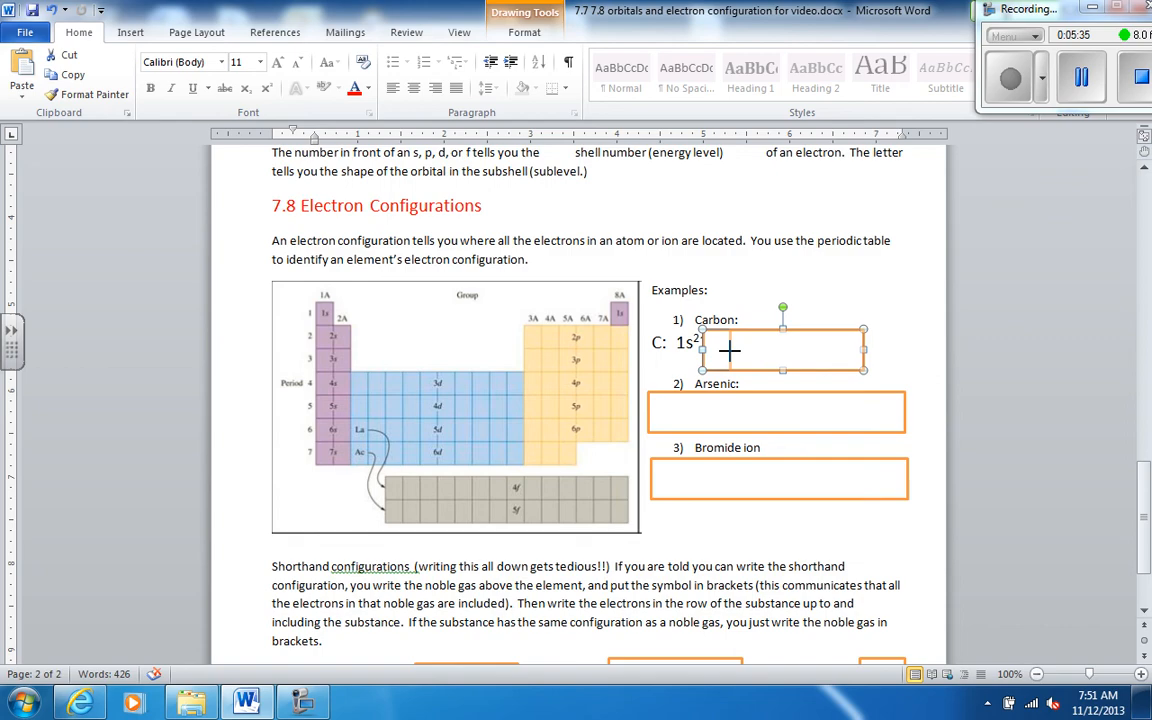
type("2s2")
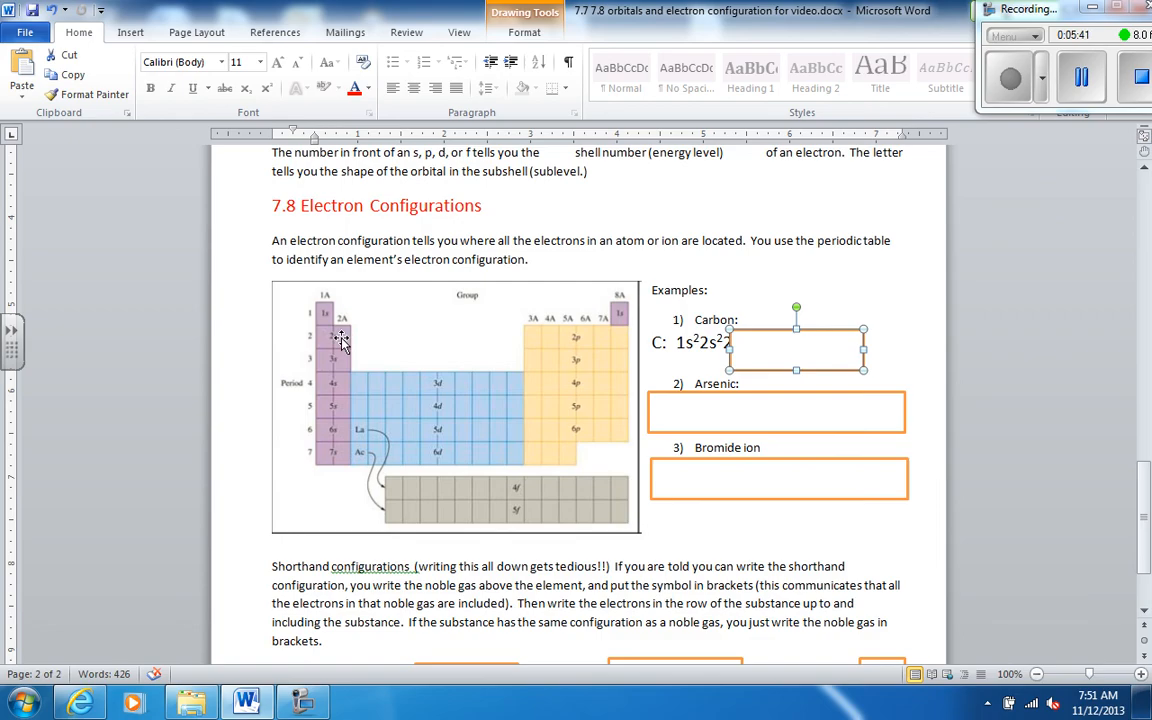
mouse_move(549, 343)
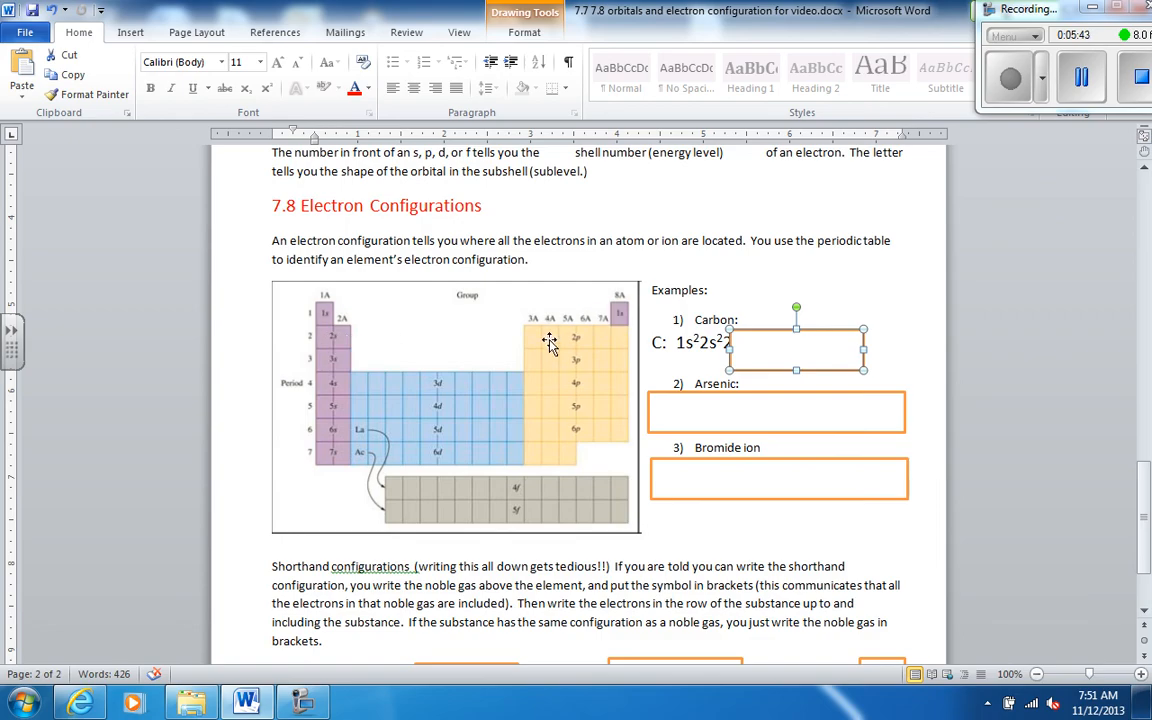
left_click(79, 701)
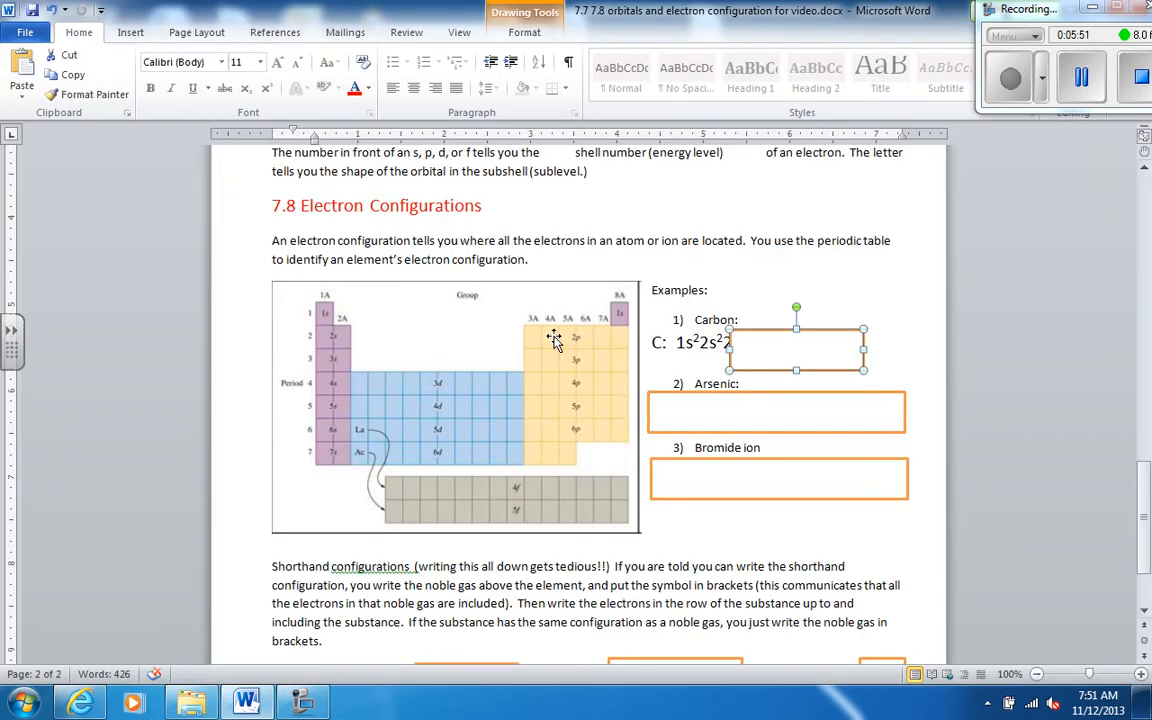
mouse_move(533, 334)
type("2p²")
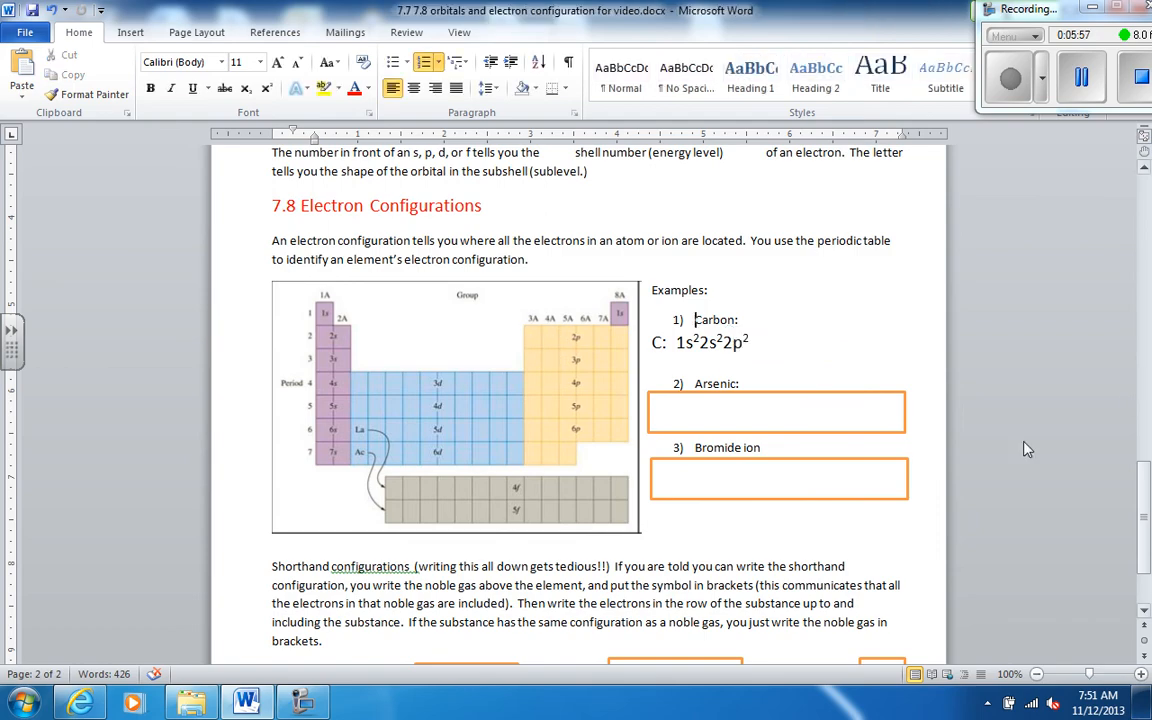
left_click(776, 412)
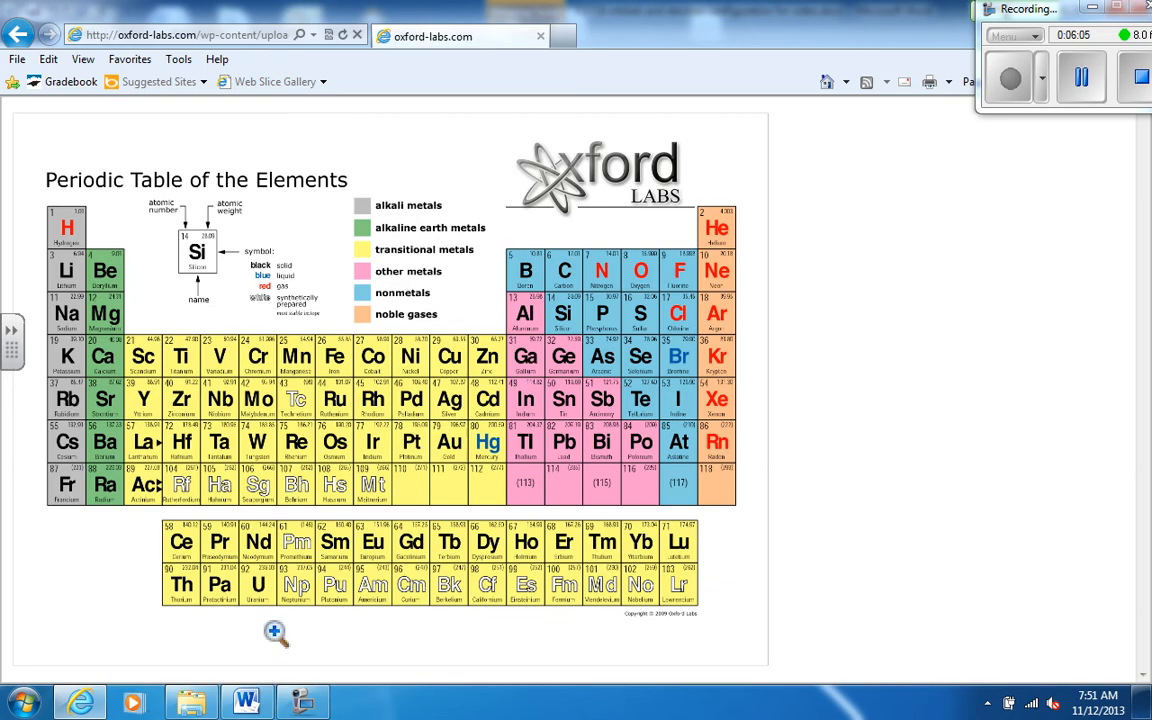
Step: Go back to the Word worksheet to work on the Arsenic example
left_click(246, 700)
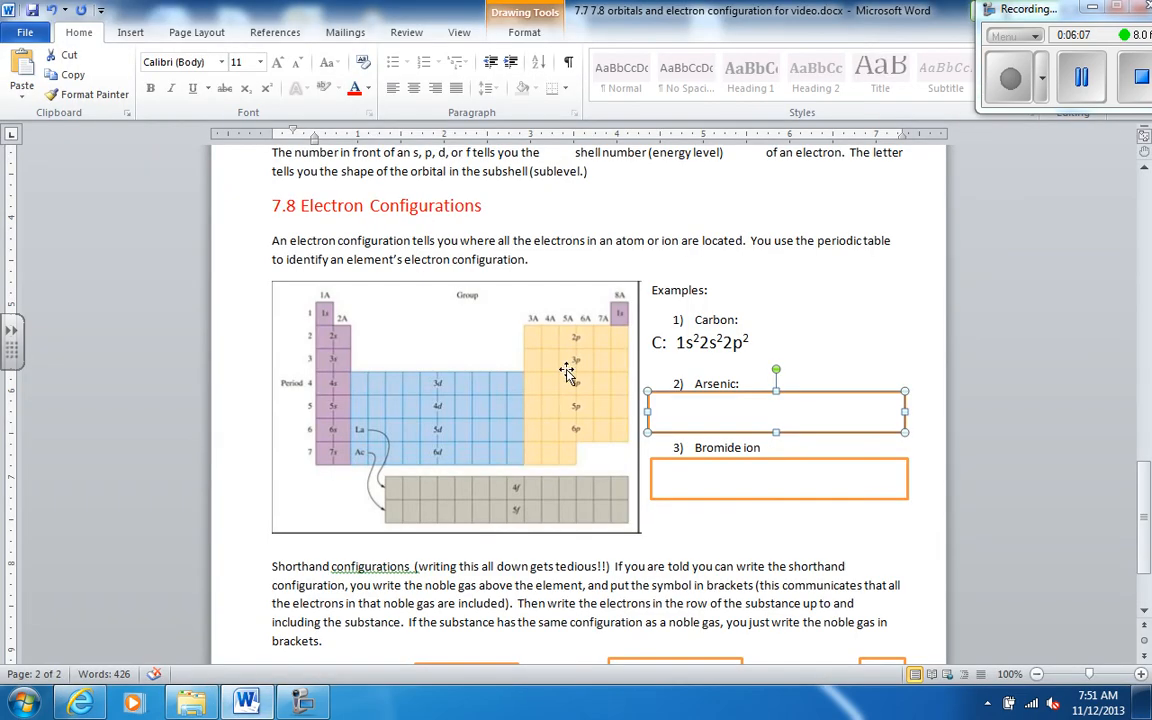
mouse_move(570, 390)
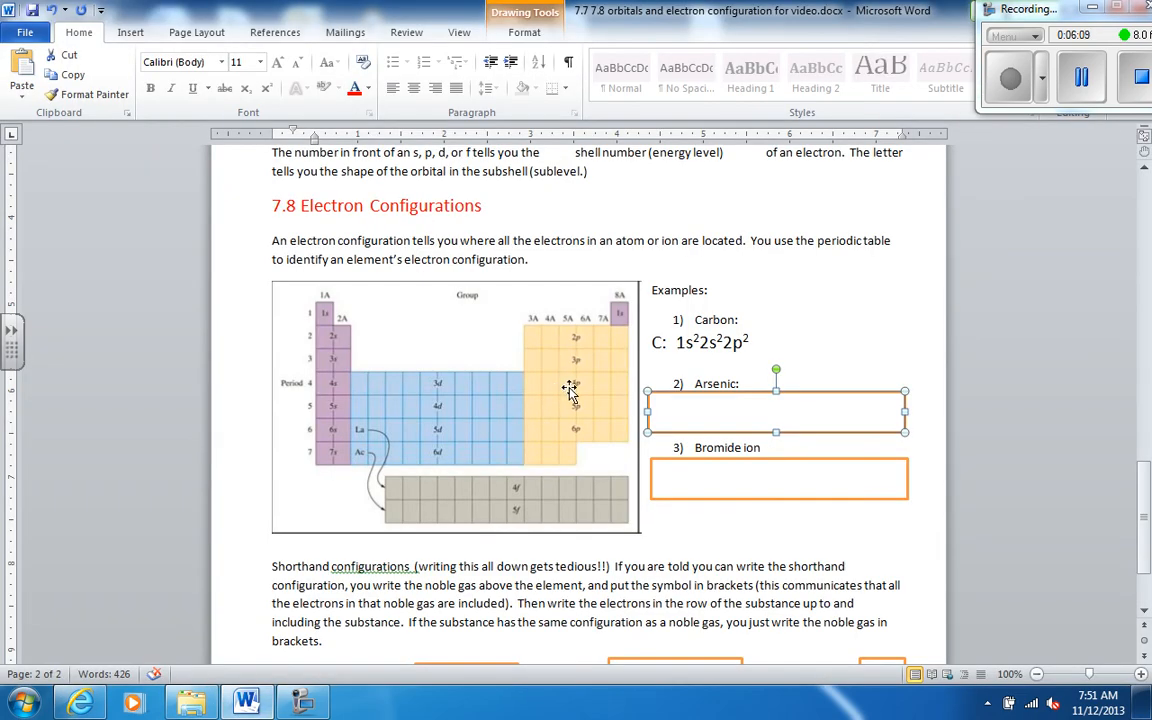
mouse_move(565, 388)
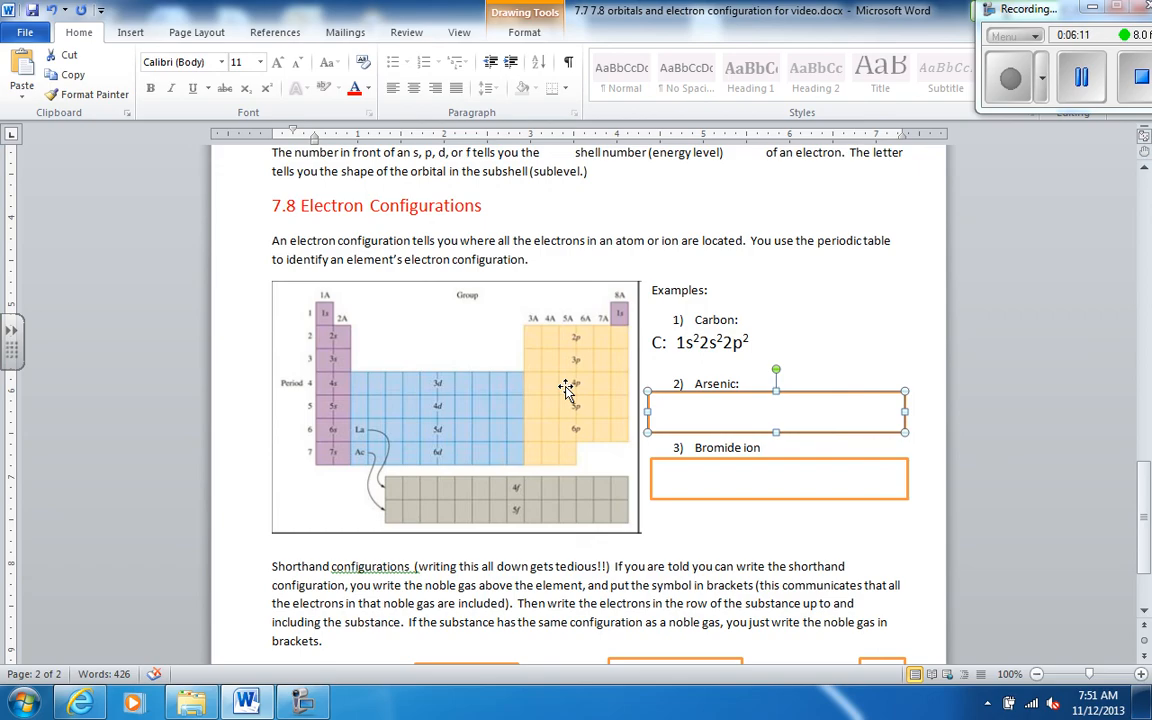
mouse_move(320, 310)
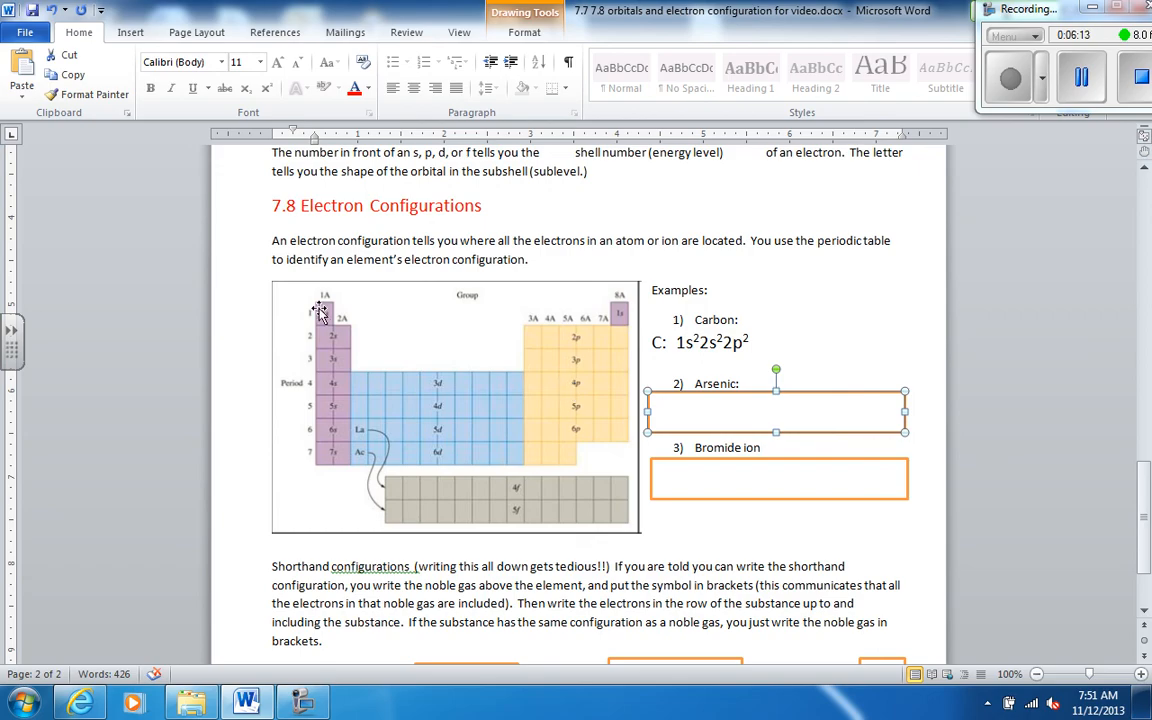
mouse_move(648, 410)
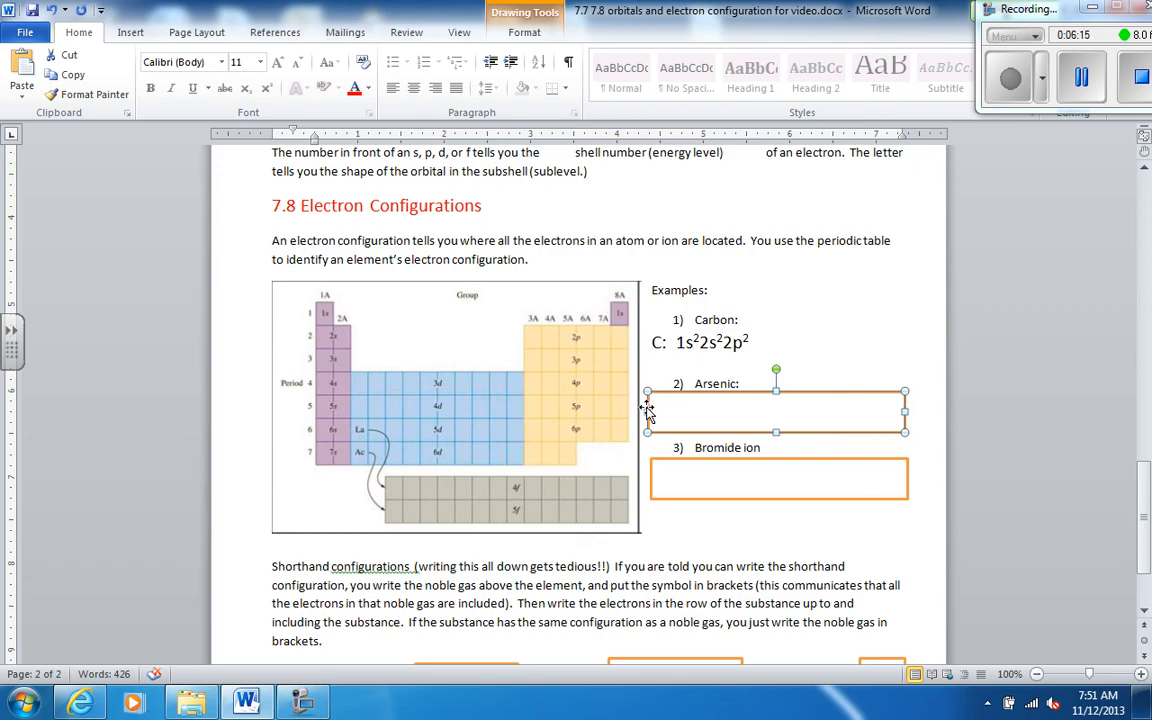
Step: Type arsenic's configuration 1s² 2s² 2p⁶ 3s² 3p⁶ 4s² 3d¹⁰ 4p³ with superscripts and uncover it
type("As: 1s")
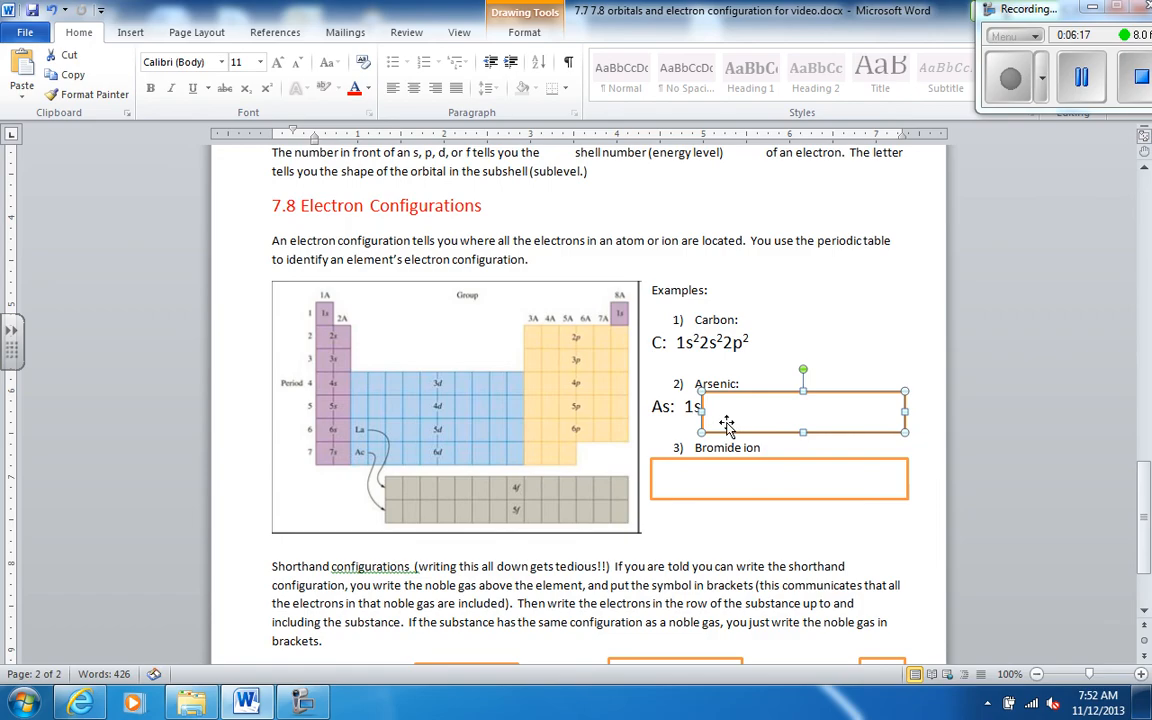
type("2")
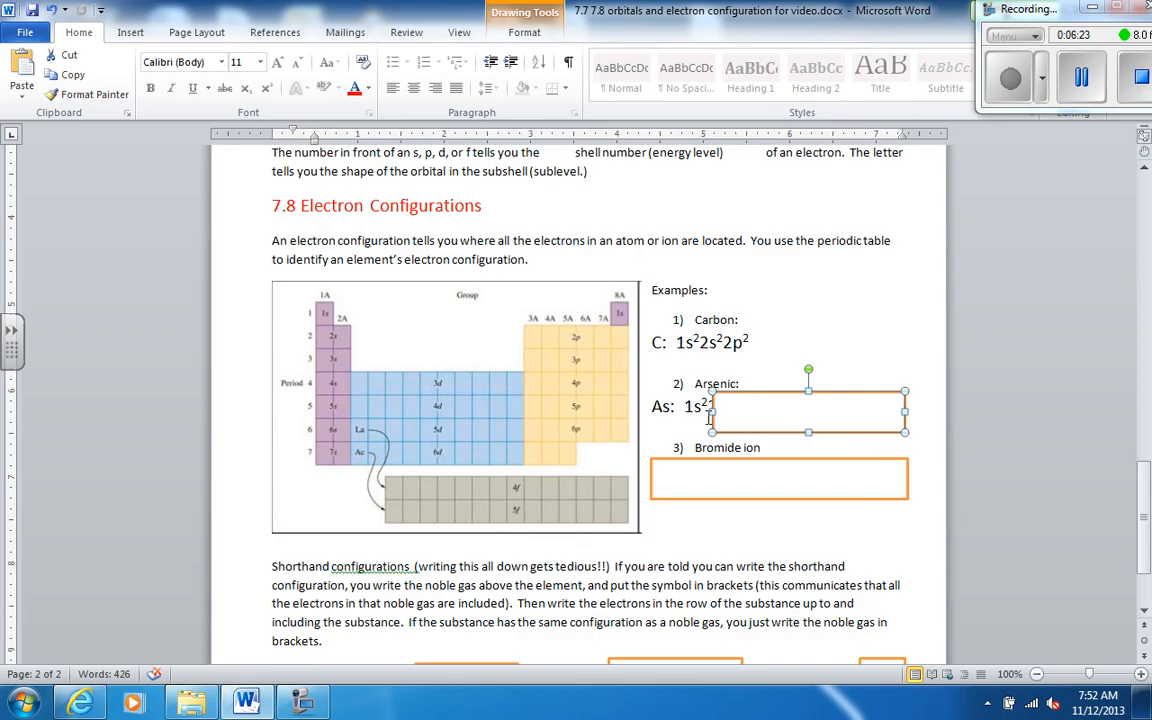
mouse_move(318, 336)
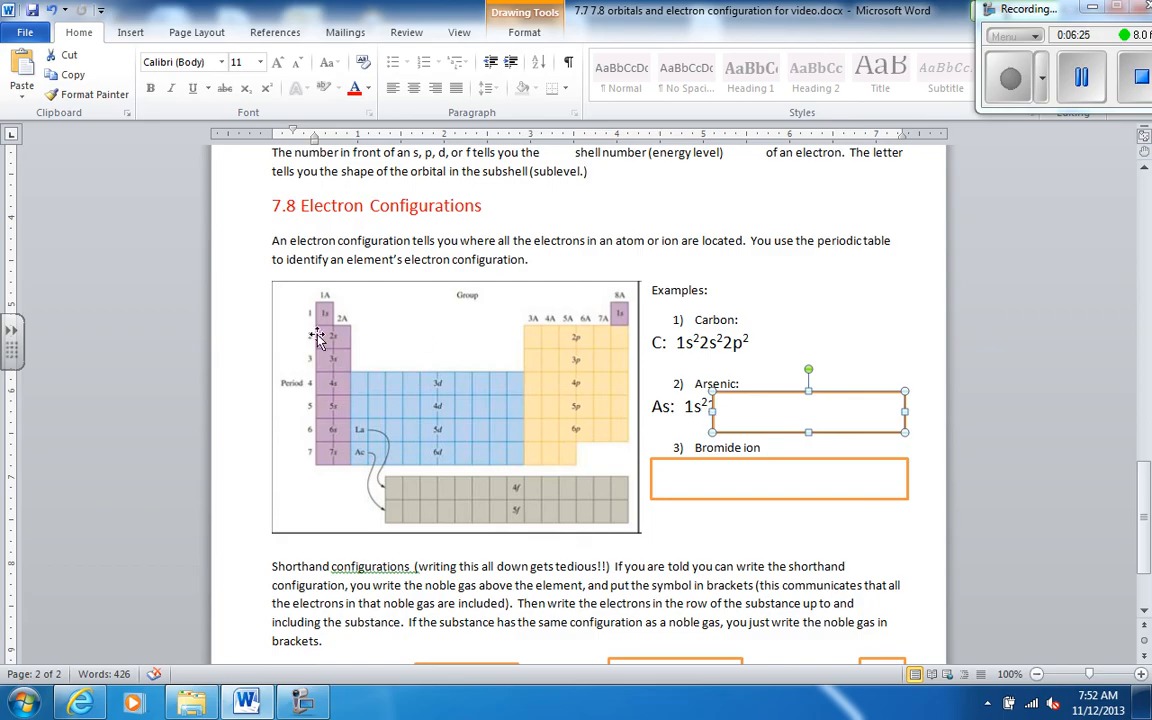
mouse_move(730, 418)
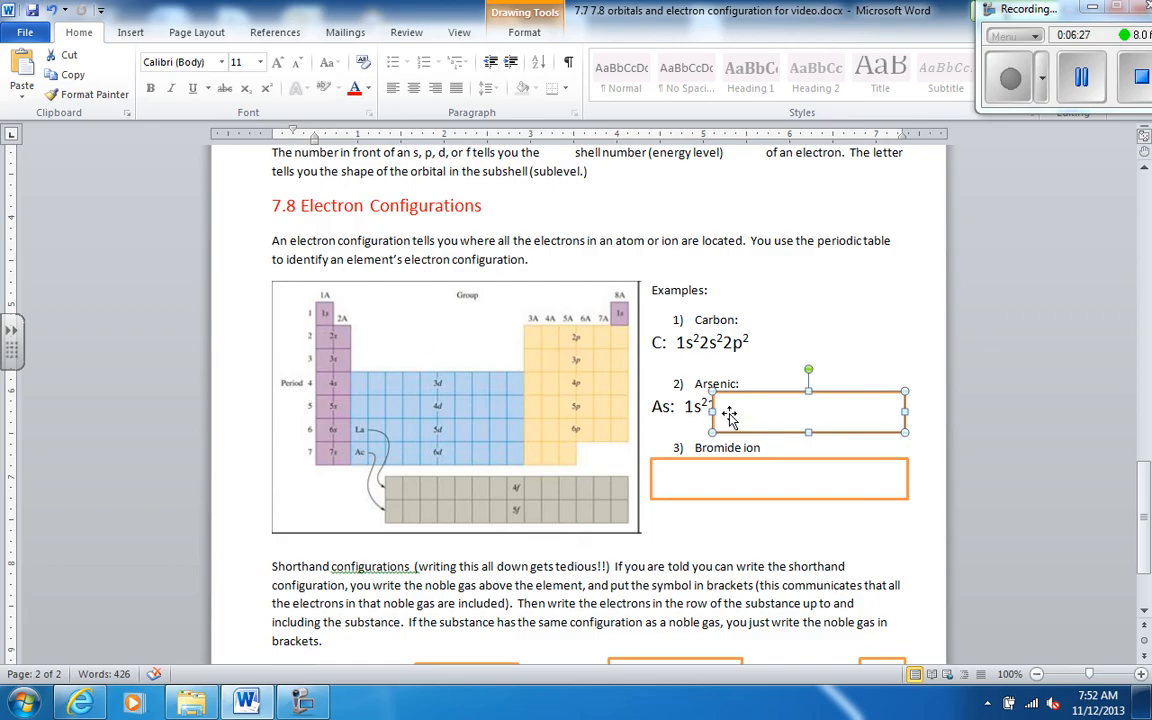
type("2s2")
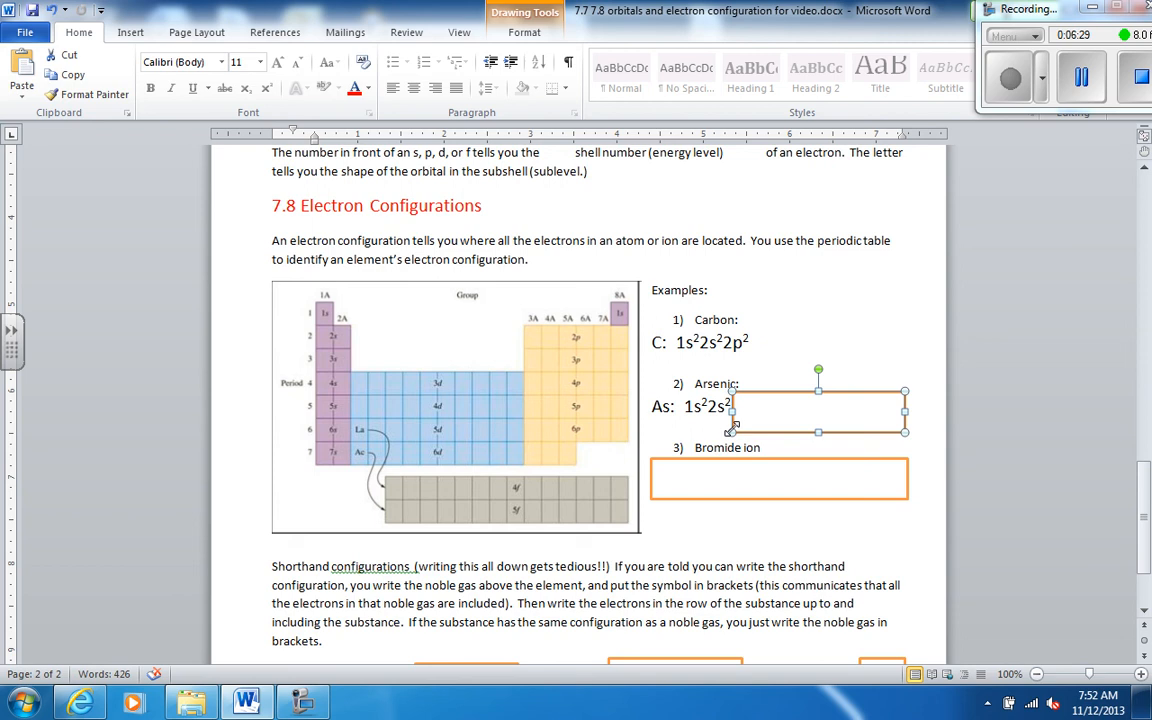
mouse_move(530, 338)
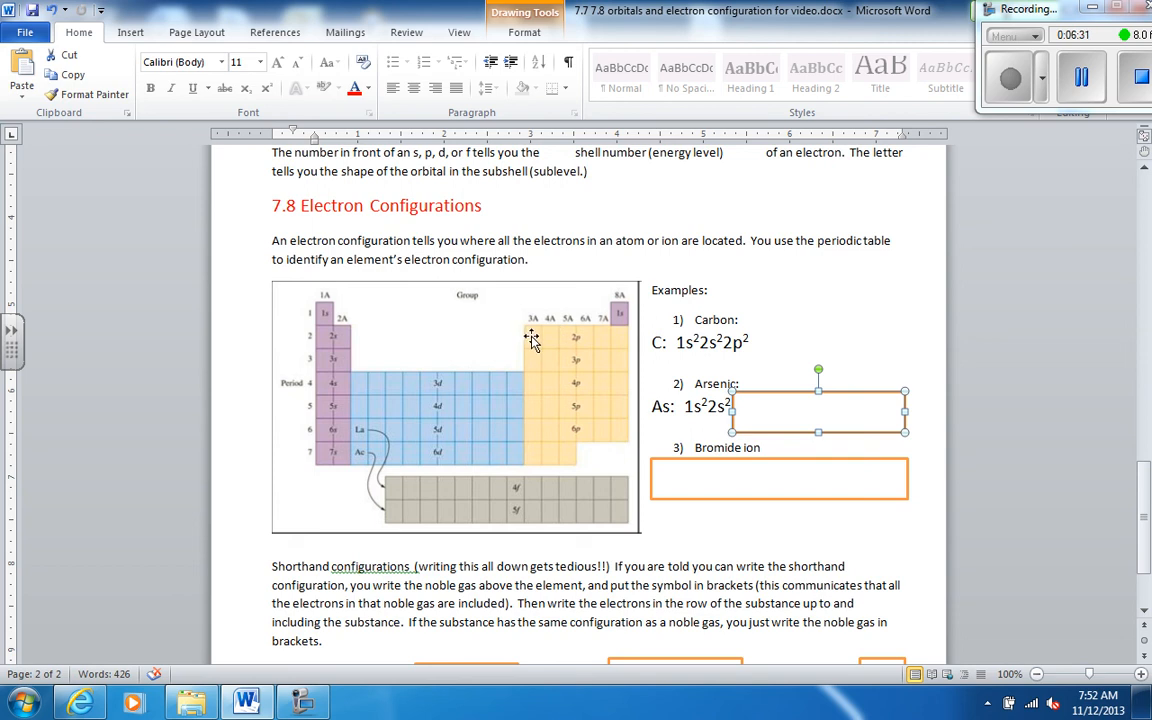
mouse_move(588, 336)
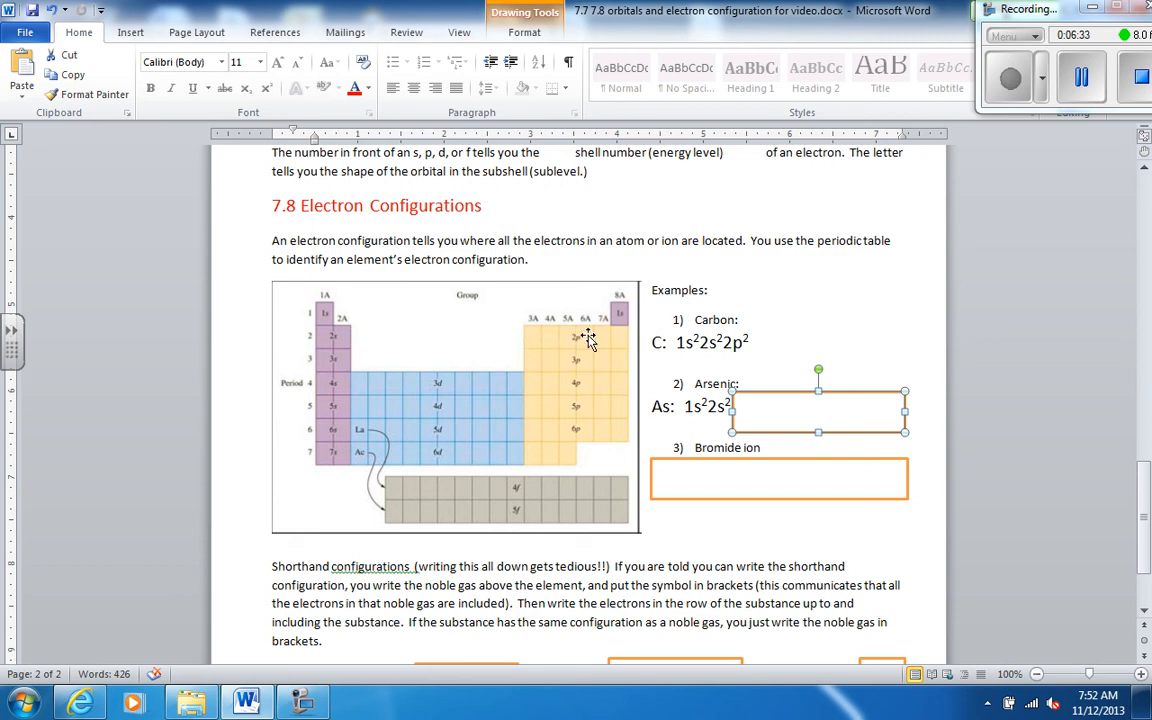
mouse_move(735, 420)
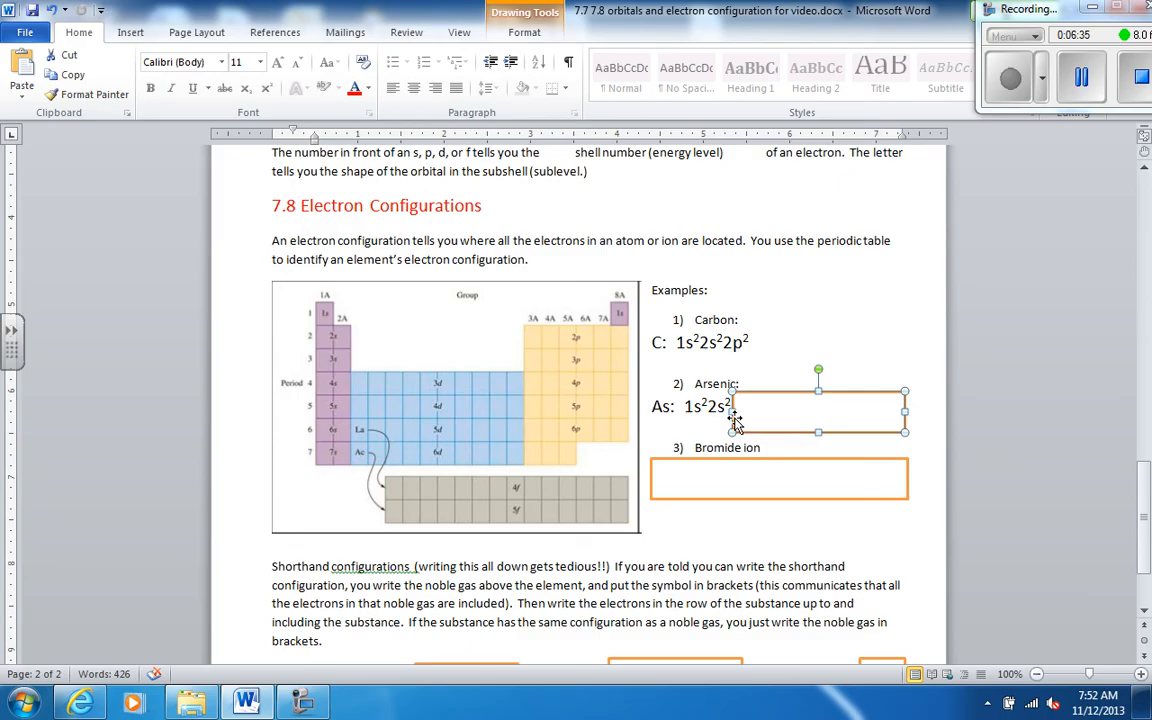
type("p⁶")
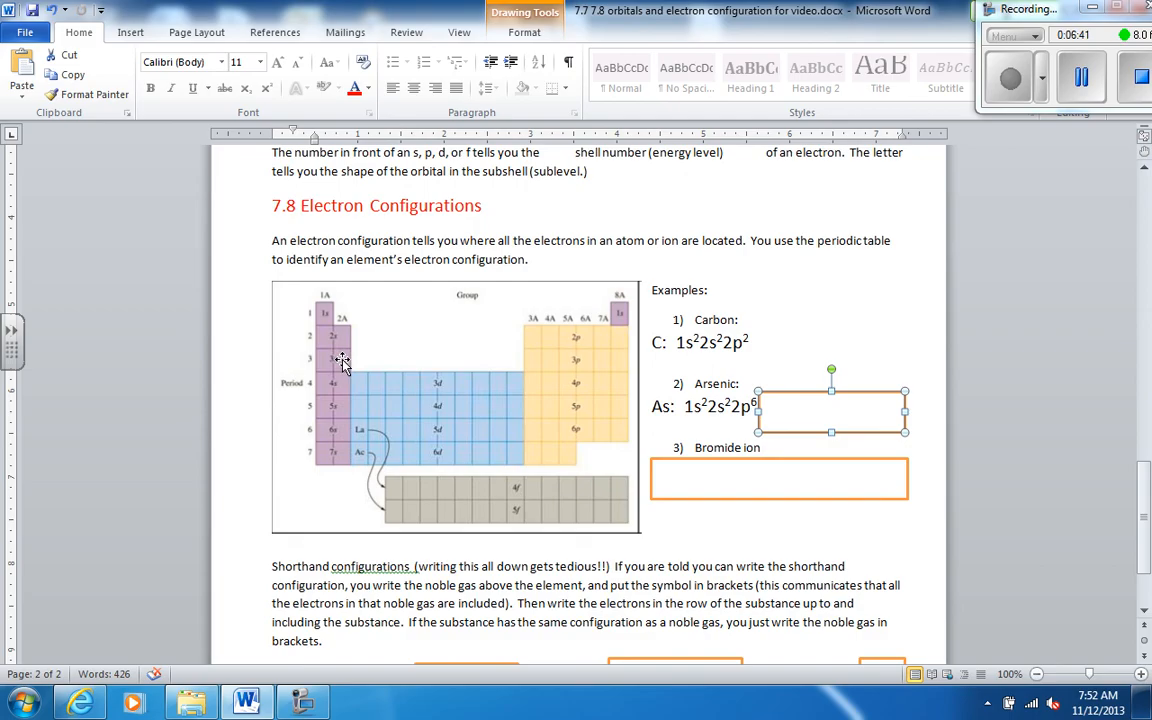
mouse_move(588, 363)
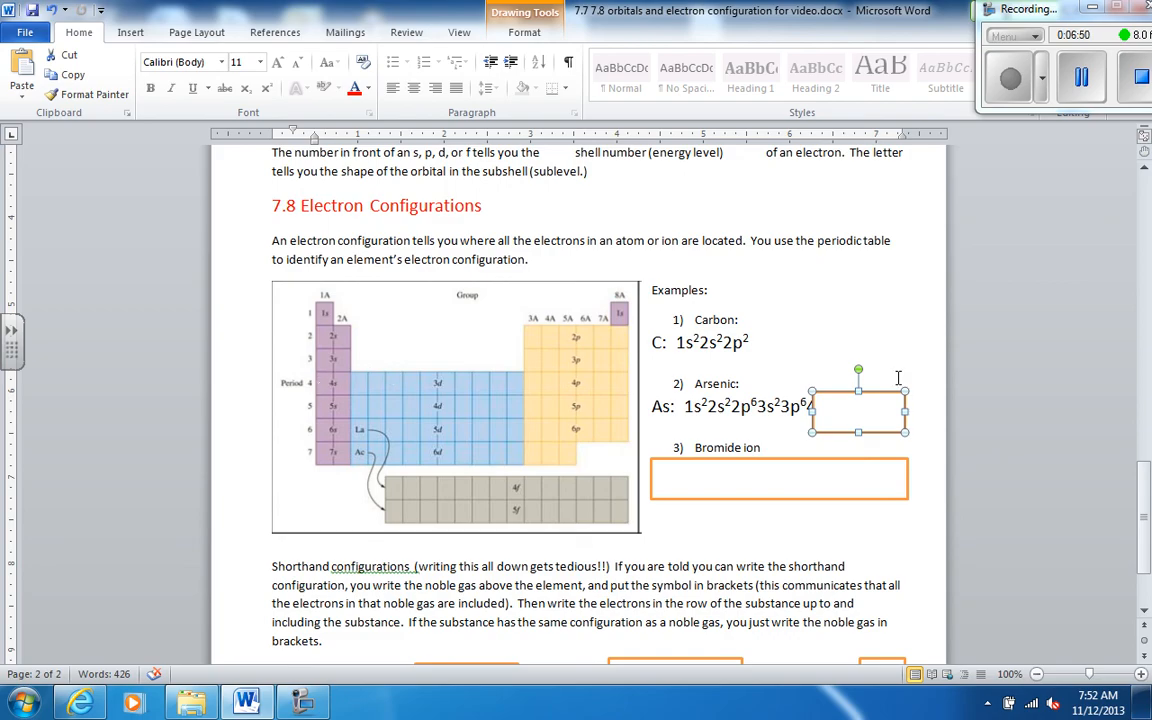
type("4s2")
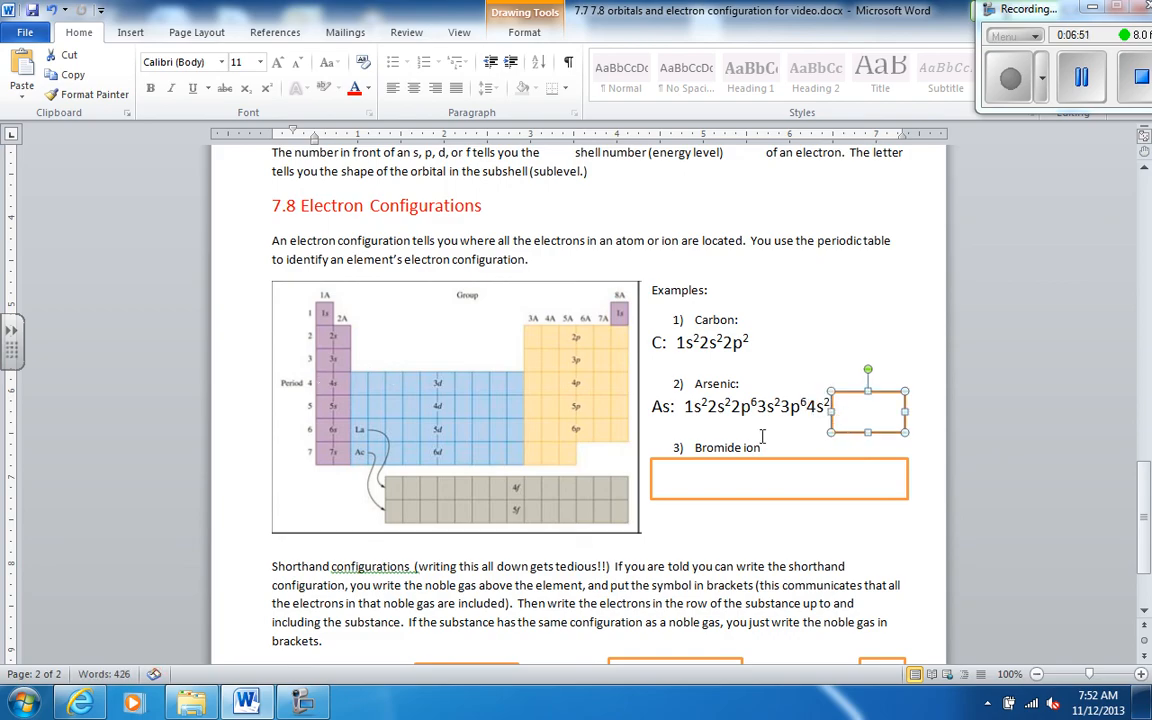
mouse_move(354, 385)
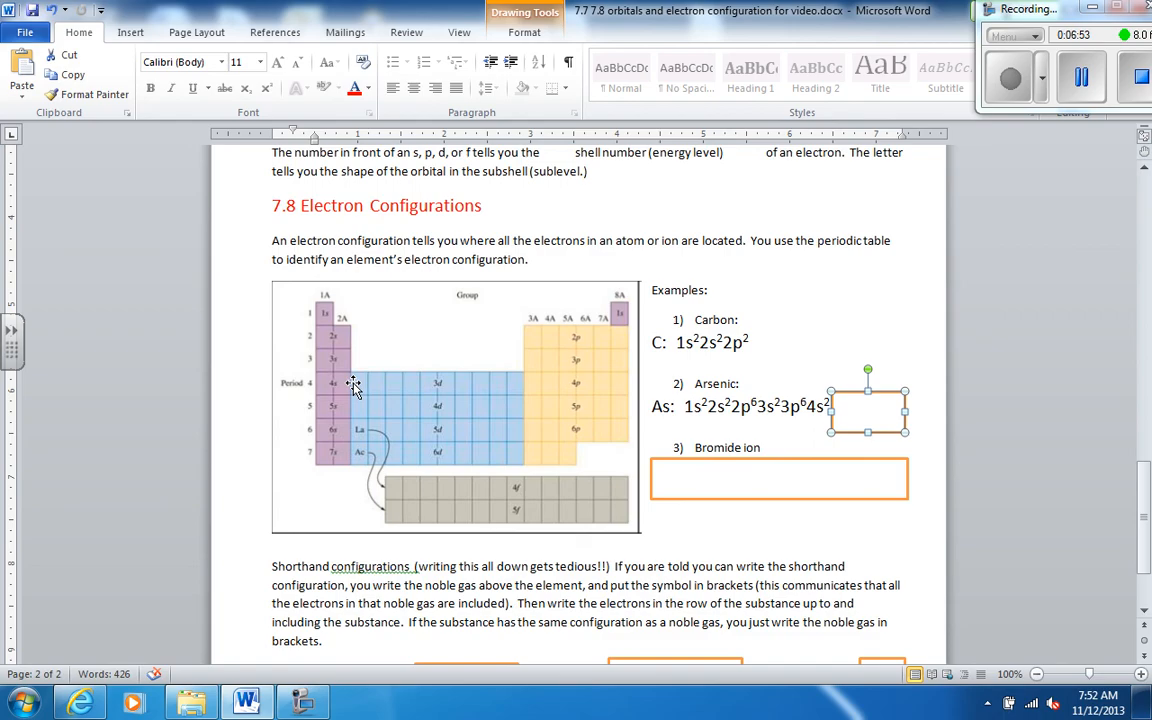
mouse_move(403, 395)
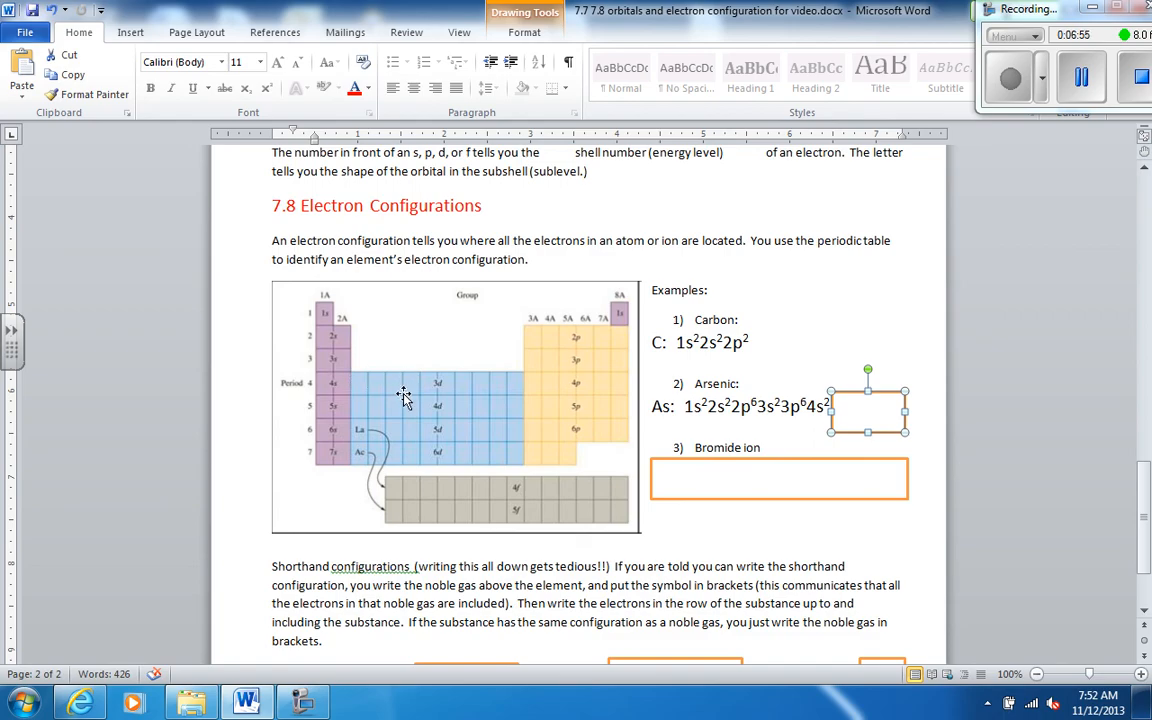
mouse_move(490, 382)
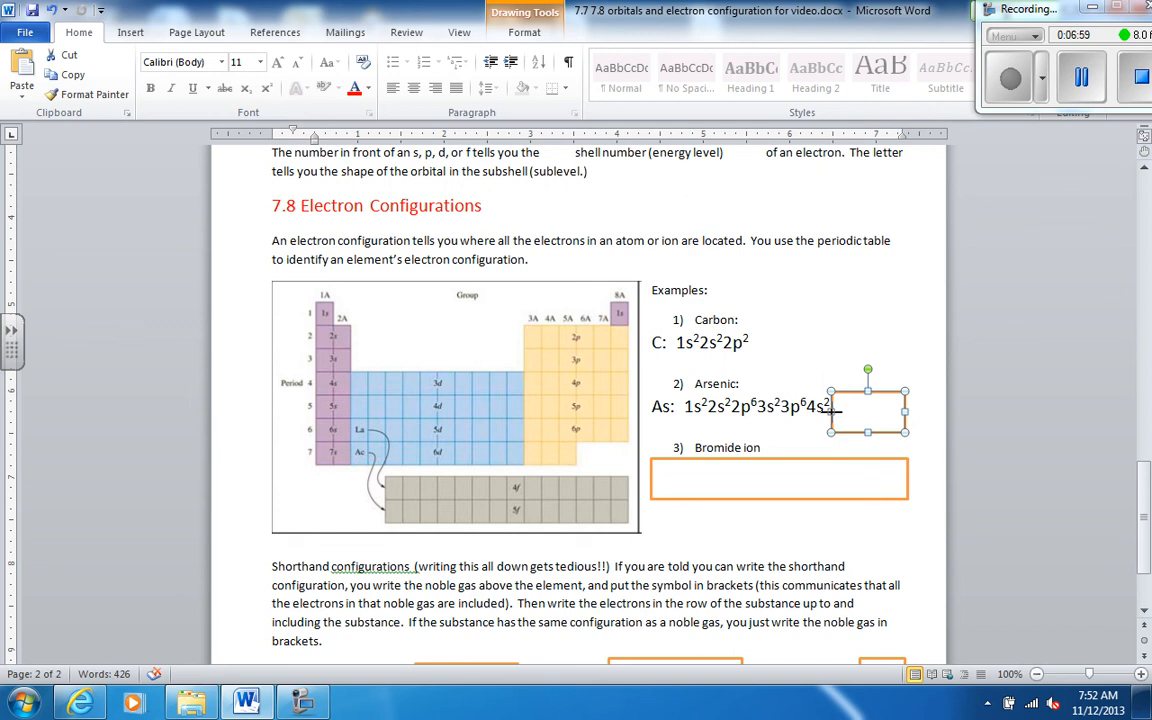
type("3d10")
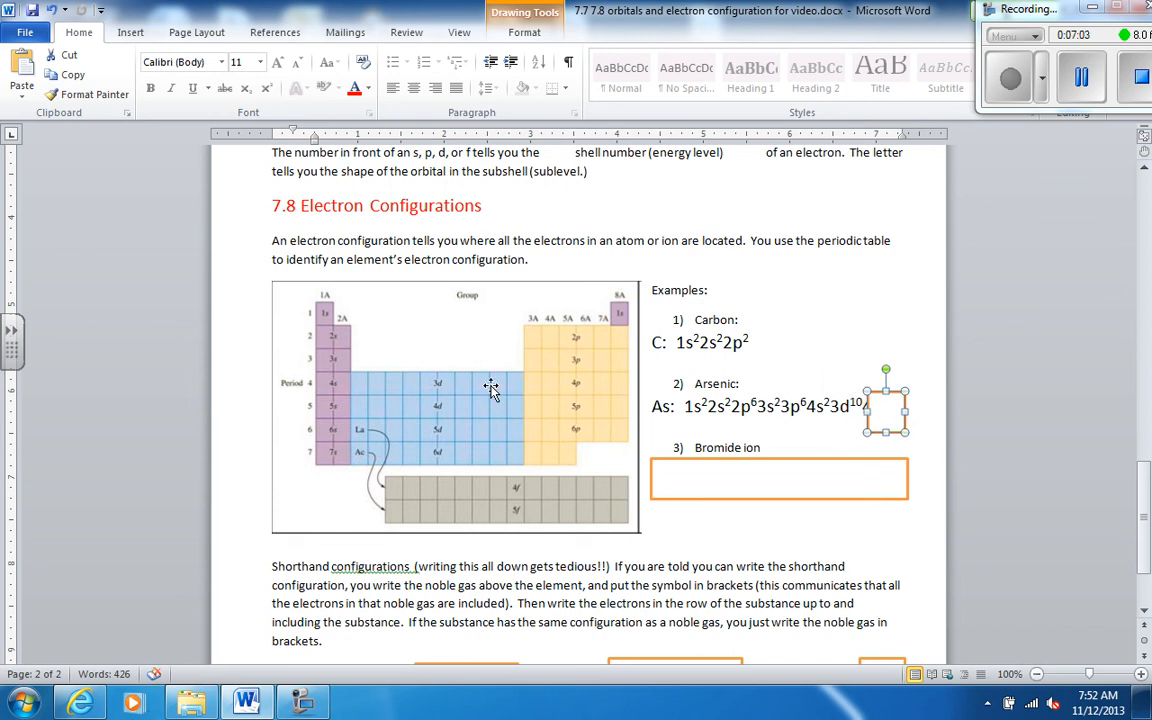
mouse_move(408, 393)
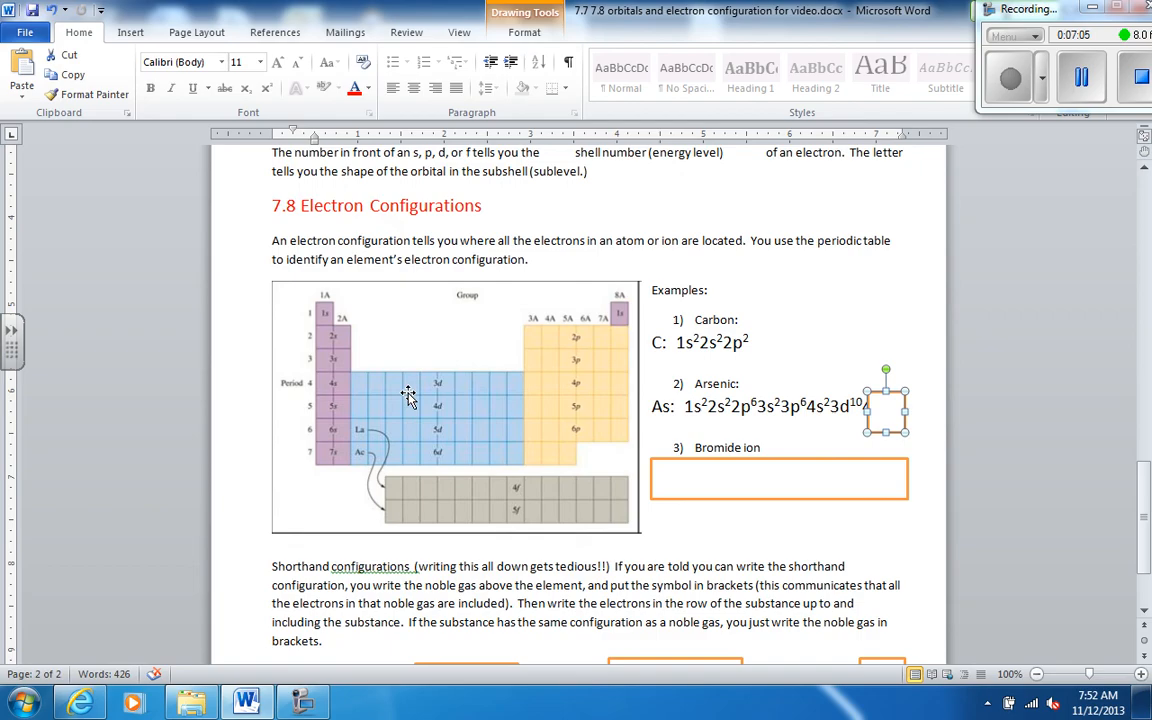
mouse_move(498, 404)
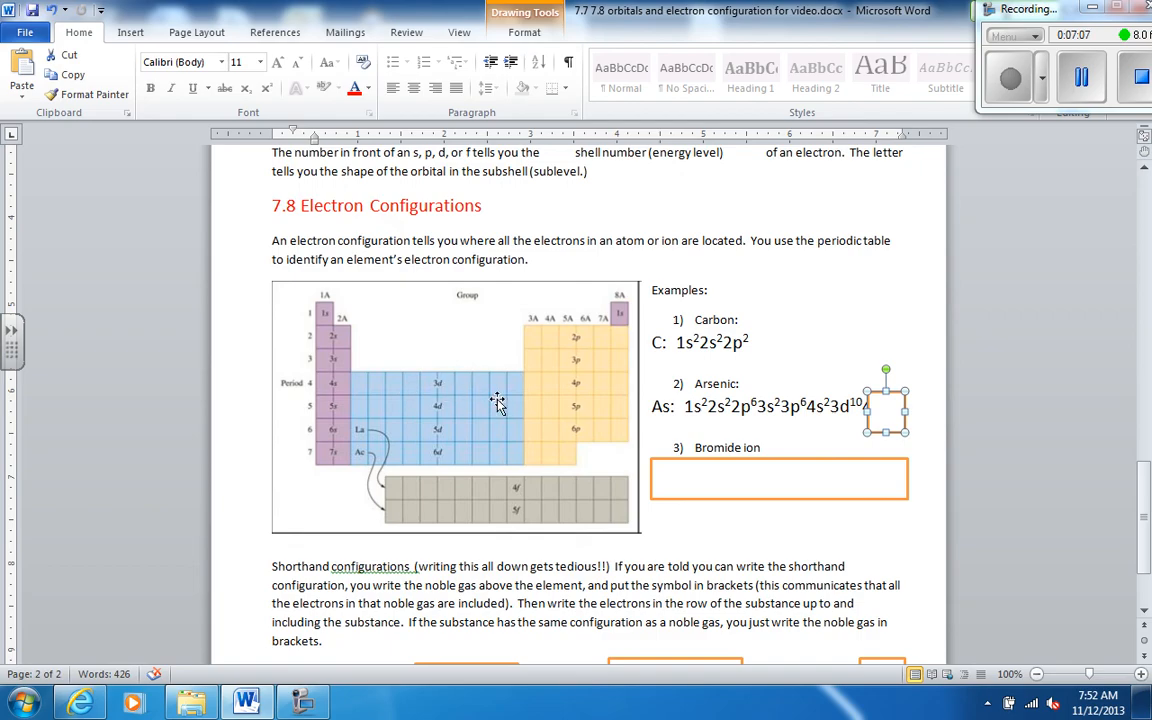
mouse_move(513, 385)
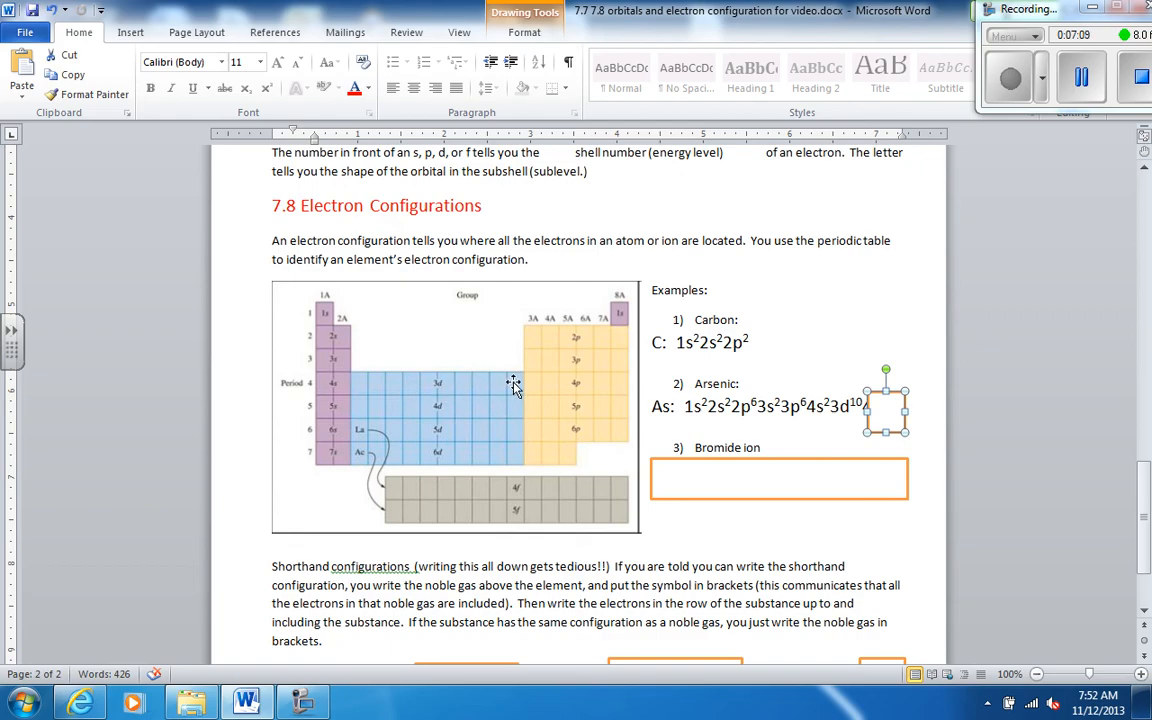
mouse_move(573, 387)
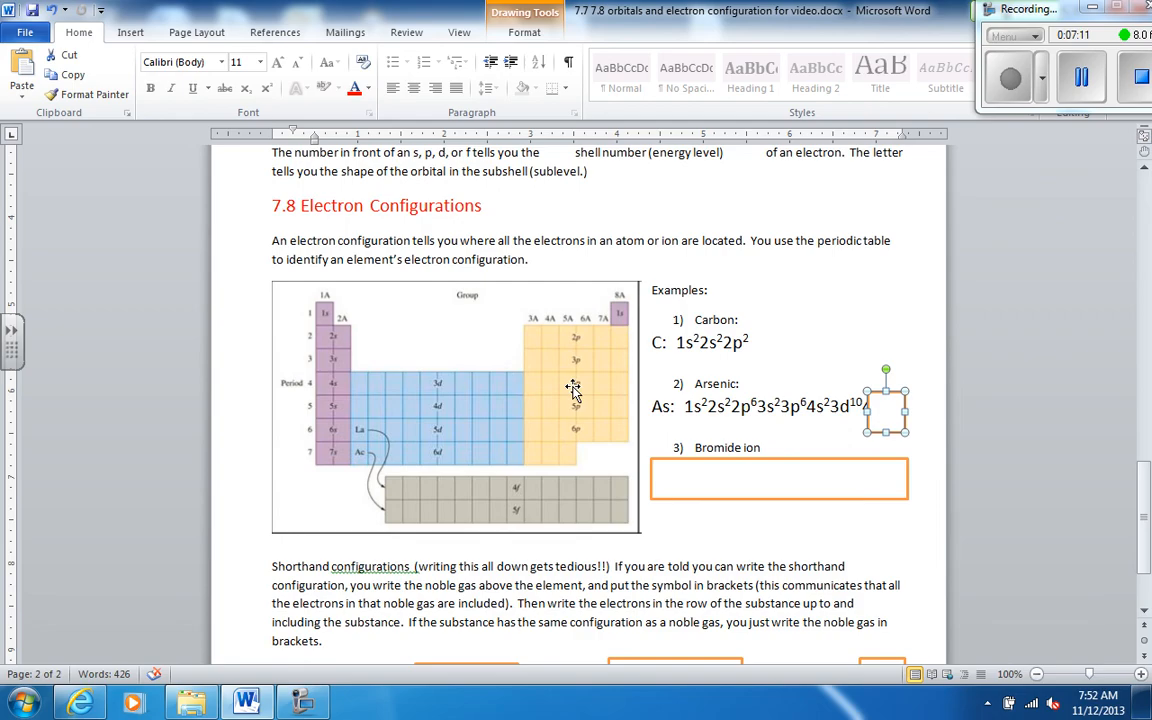
mouse_move(520, 388)
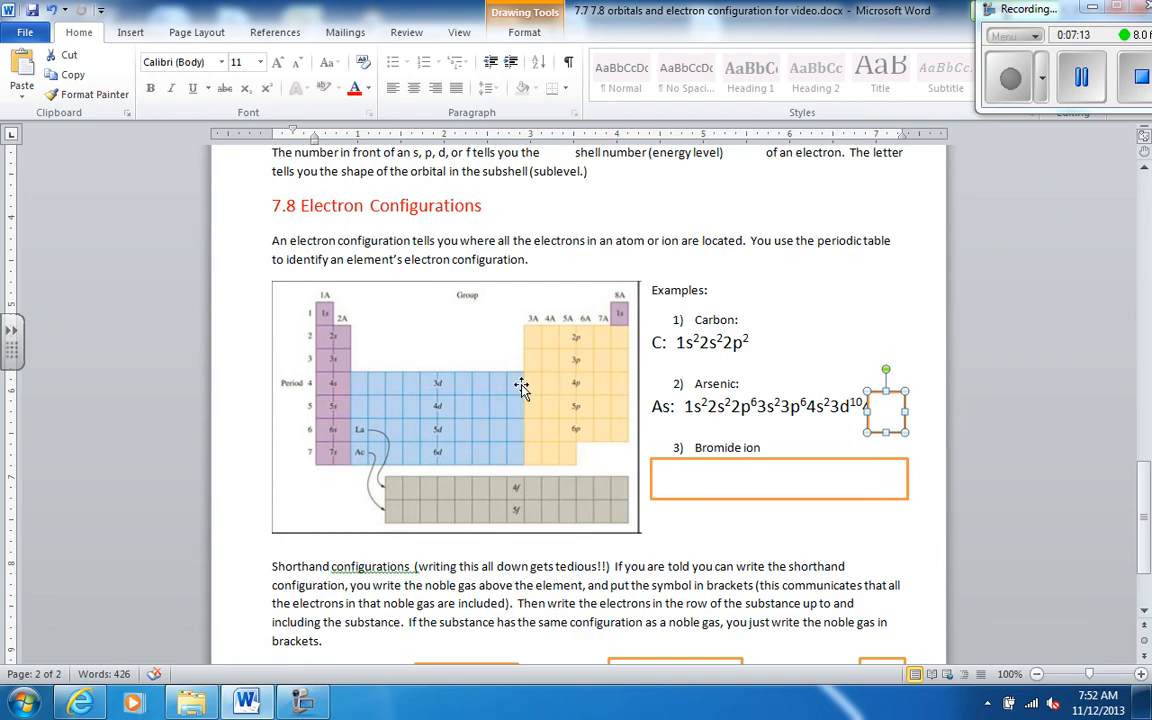
mouse_move(1115, 409)
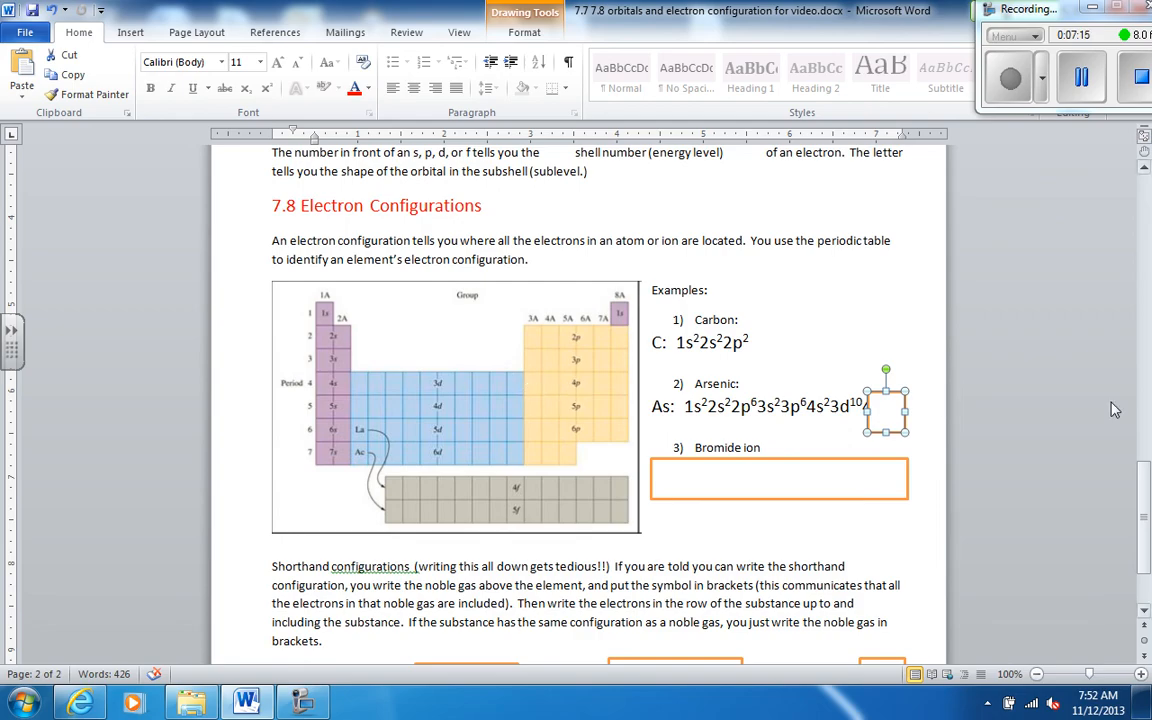
type("4p3")
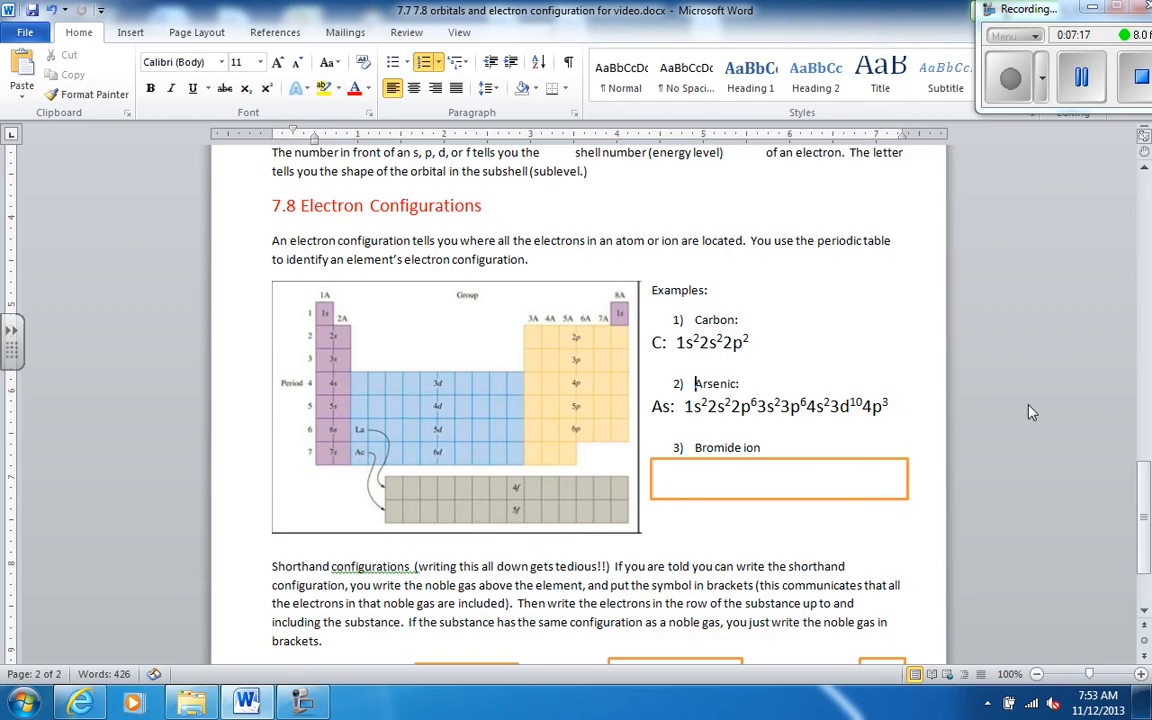
left_click(778, 478)
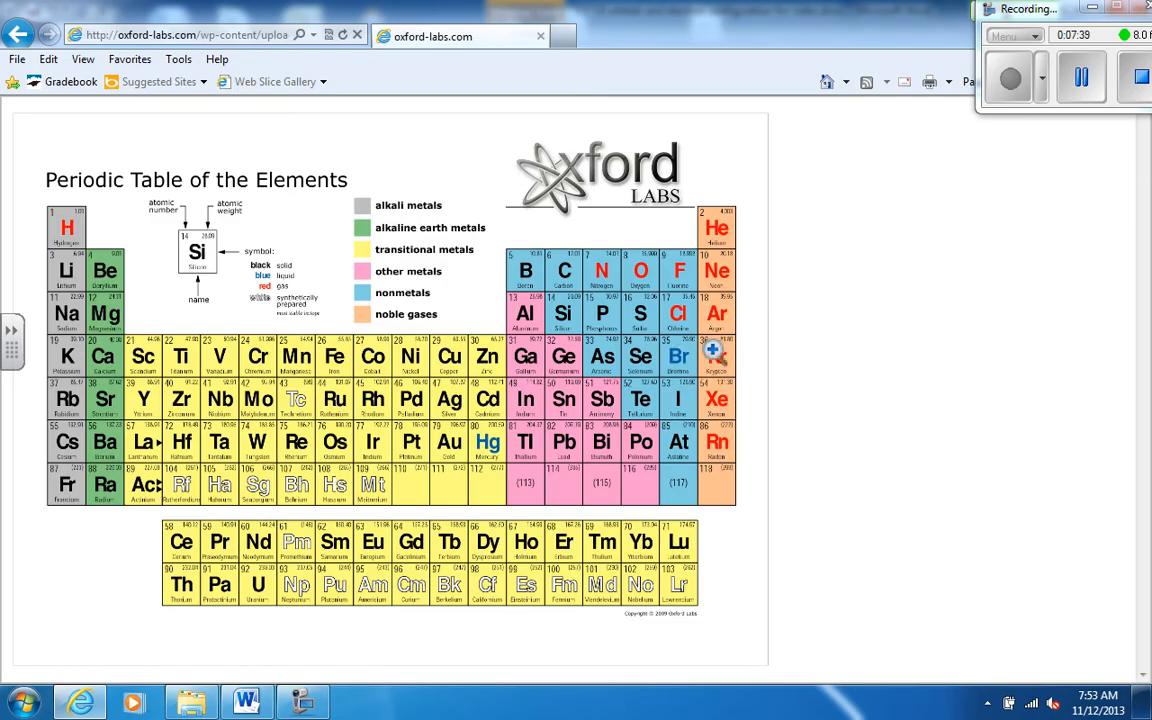
mouse_move(680, 362)
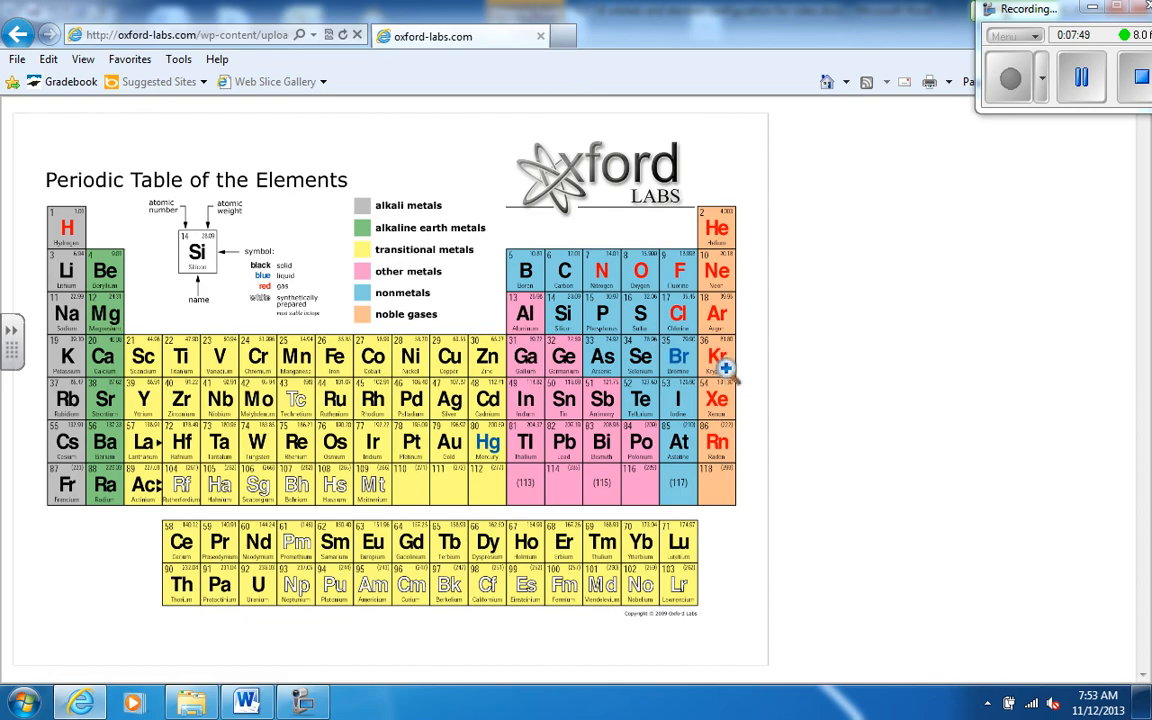
mouse_move(723, 343)
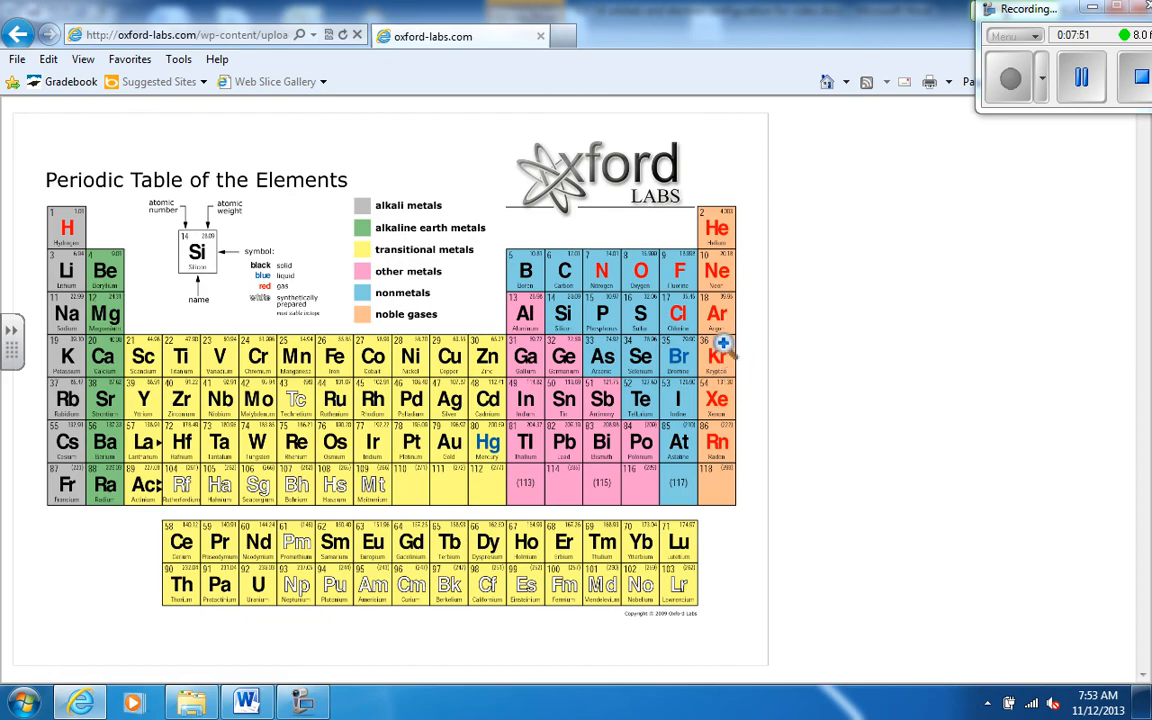
mouse_move(720, 363)
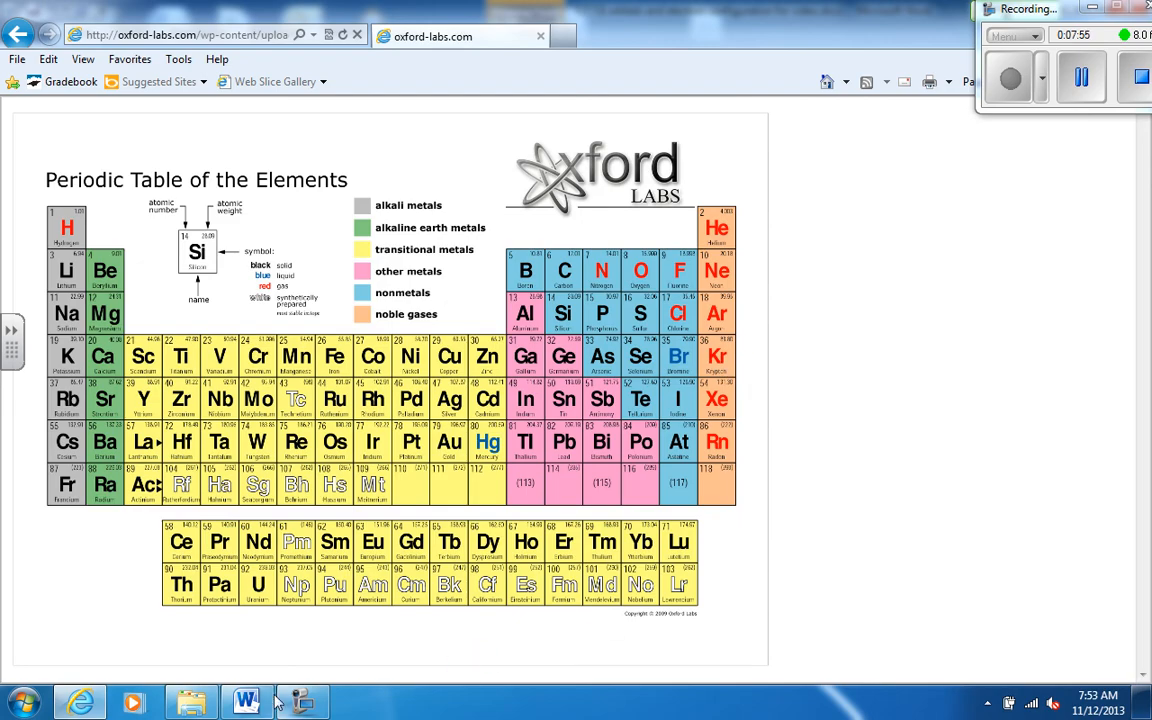
Step: Return to the Word worksheet after locating Br and Kr on the periodic table
left_click(246, 701)
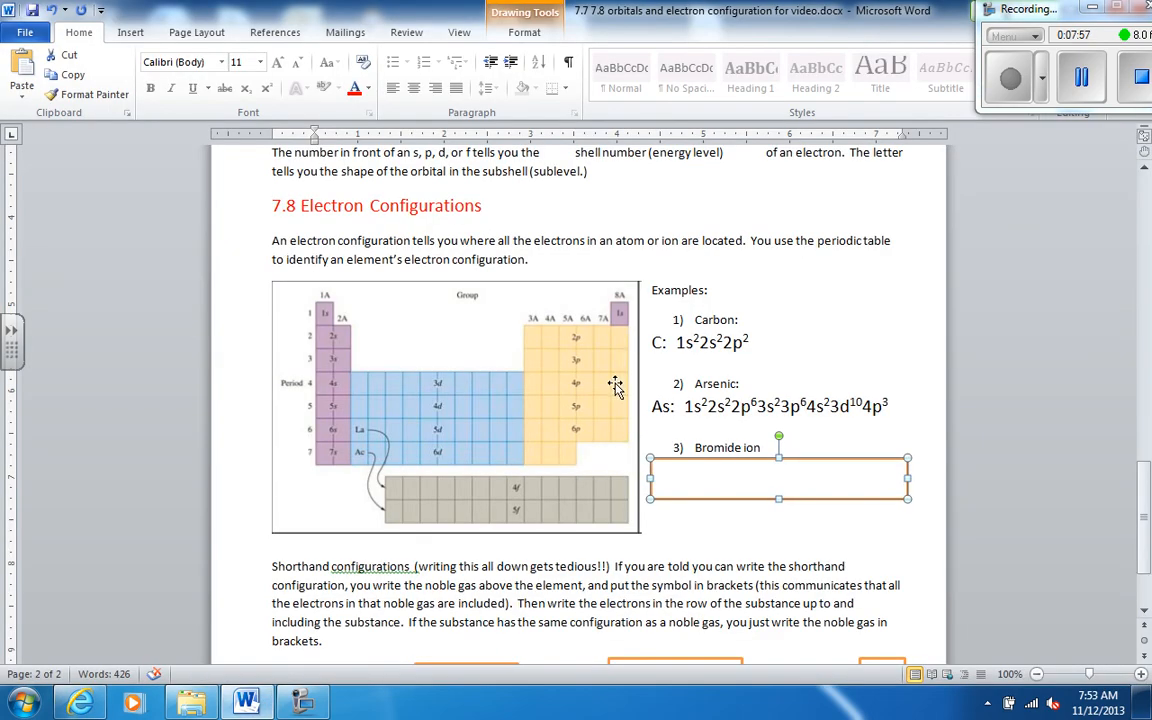
mouse_move(622, 388)
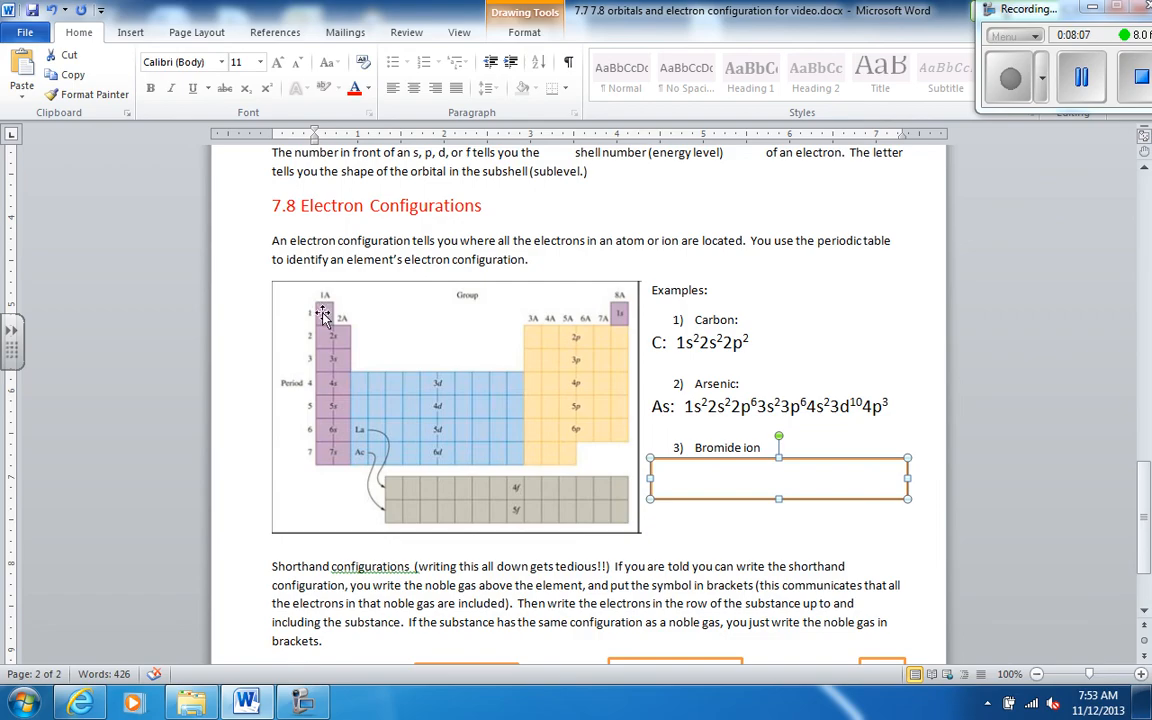
mouse_move(310, 345)
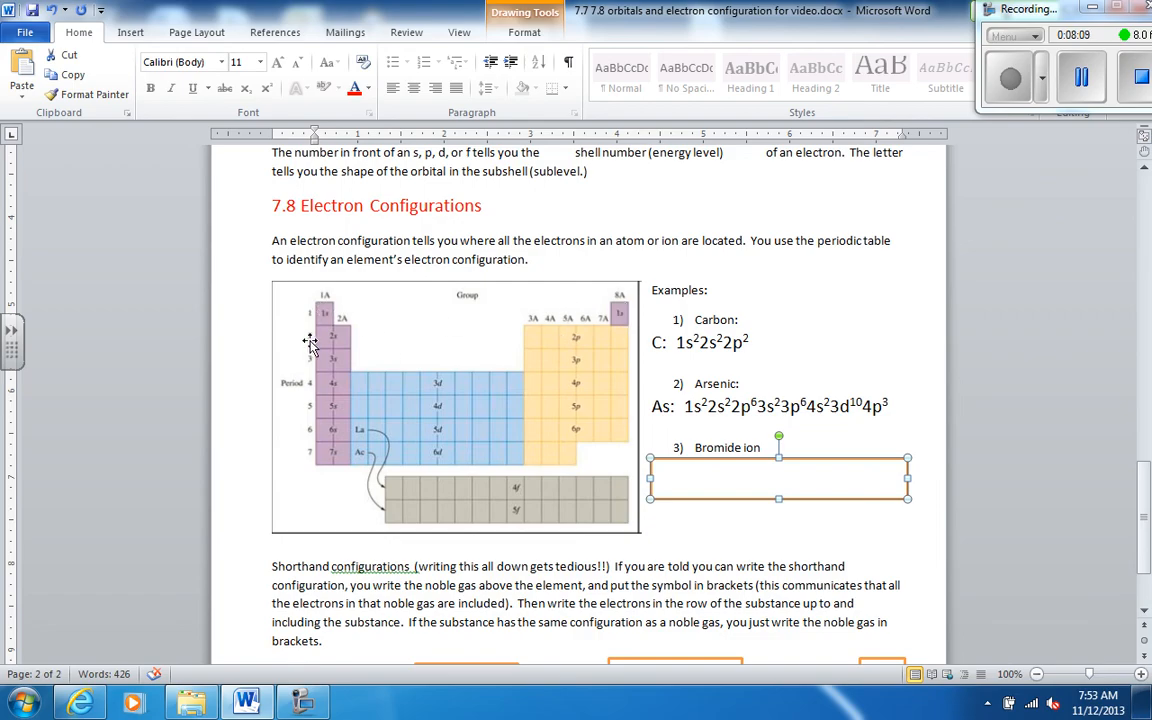
mouse_move(533, 335)
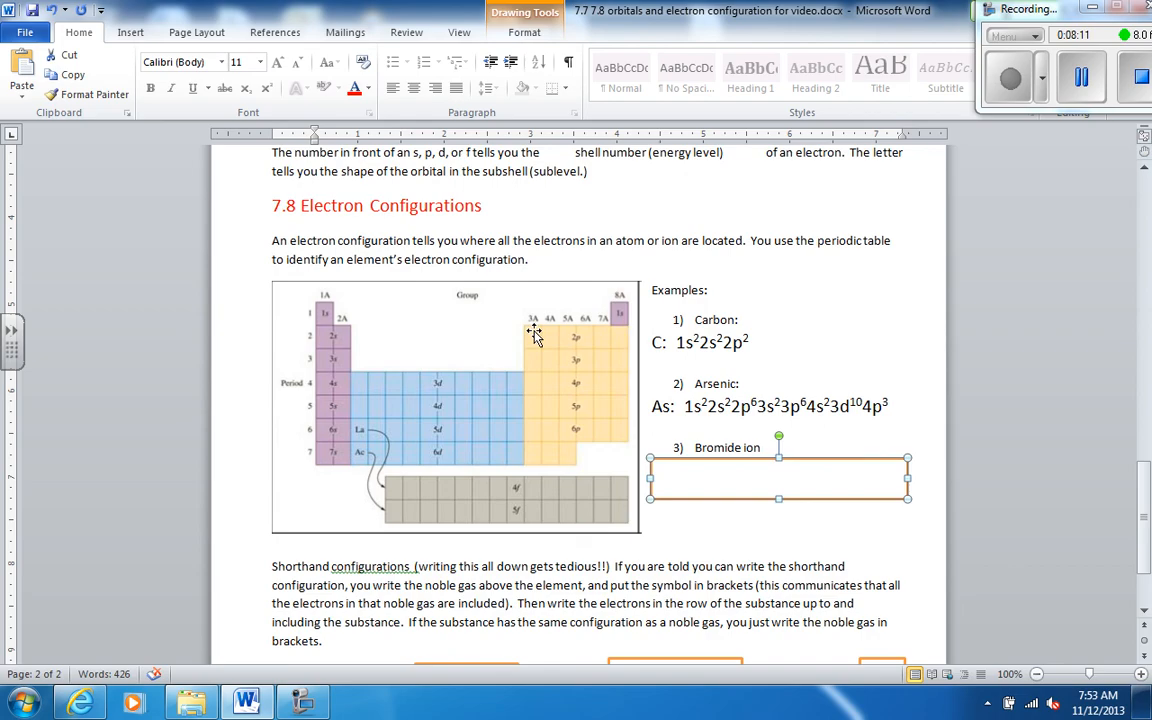
mouse_move(610, 336)
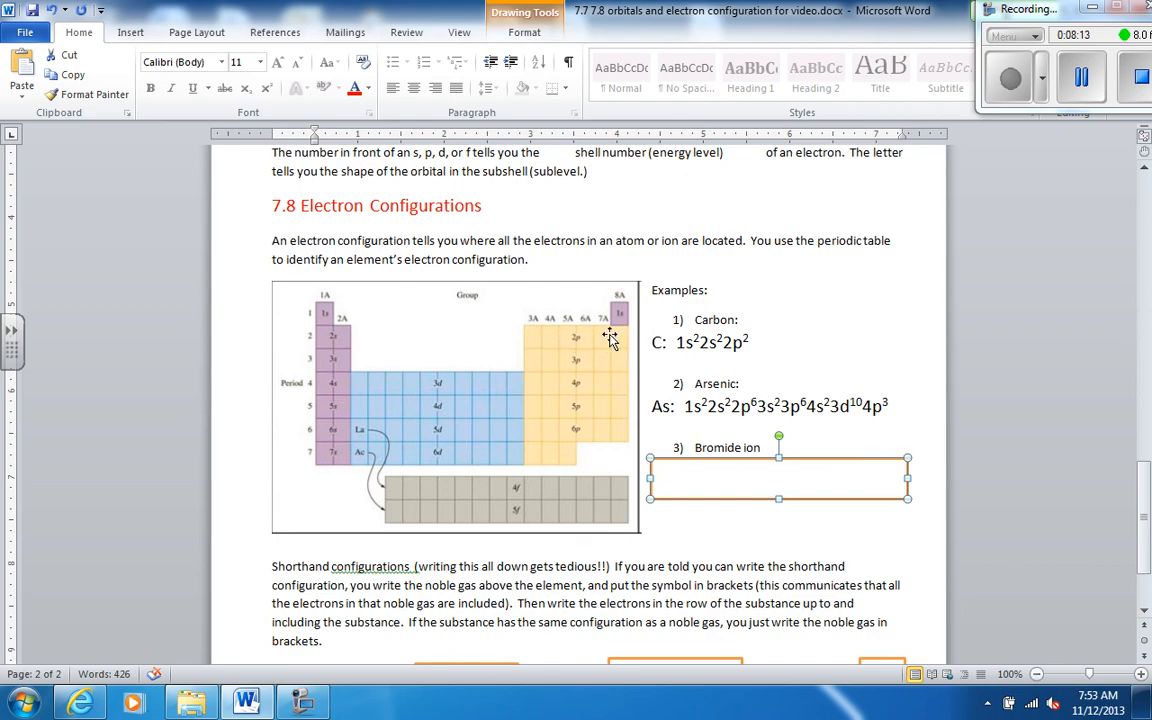
mouse_move(340, 362)
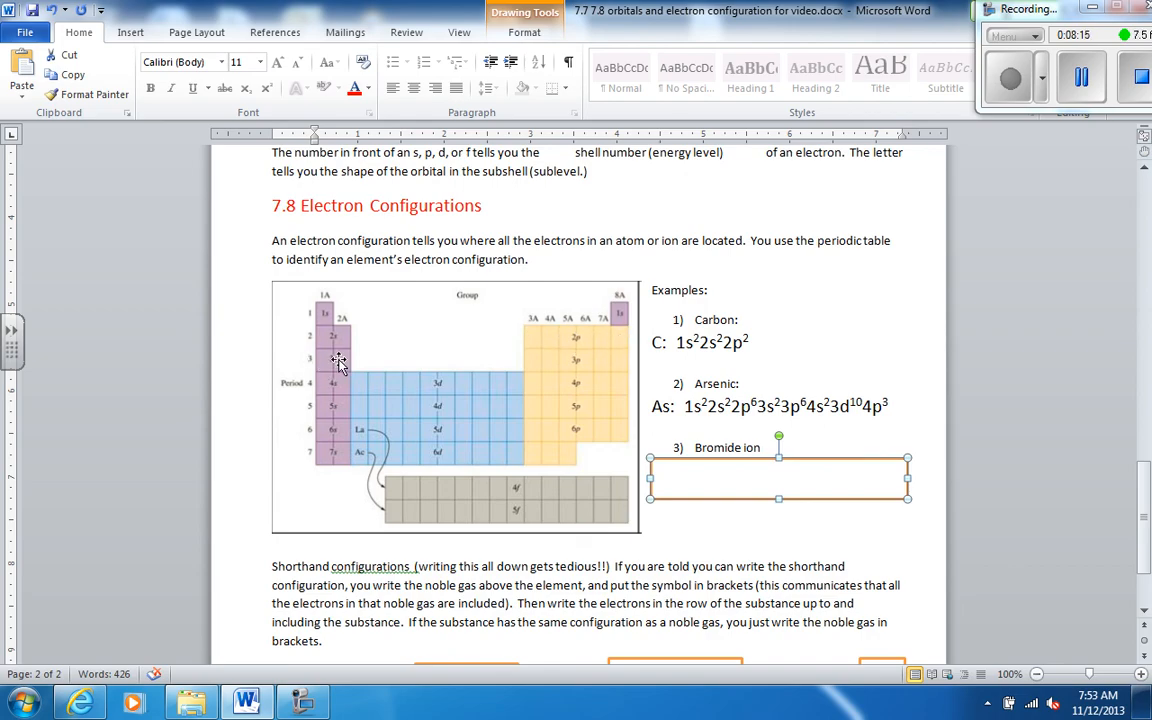
mouse_move(540, 363)
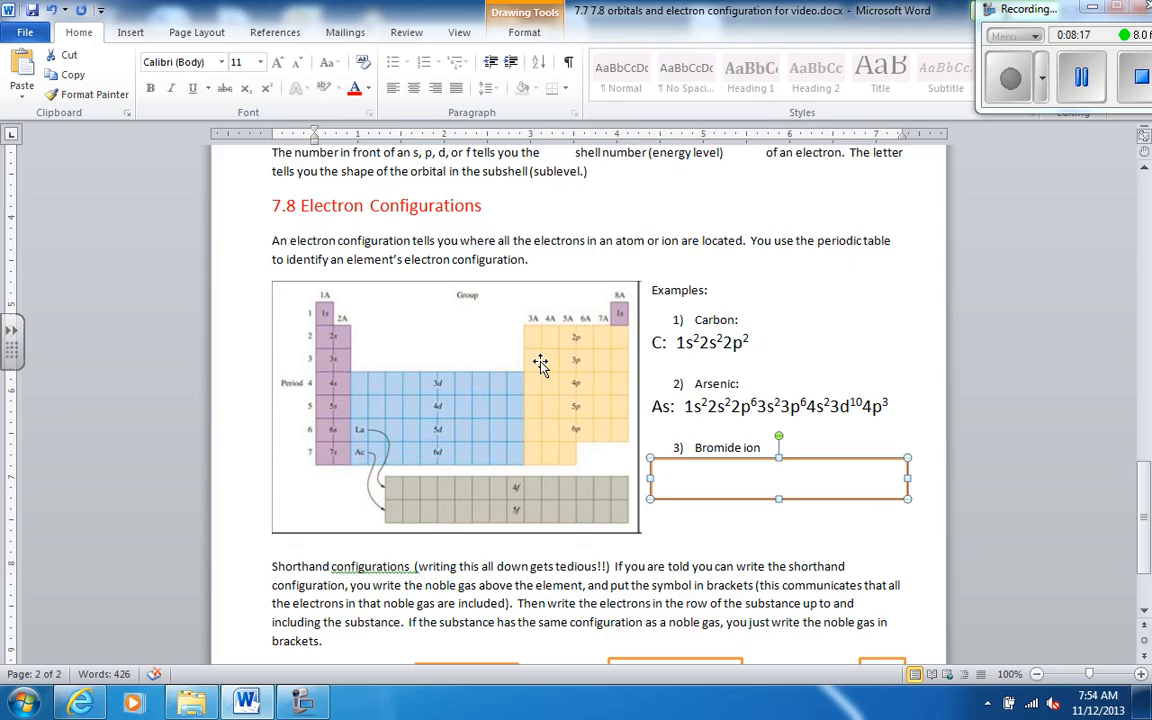
mouse_move(350, 400)
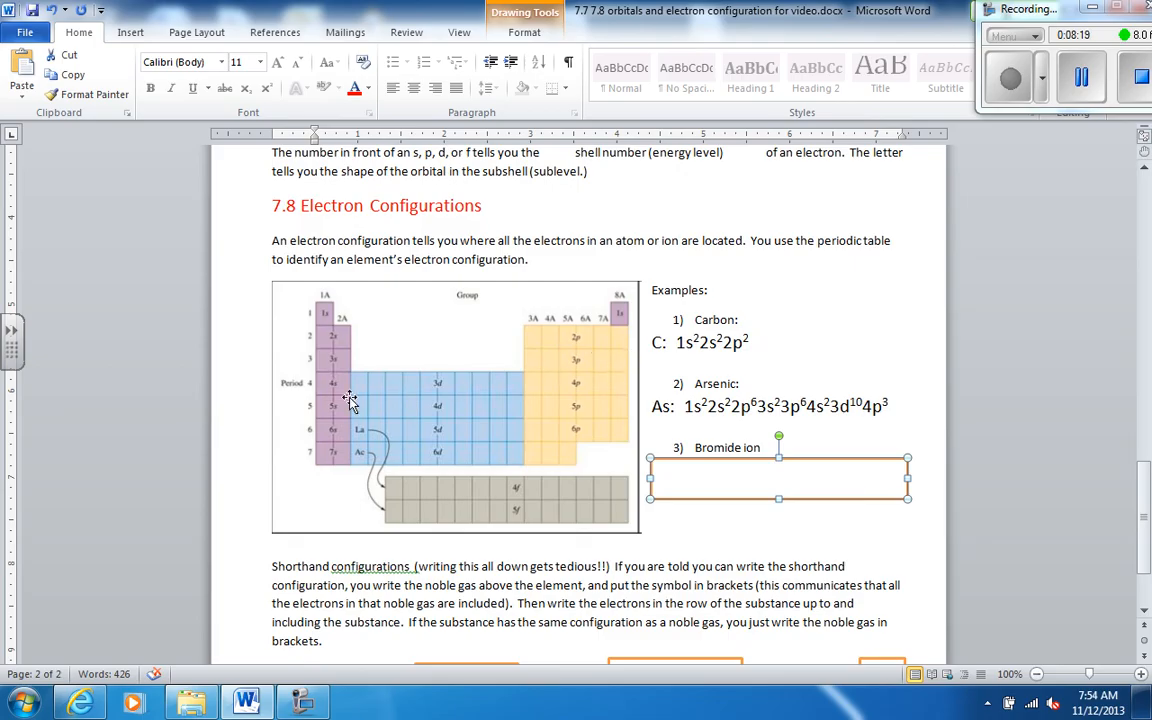
mouse_move(337, 388)
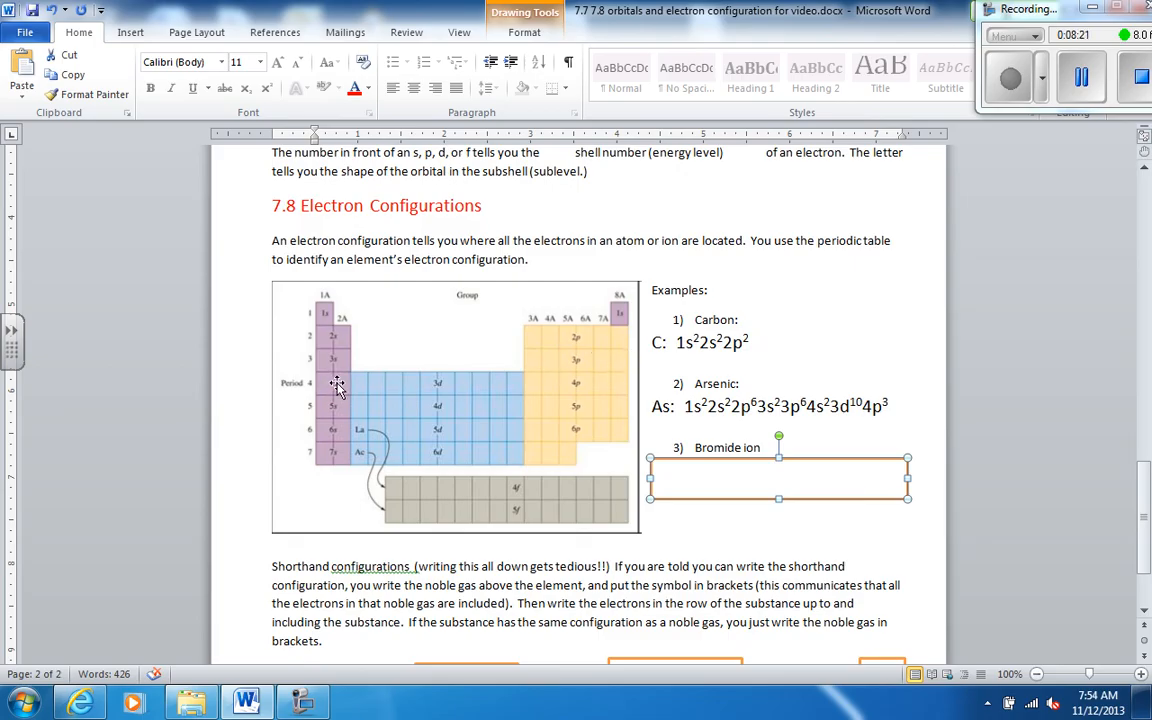
mouse_move(457, 383)
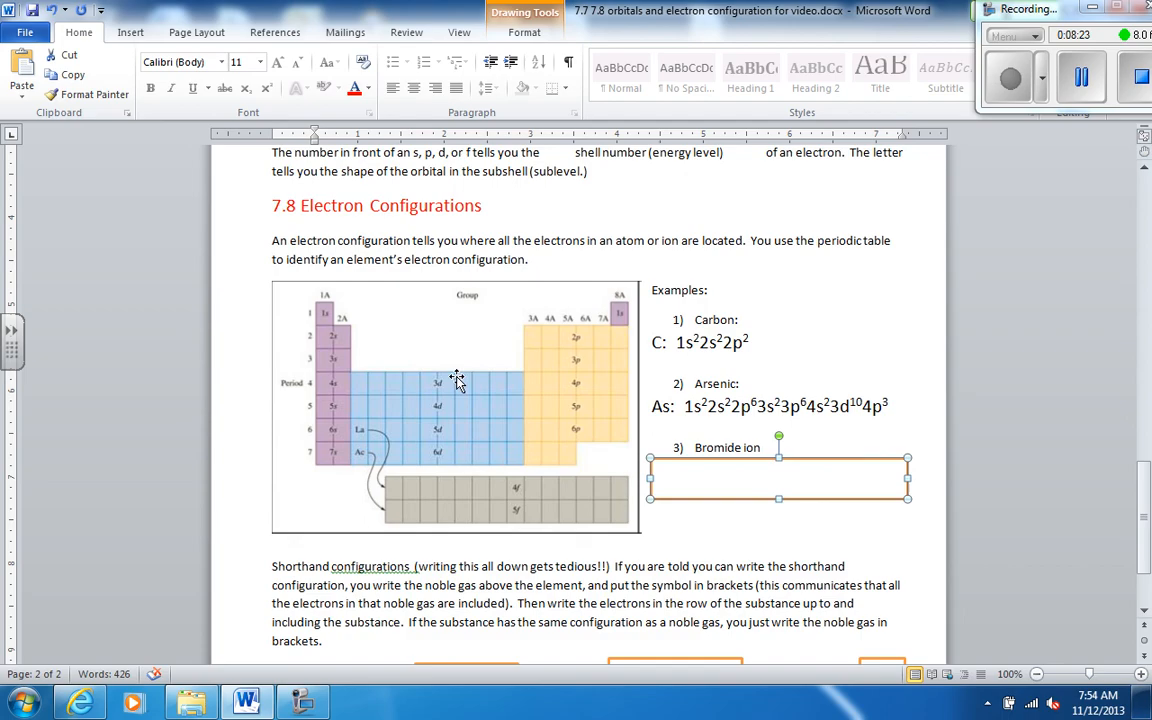
mouse_move(535, 387)
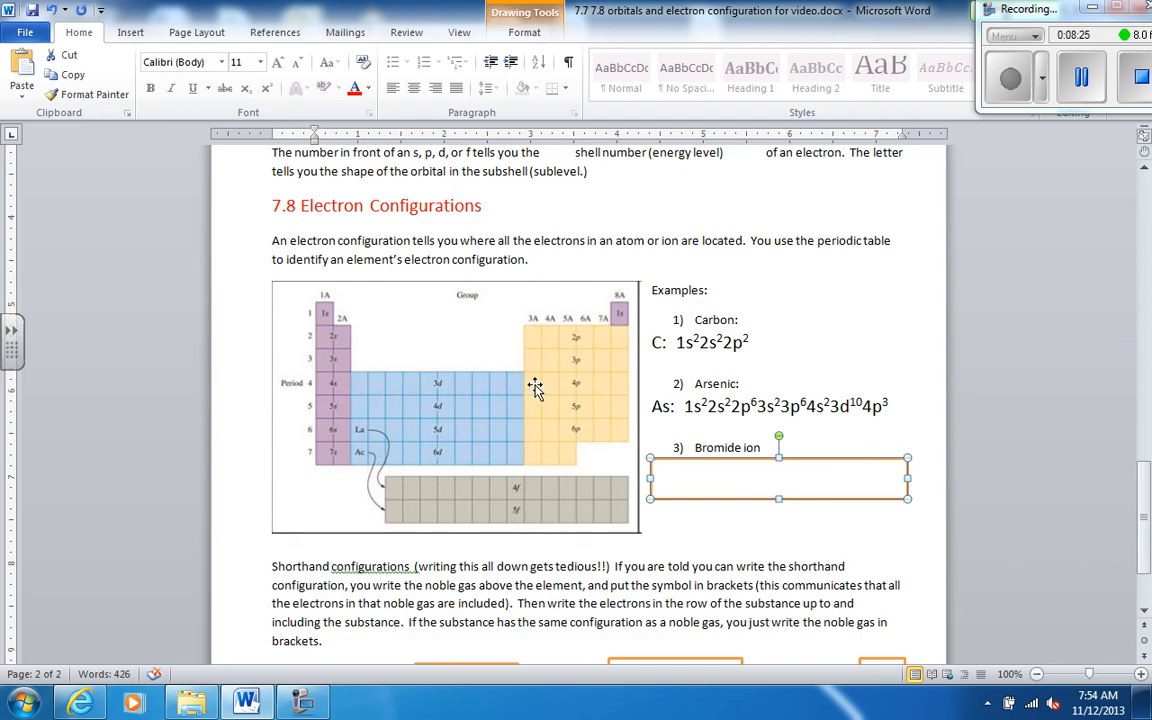
mouse_move(573, 388)
type("Br-: 1s22s22p63s23p64s23d104p6")
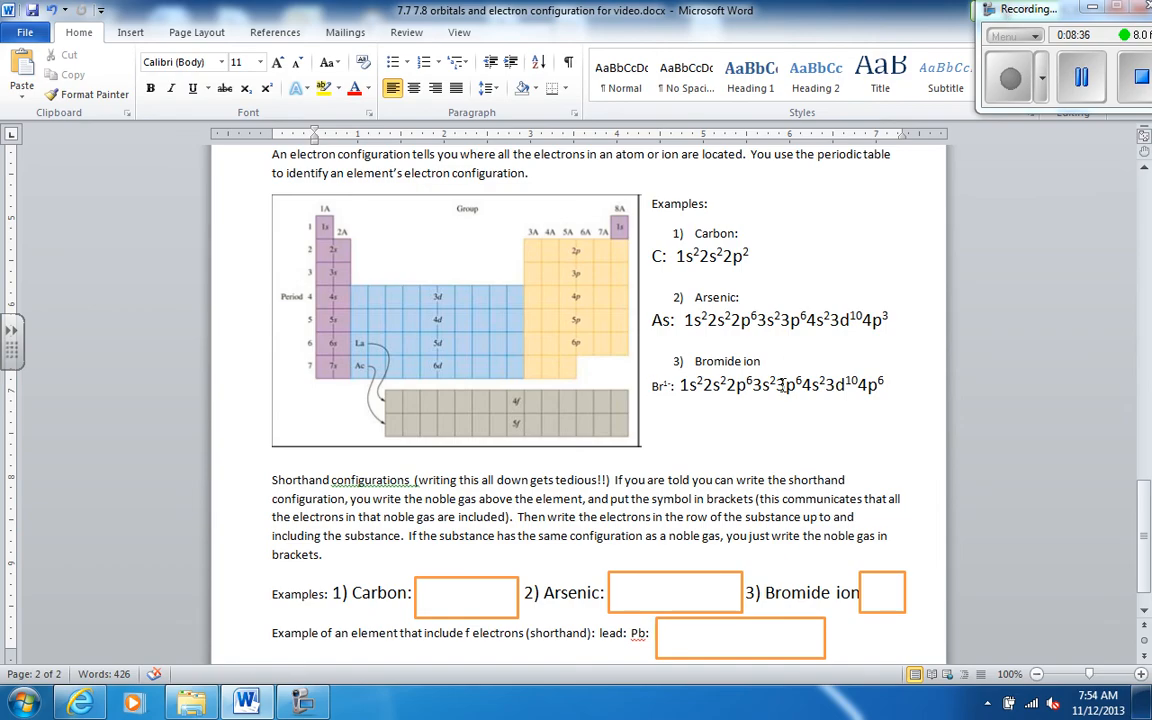
mouse_move(765, 320)
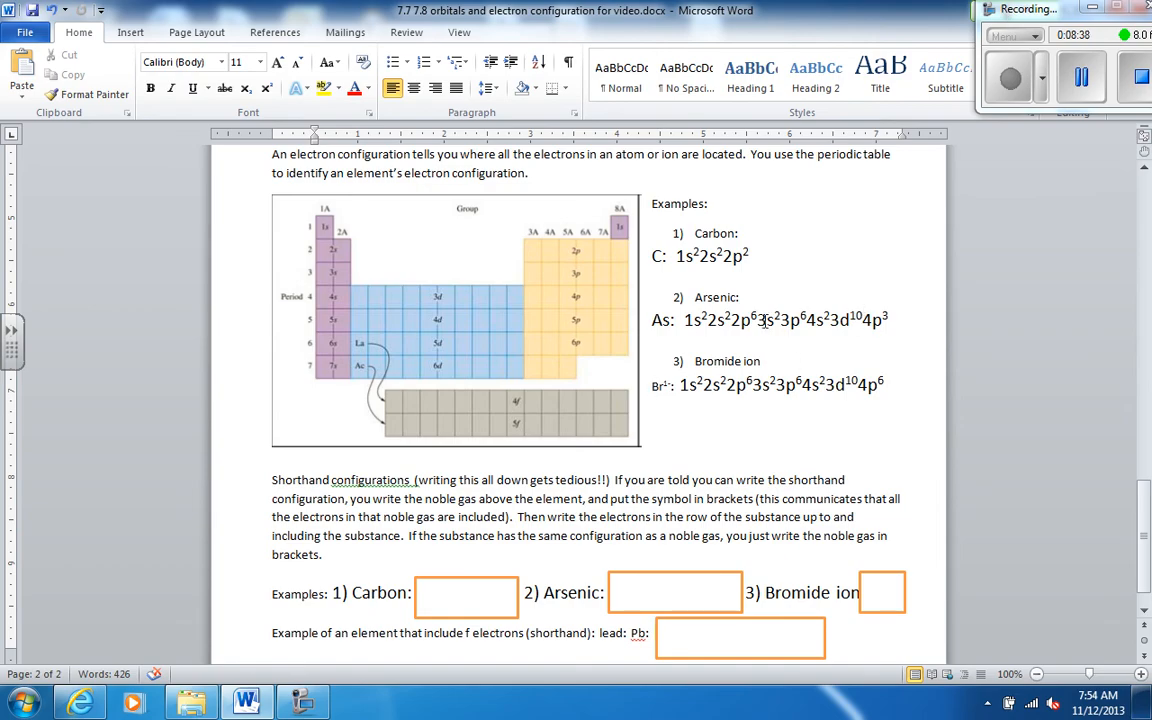
mouse_move(335, 504)
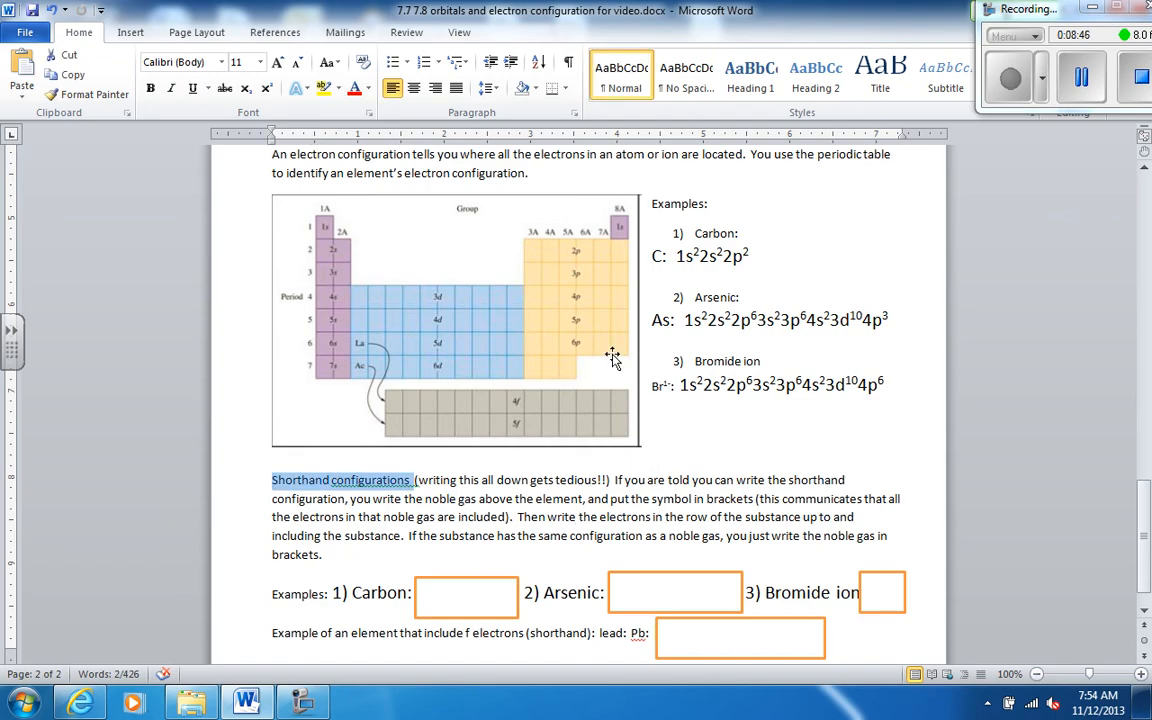
left_click(455, 320)
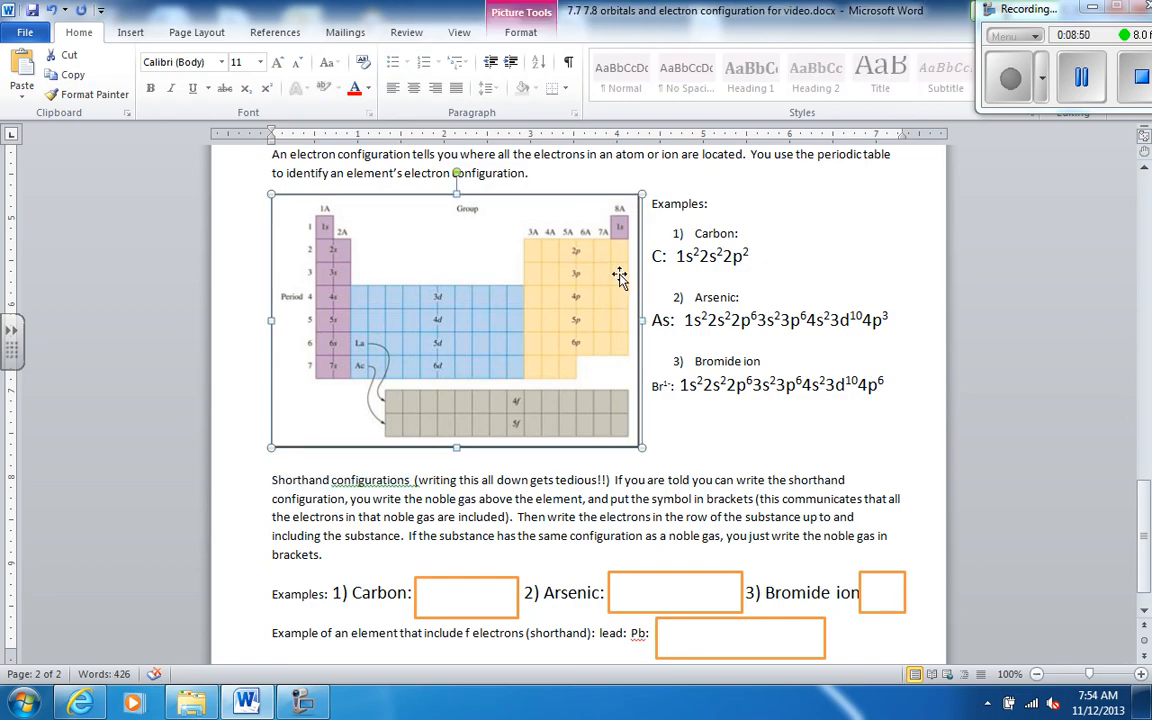
mouse_move(670, 390)
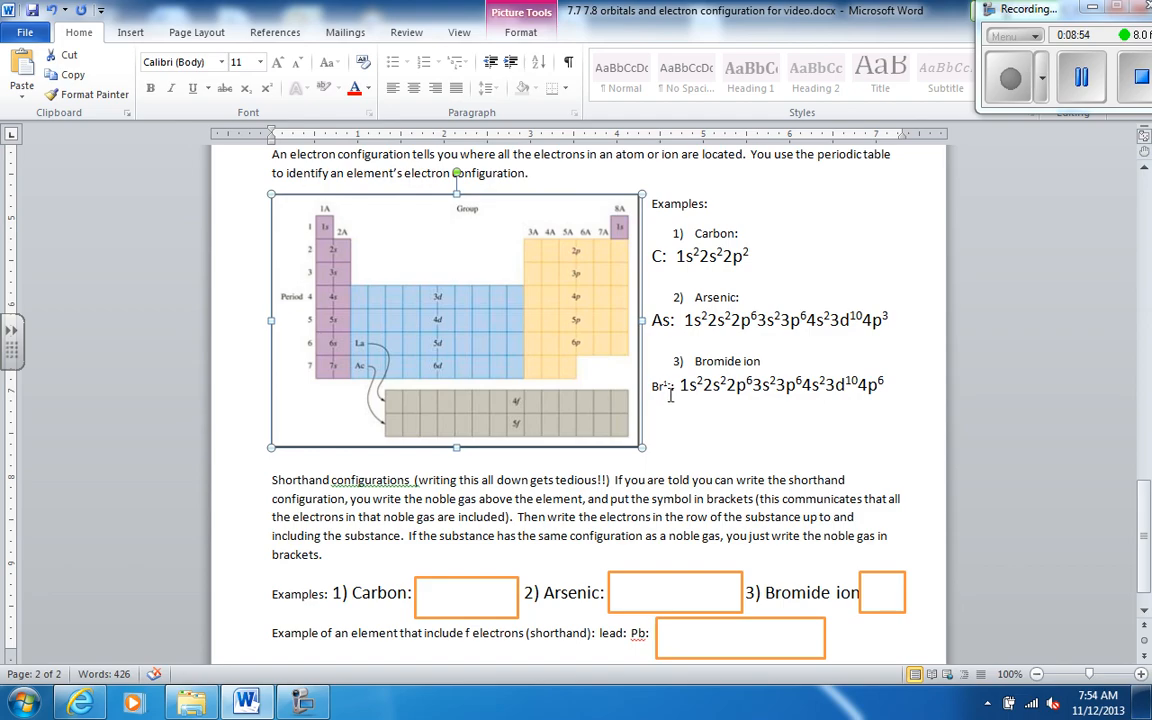
left_click_drag(479, 499, 755, 499)
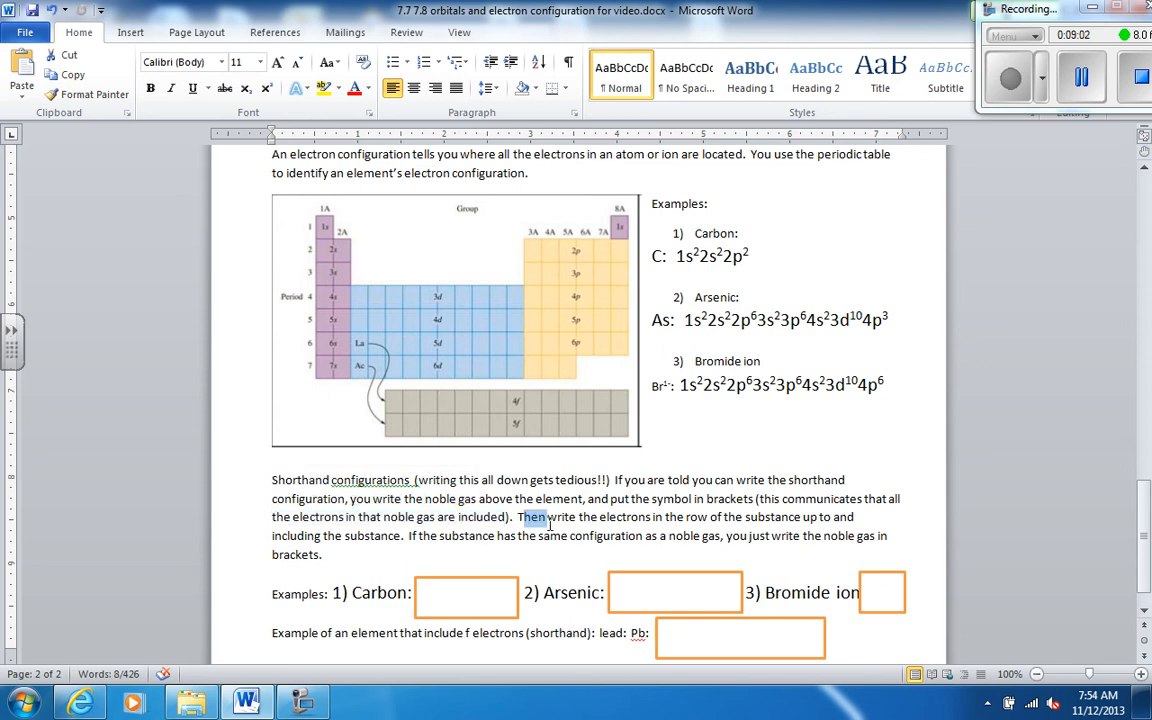
left_click_drag(519, 517, 402, 535)
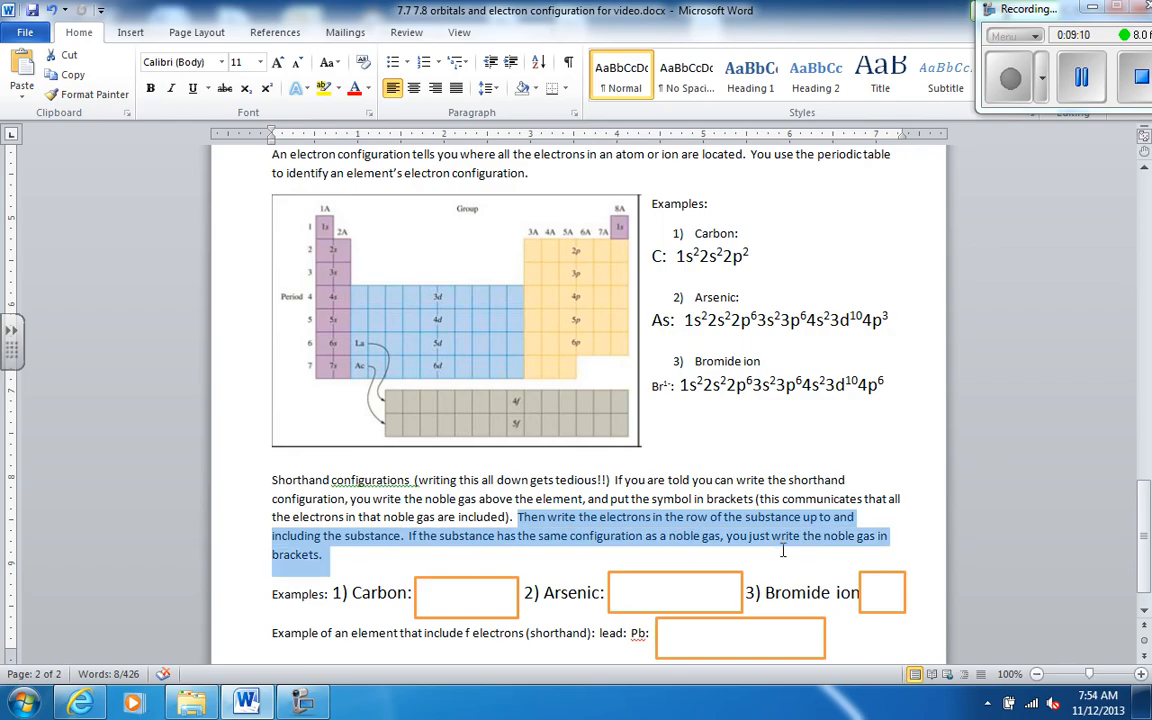
left_click(465, 593)
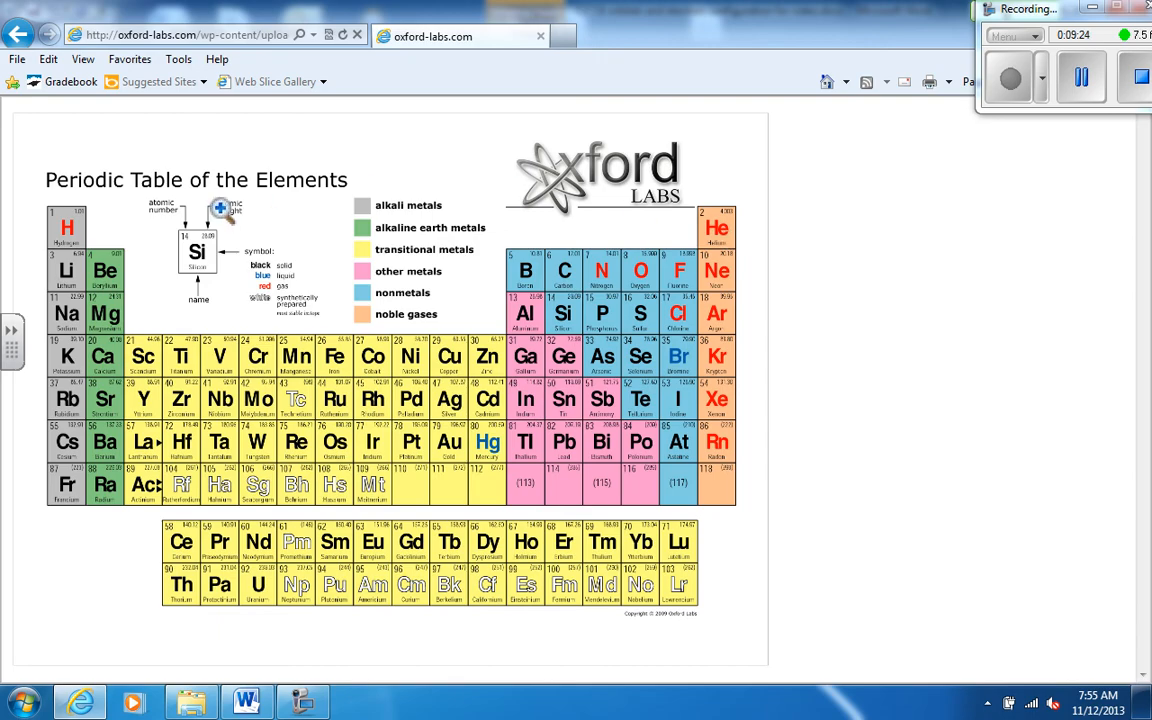
mouse_move(357, 307)
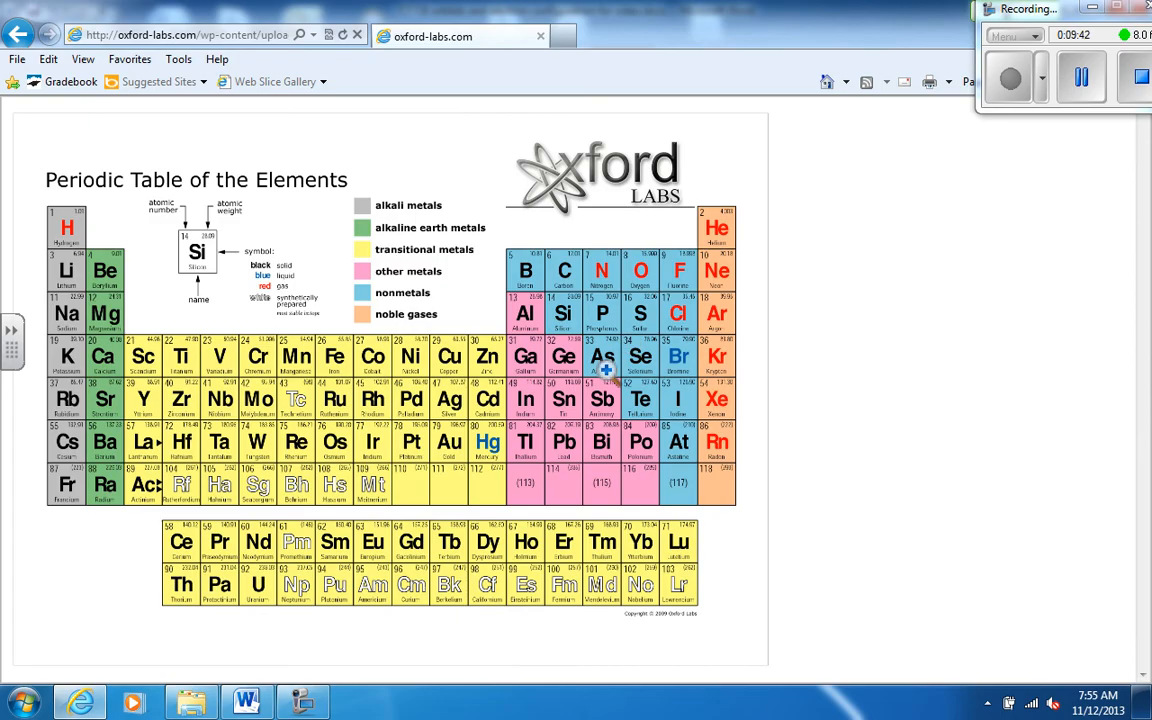
mouse_move(610, 338)
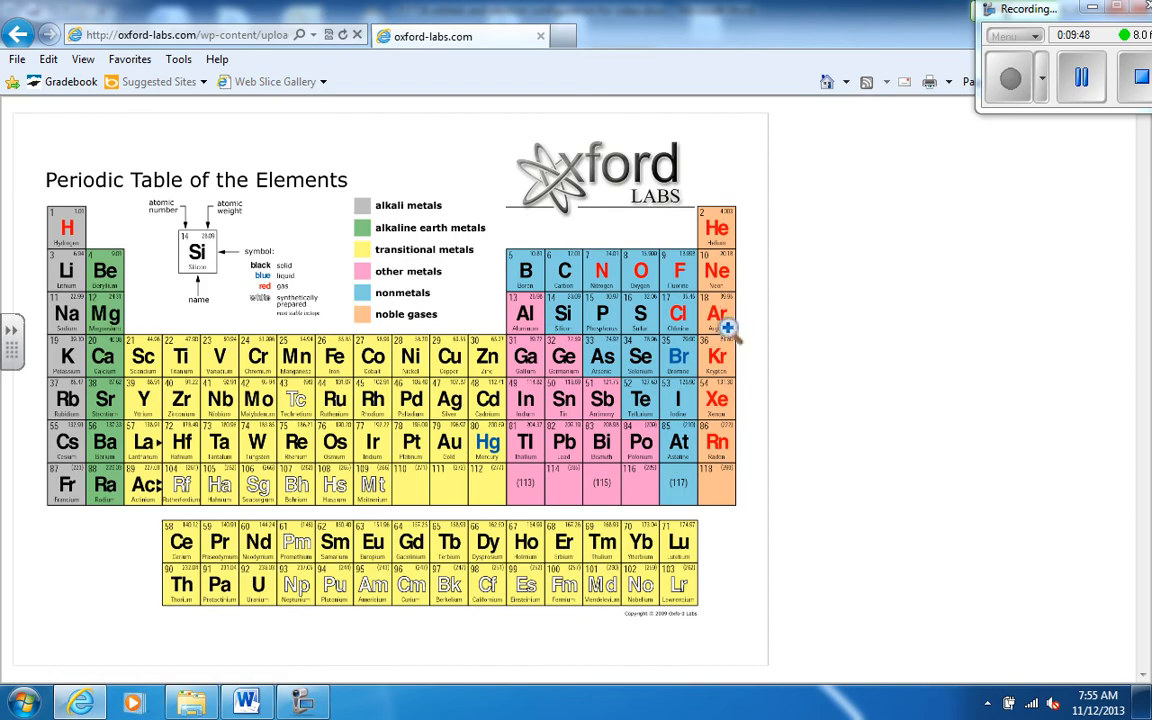
mouse_move(610, 380)
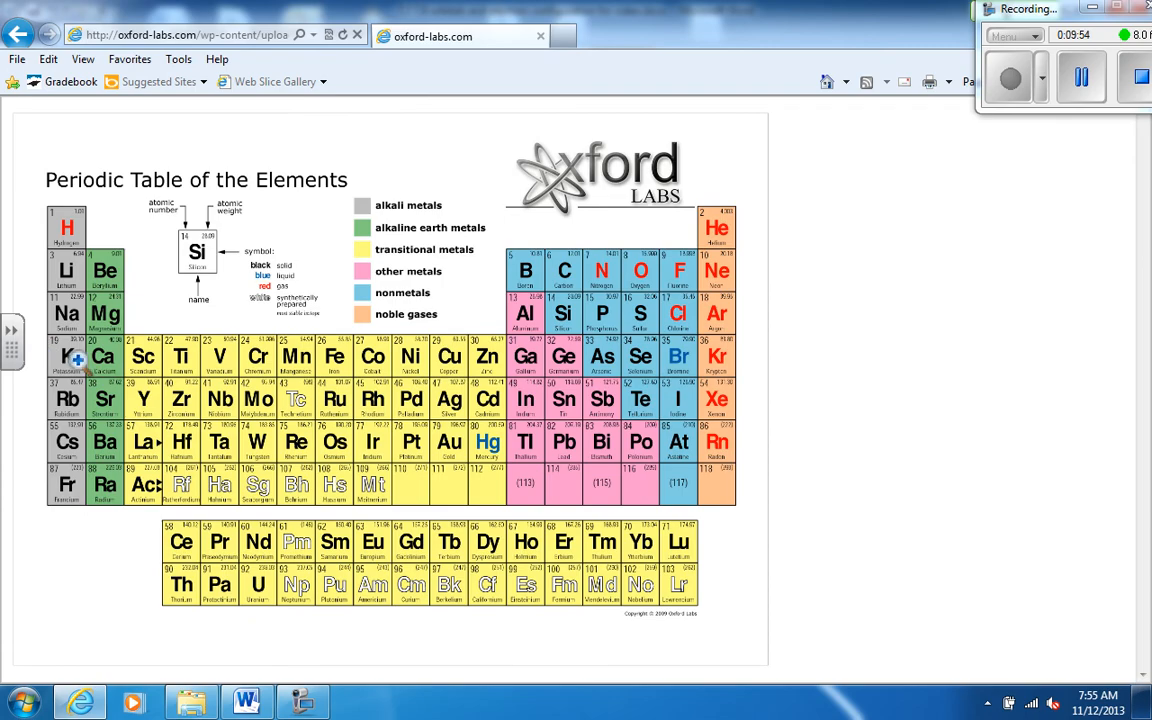
mouse_move(83, 272)
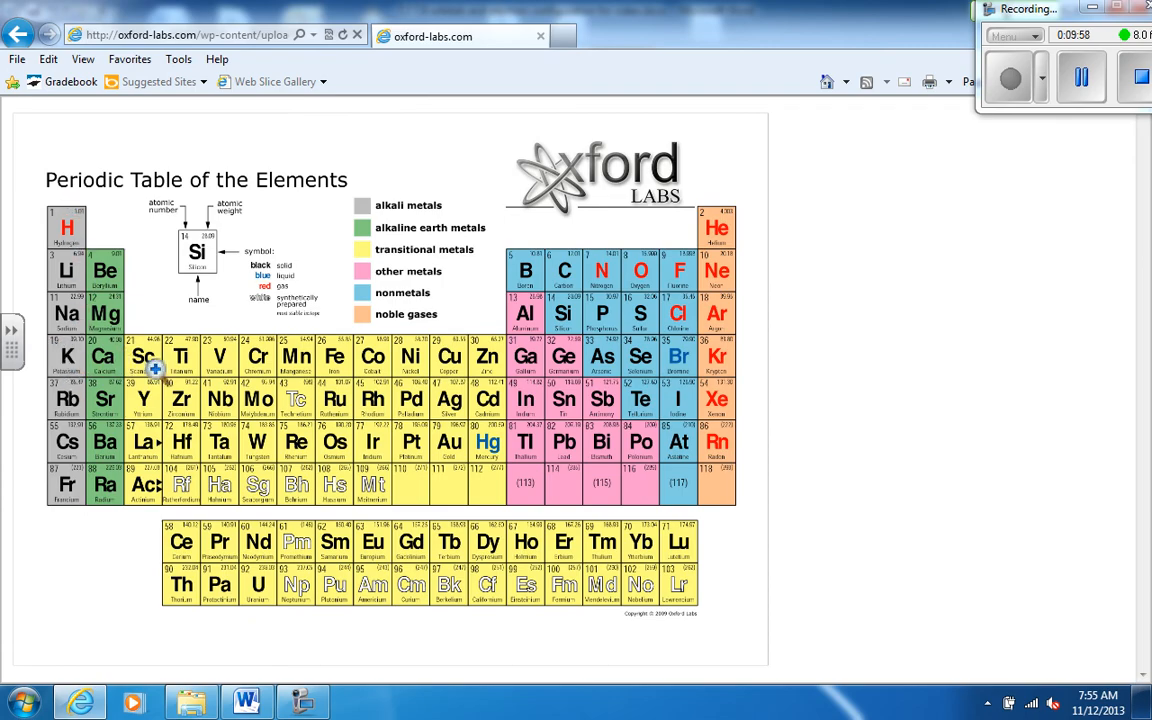
mouse_move(335, 380)
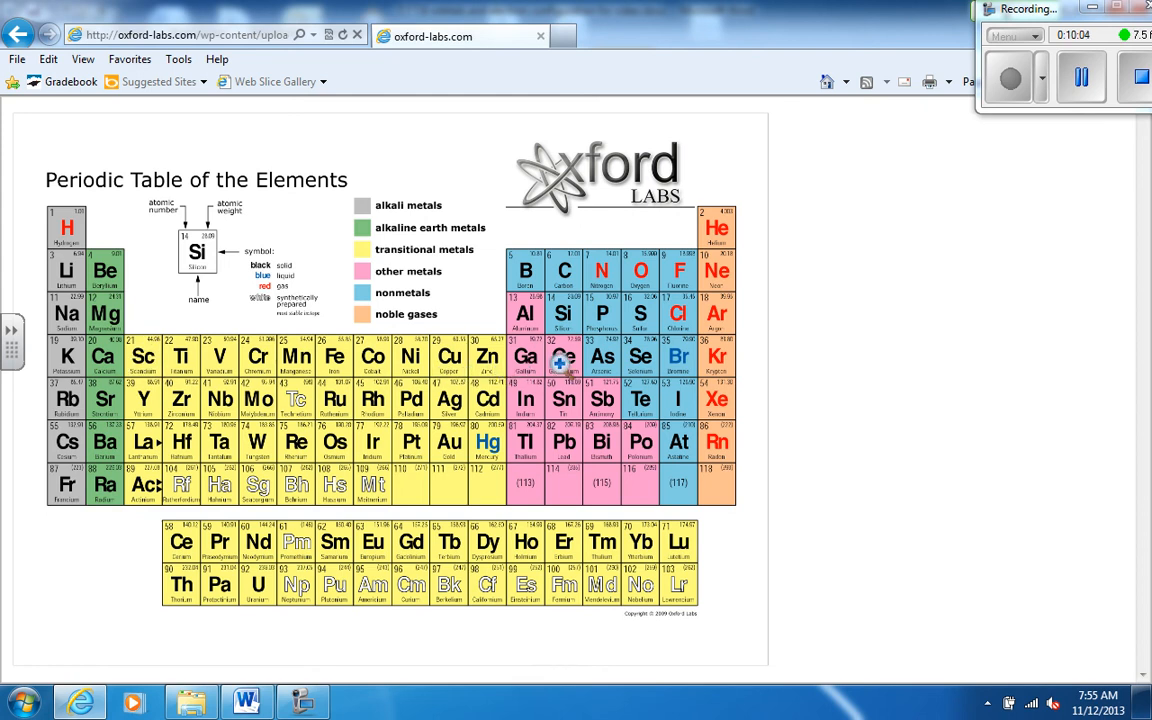
mouse_move(278, 665)
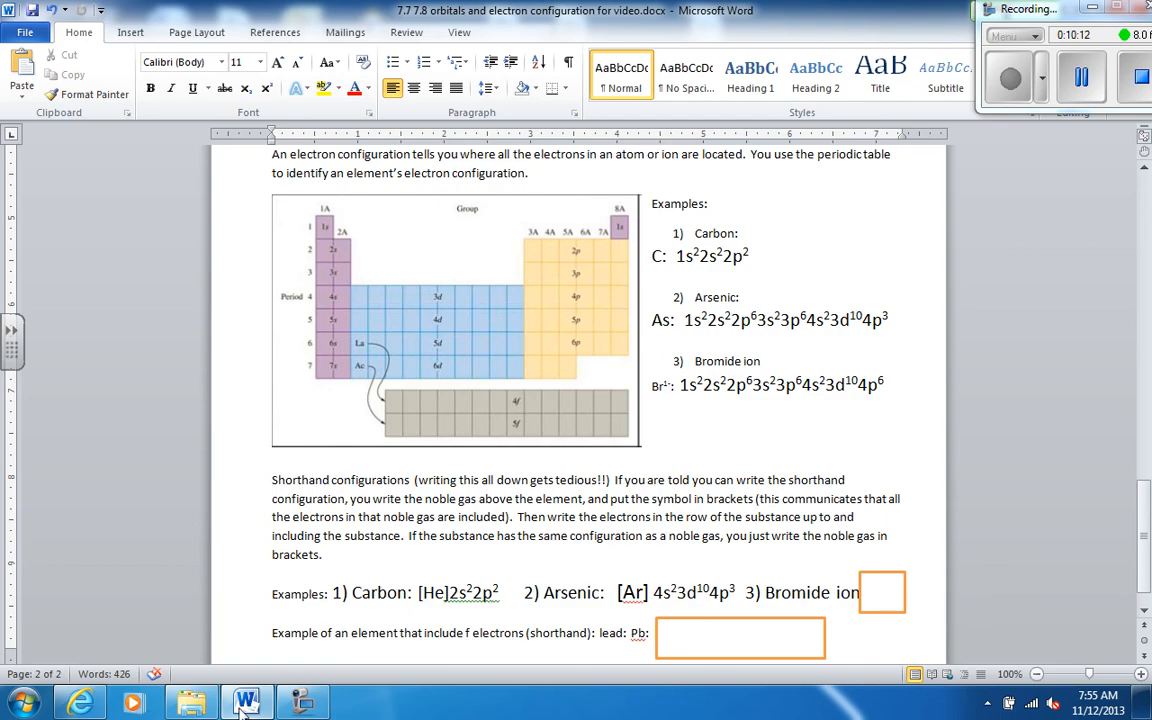
Step: Enter [Kr] in the box next to Bromide ion after checking the periodic table
left_click(79, 701)
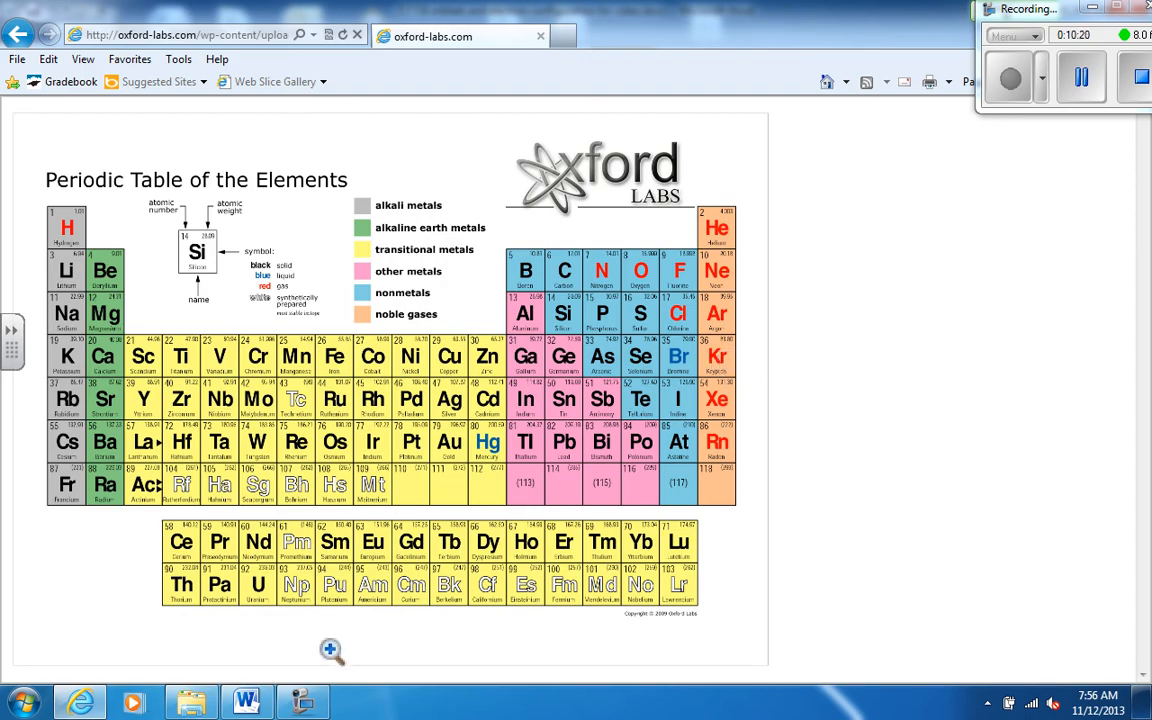
left_click(245, 700)
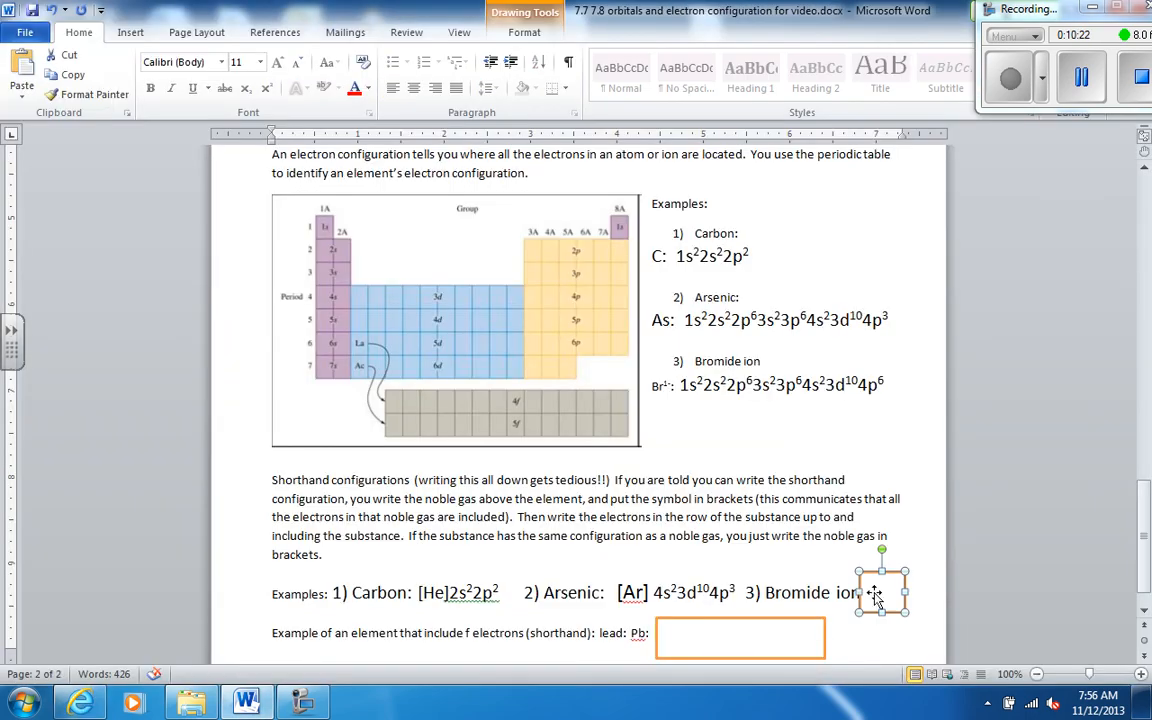
type("[Kr]")
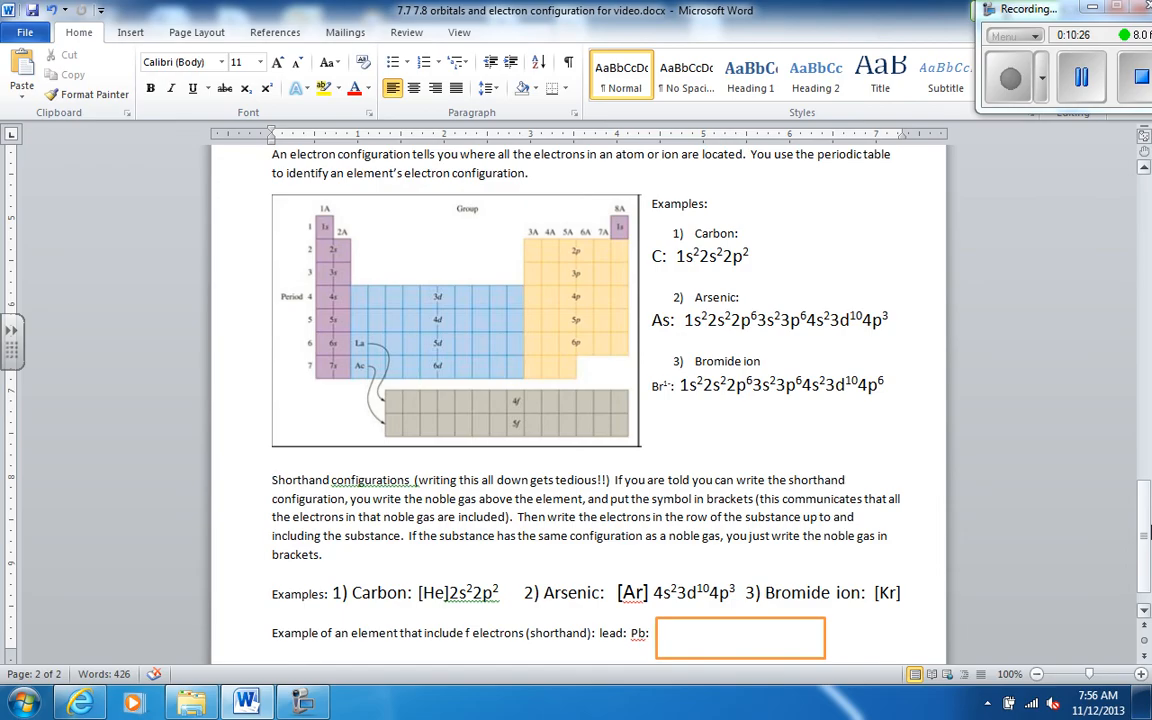
scroll("down", 3)
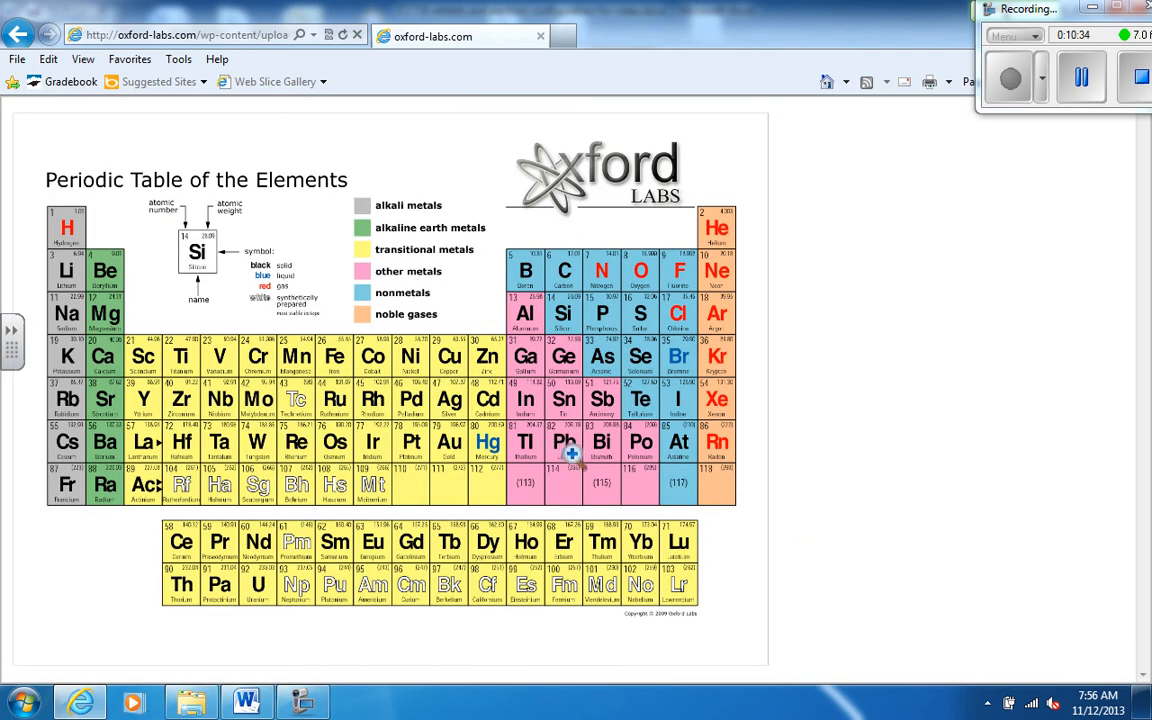
mouse_move(720, 425)
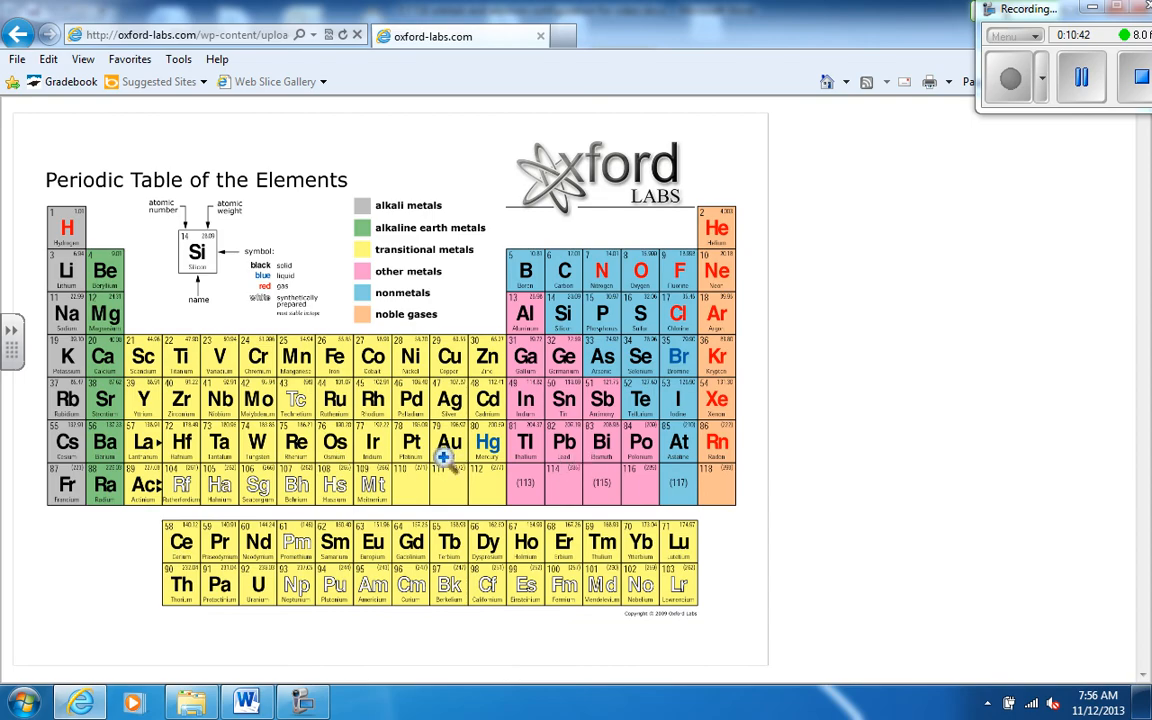
mouse_move(165, 440)
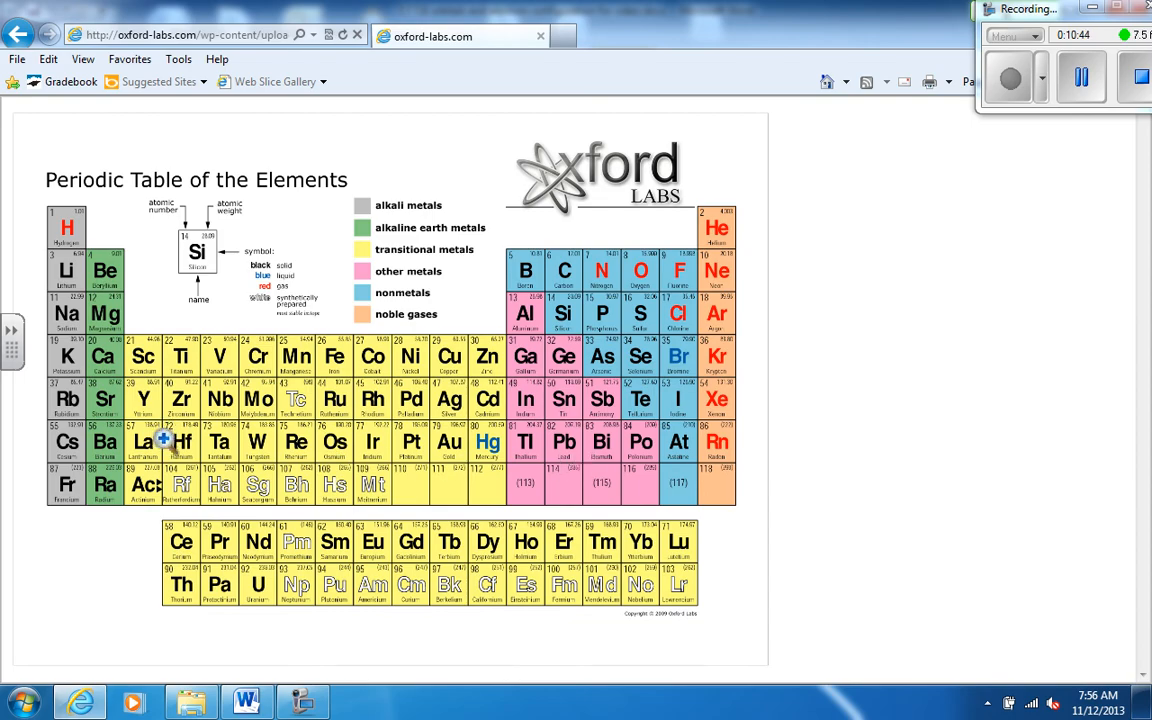
mouse_move(140, 418)
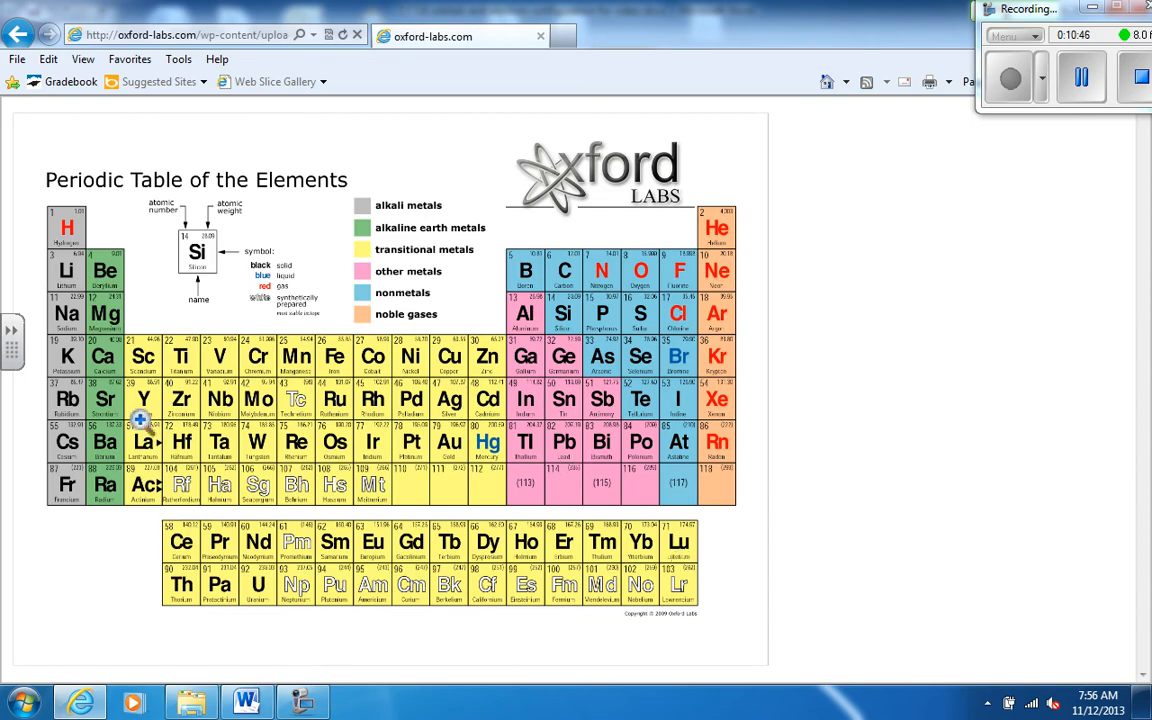
mouse_move(108, 453)
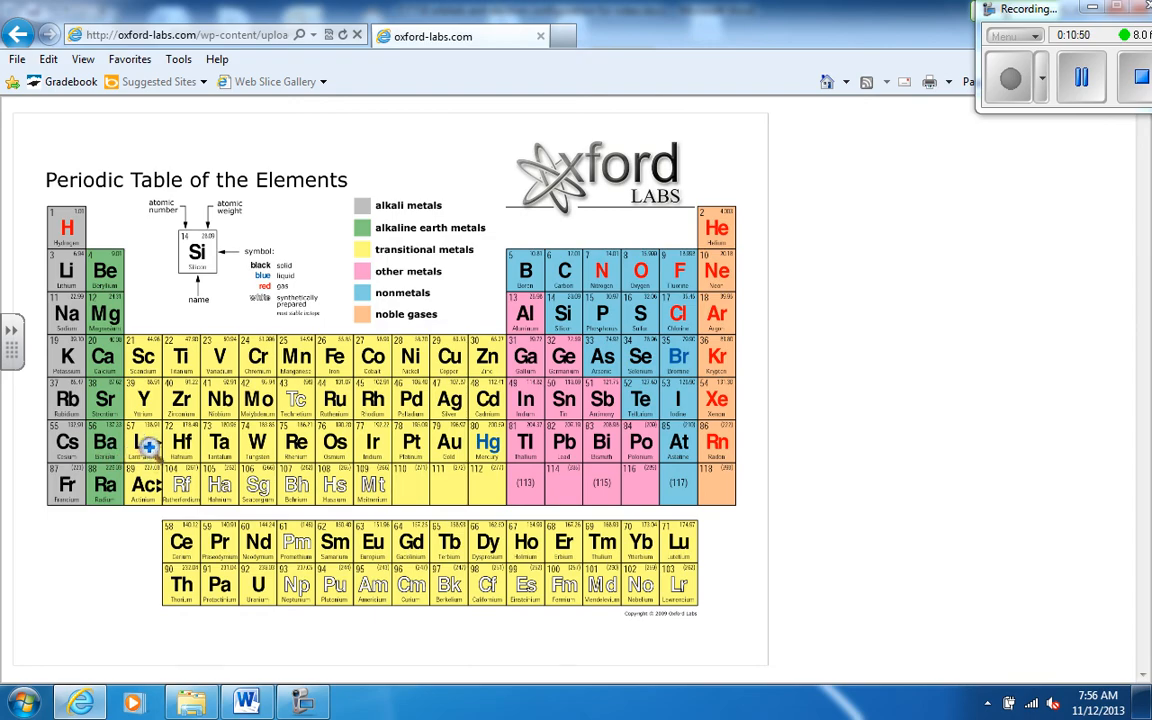
mouse_move(698, 550)
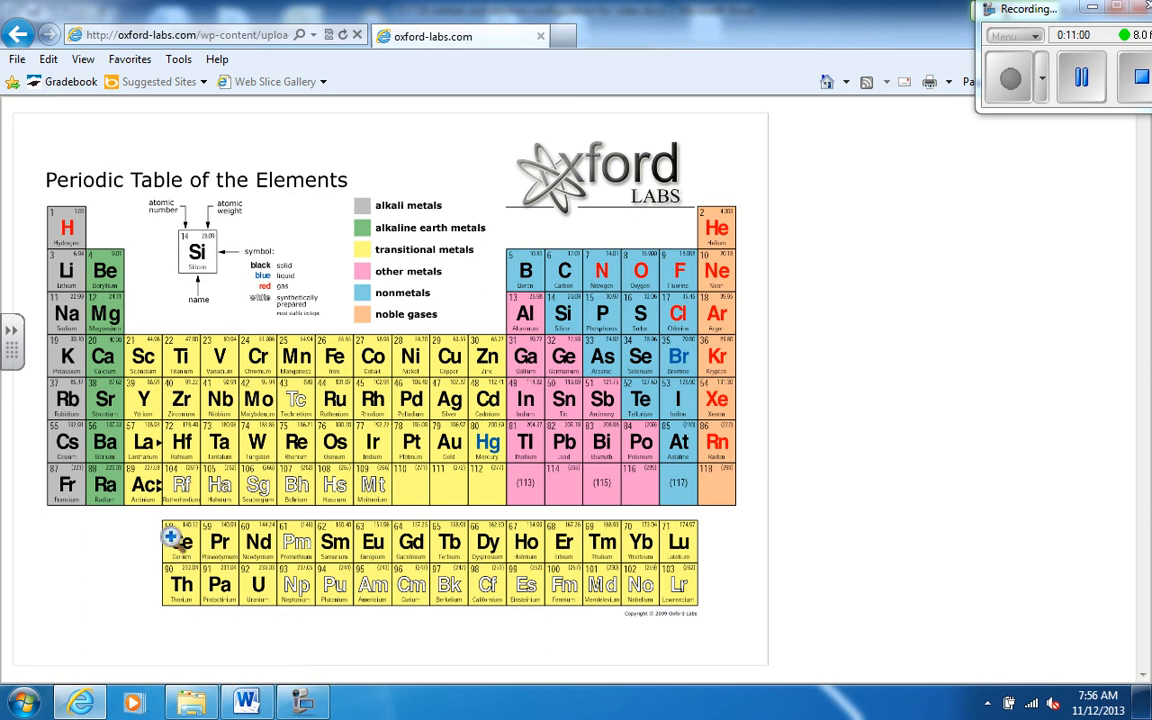
Step: Show the periodic table to trace lead's period and the lanthanide row
left_click(245, 700)
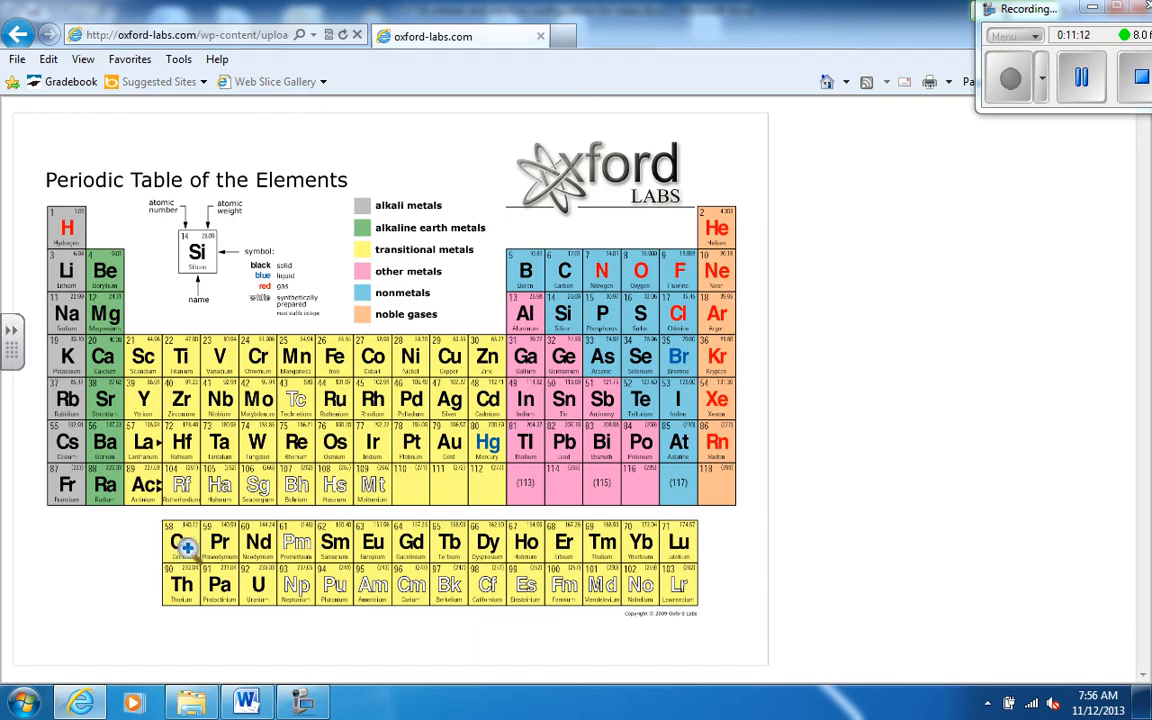
mouse_move(418, 536)
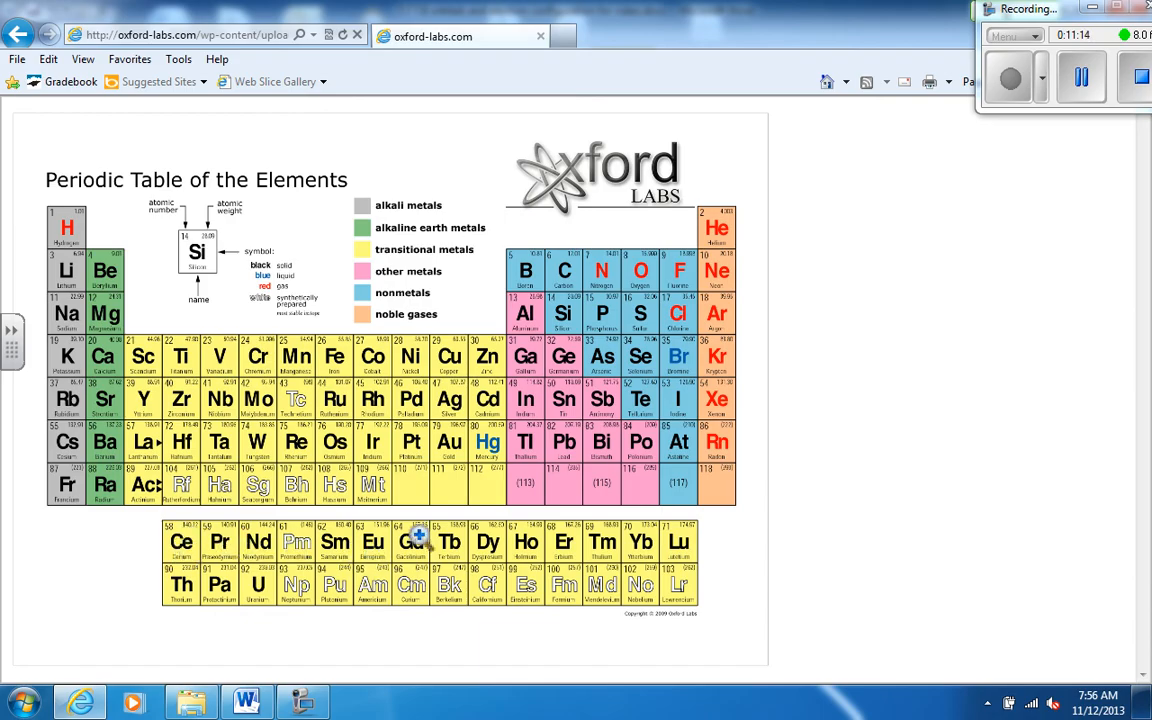
mouse_move(620, 553)
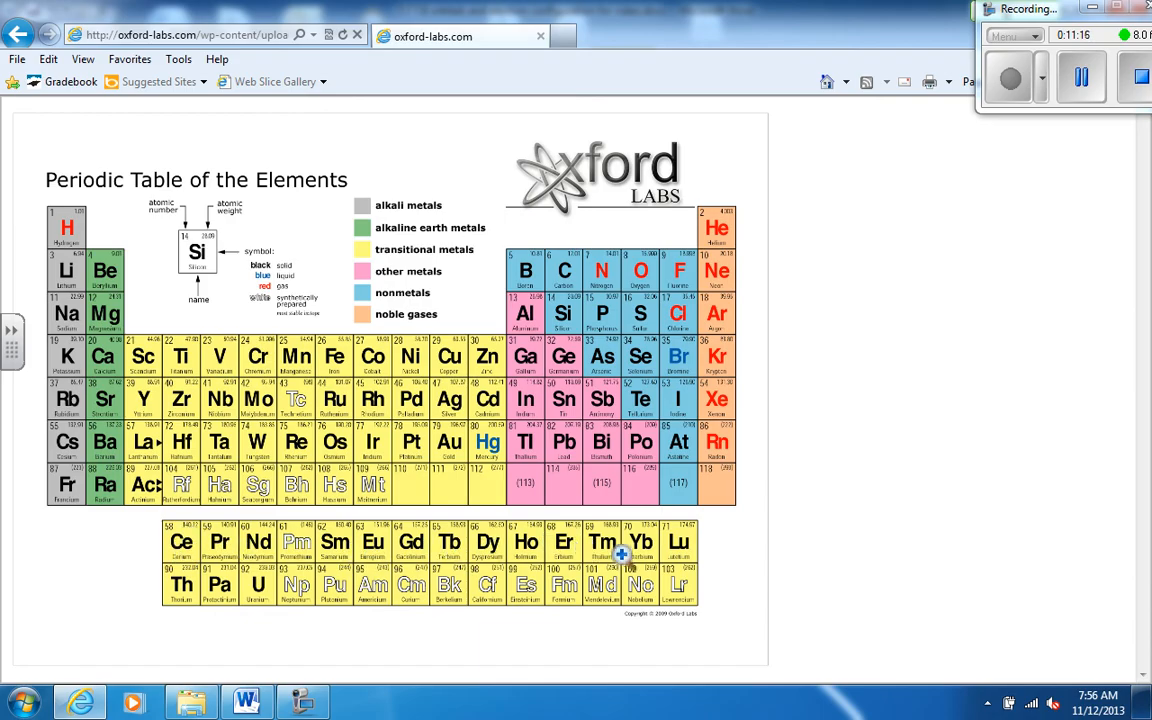
mouse_move(172, 540)
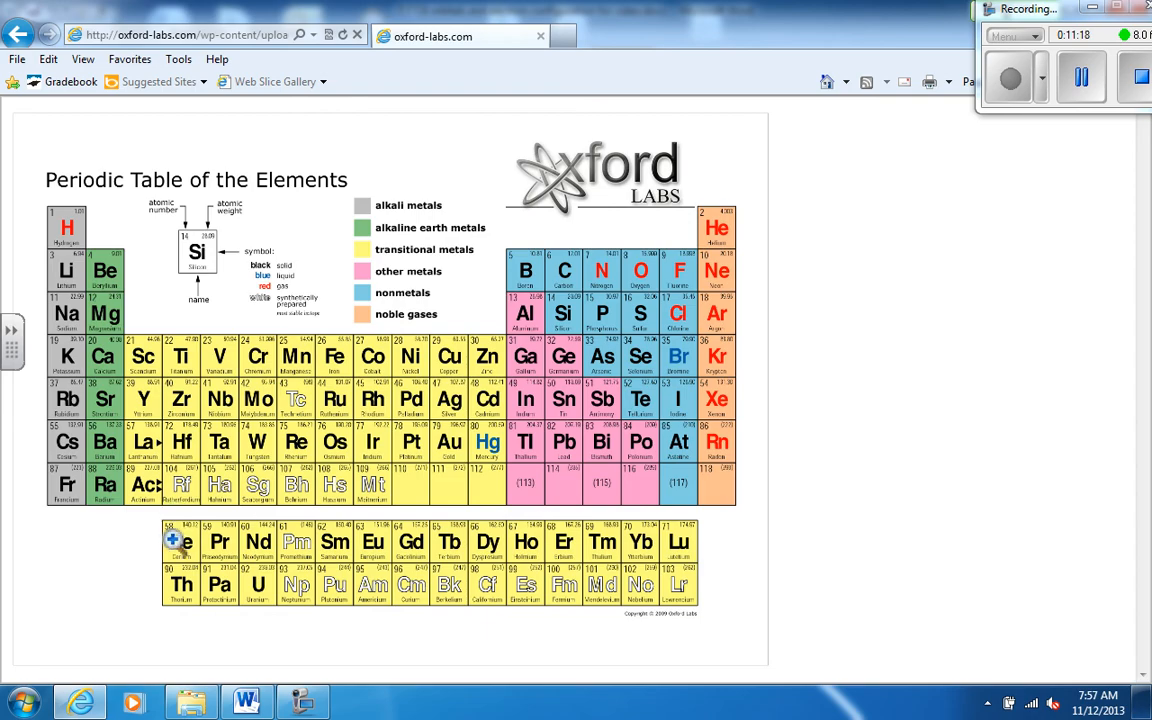
mouse_move(158, 448)
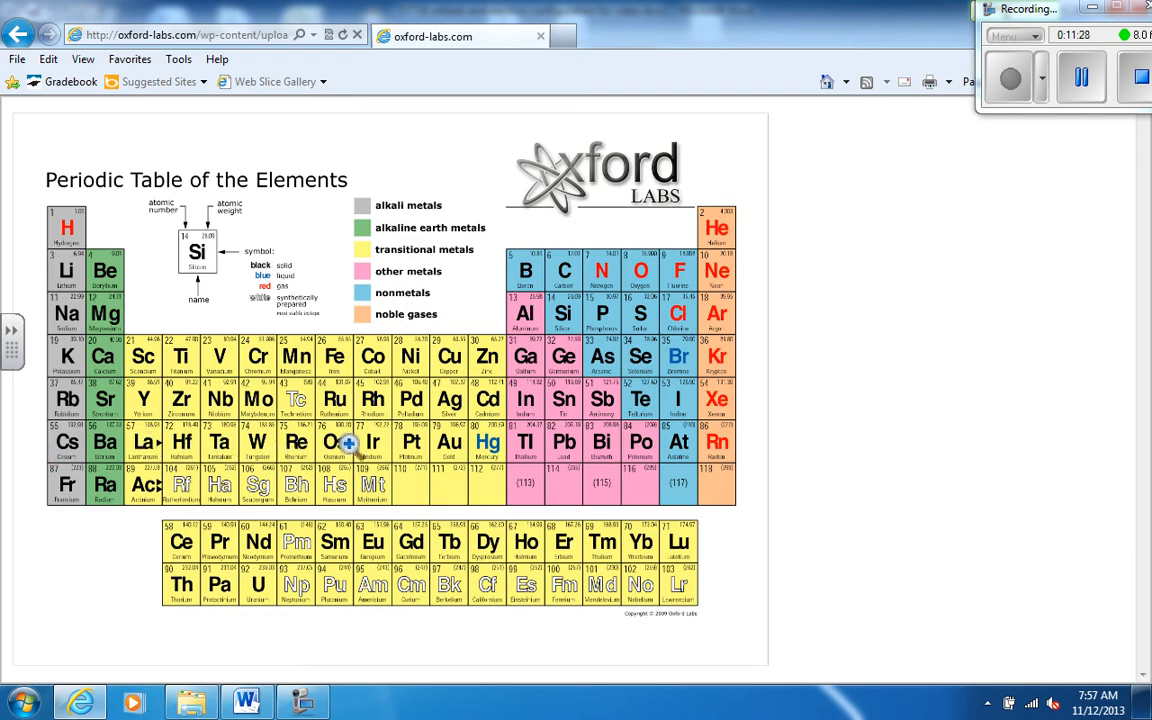
mouse_move(508, 453)
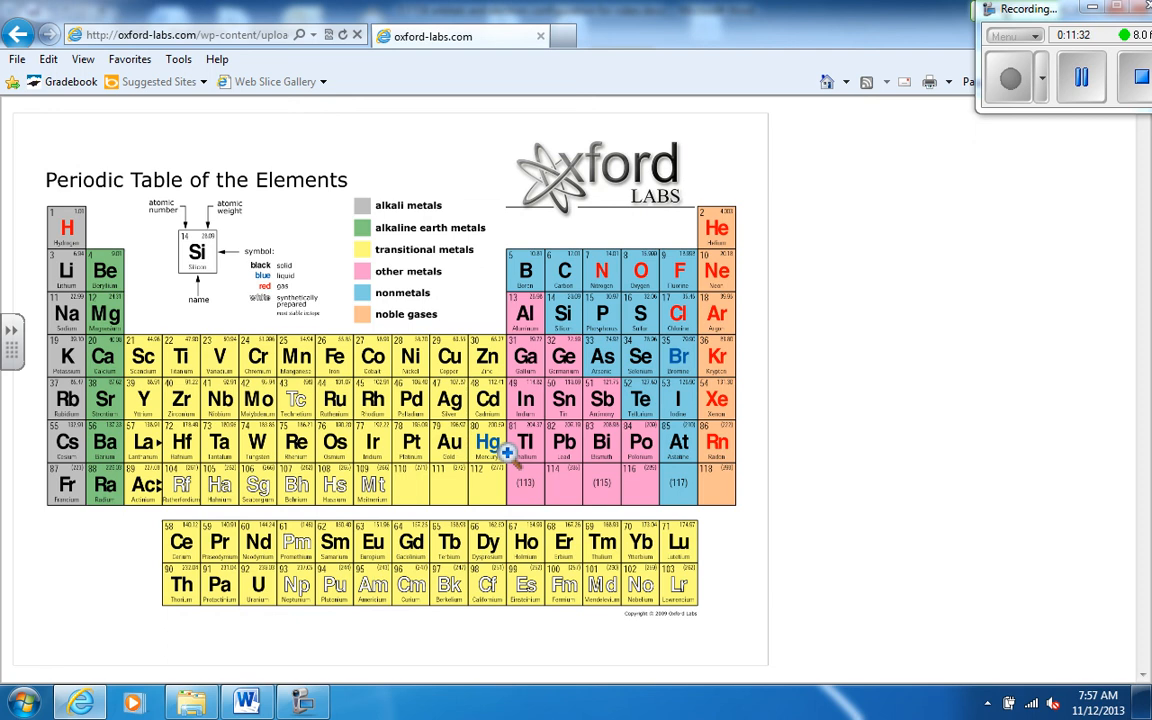
mouse_move(562, 446)
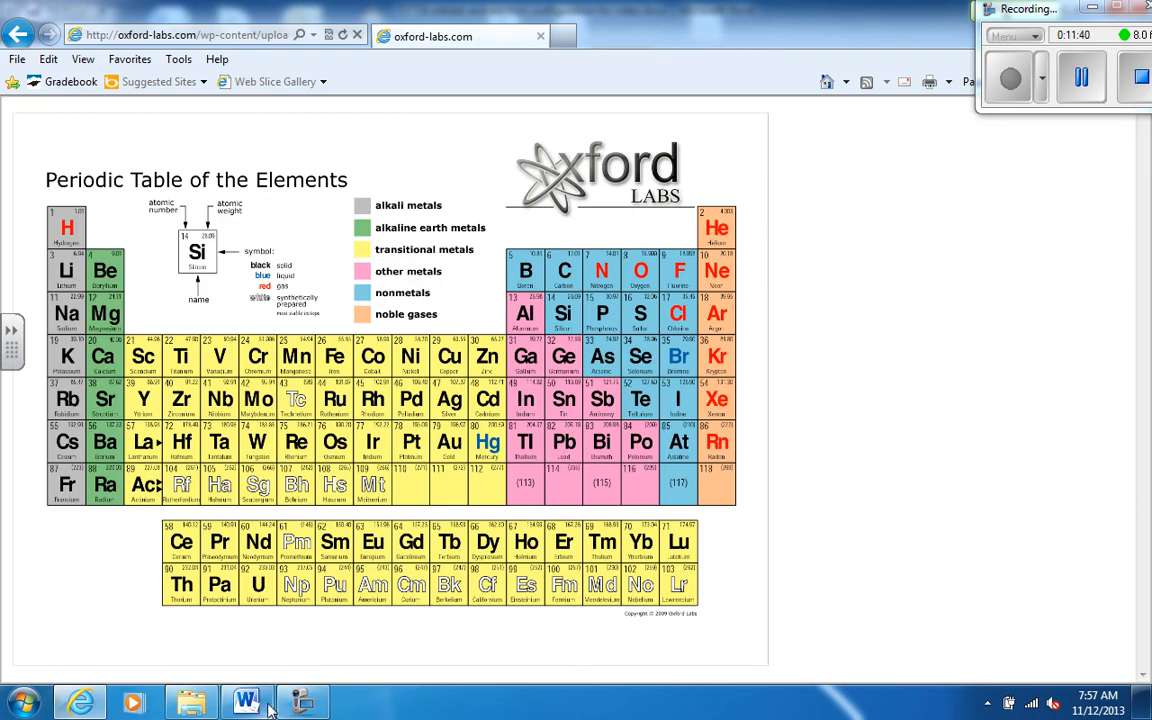
Step: Back in Word, uncover lead's shorthand answer Pb: [Xe]6s²4f¹⁴5d¹⁰6p²
left_click(246, 701)
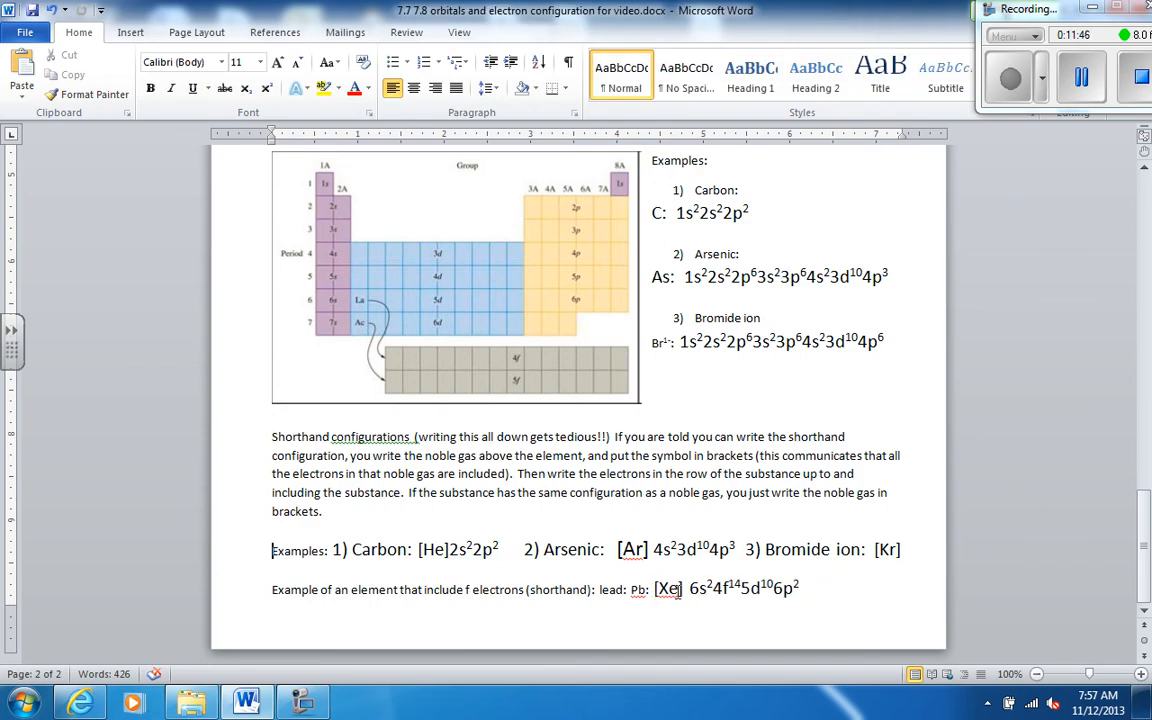
mouse_move(484, 160)
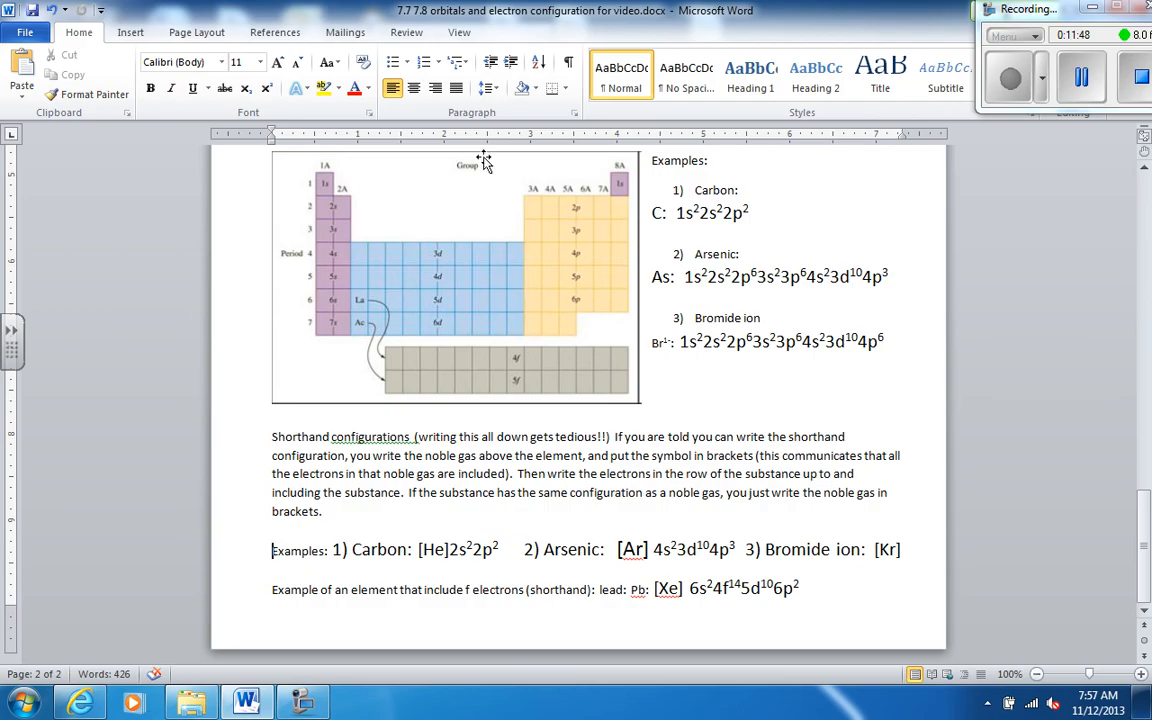
mouse_move(419, 286)
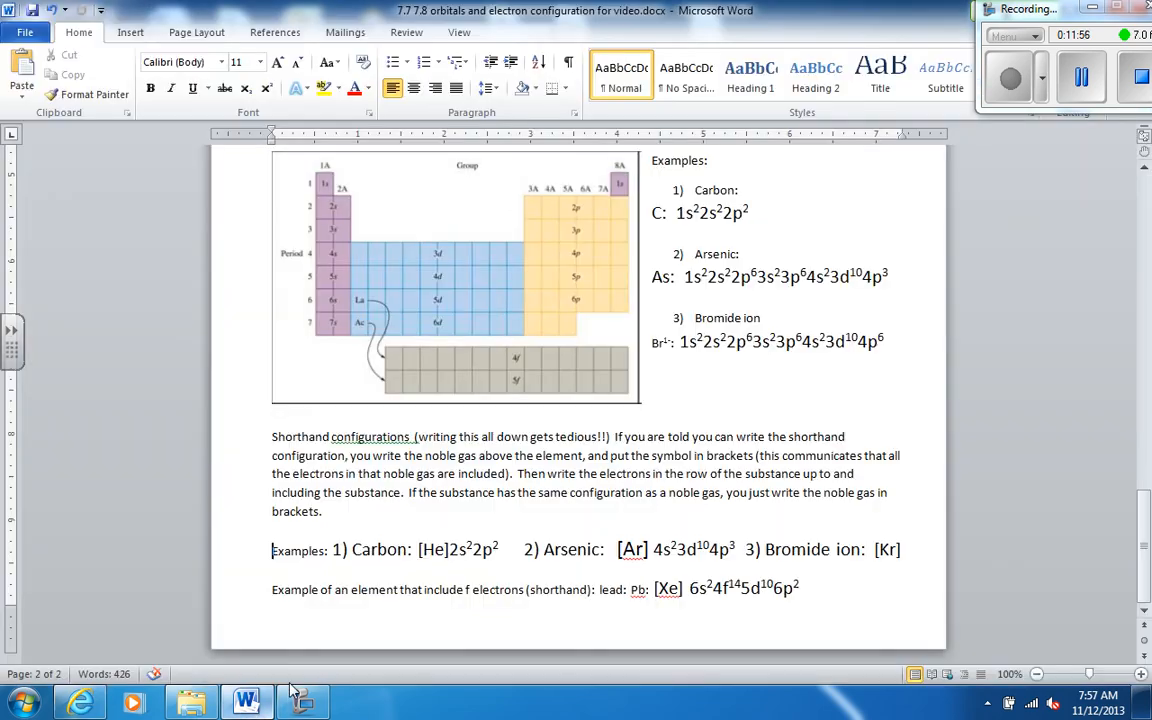
left_click(1081, 77)
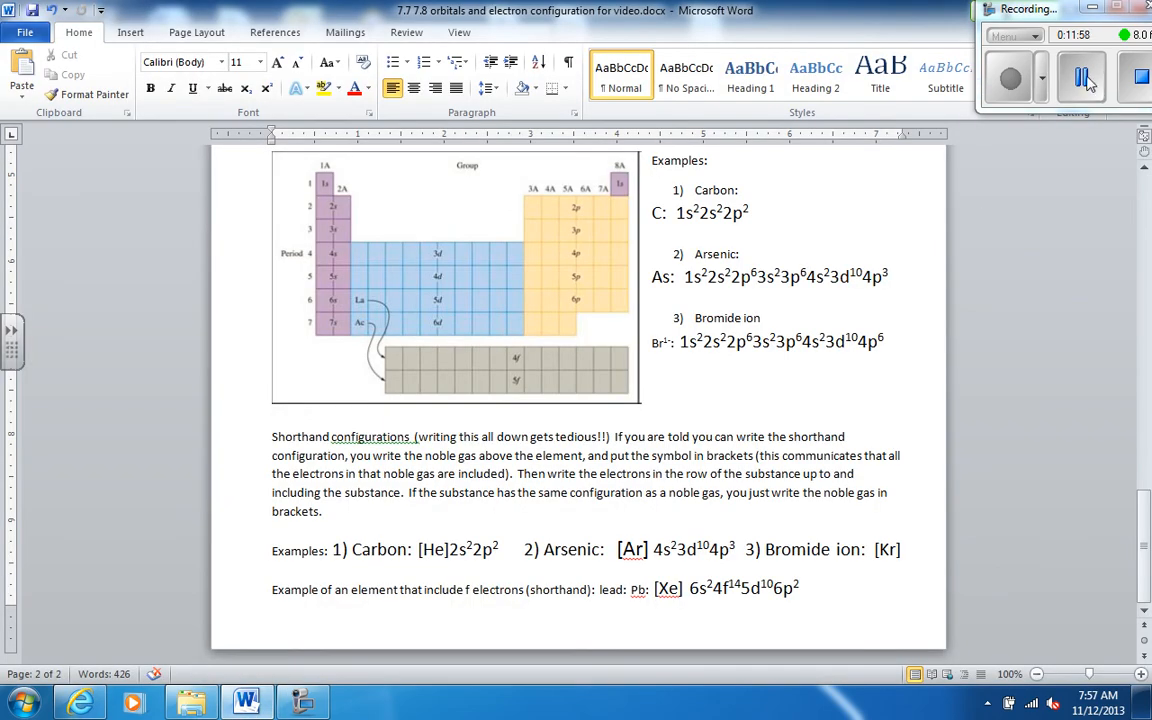